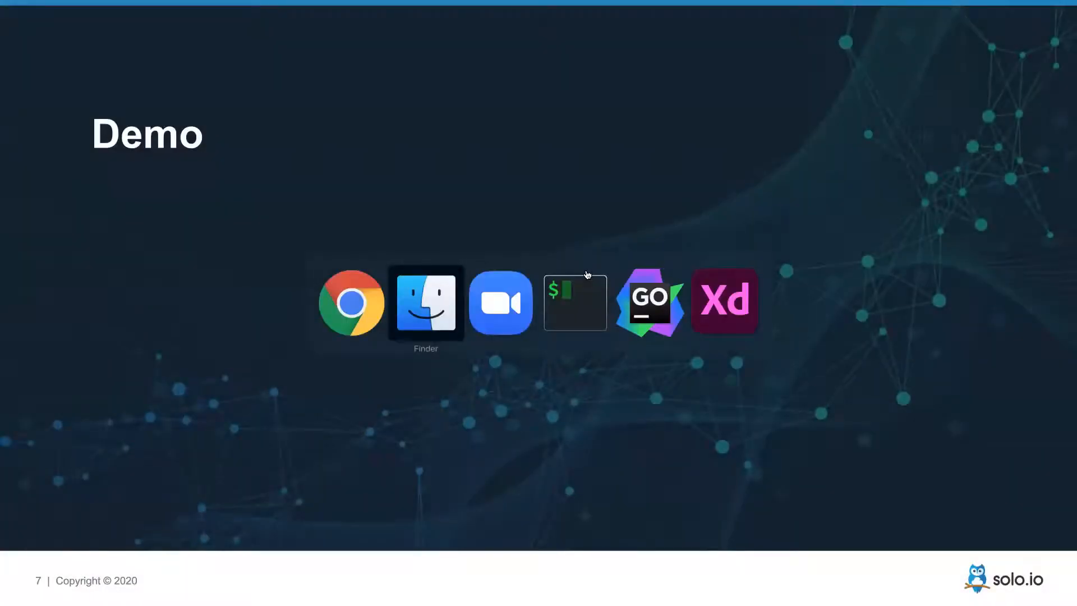
Switch from the Demo slide to the iTerm terminal in the rate-limit setup directory.
left_click(574, 302)
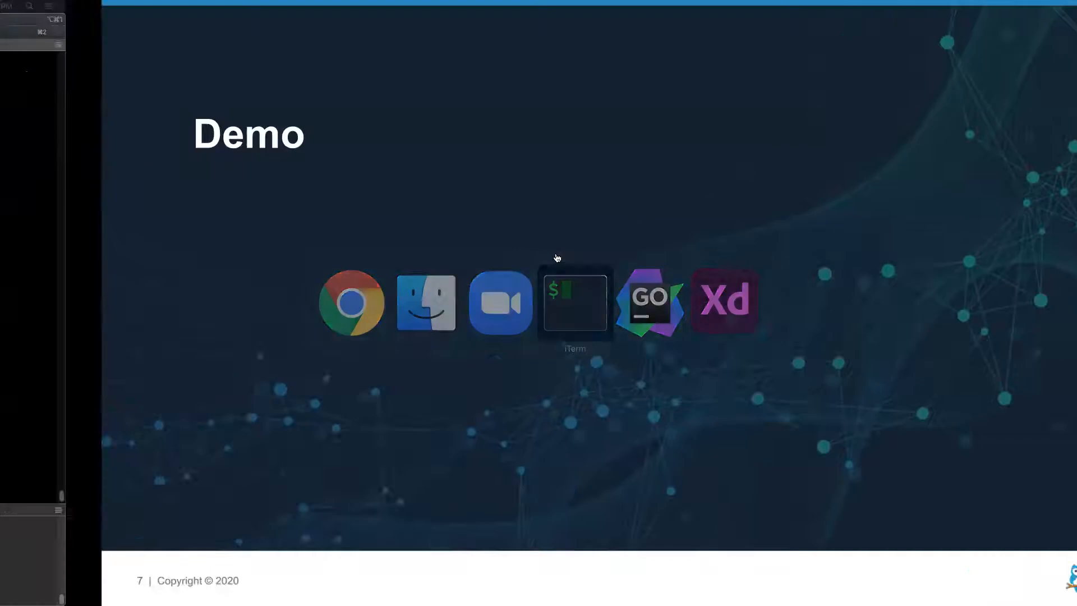
left_click(574, 302)
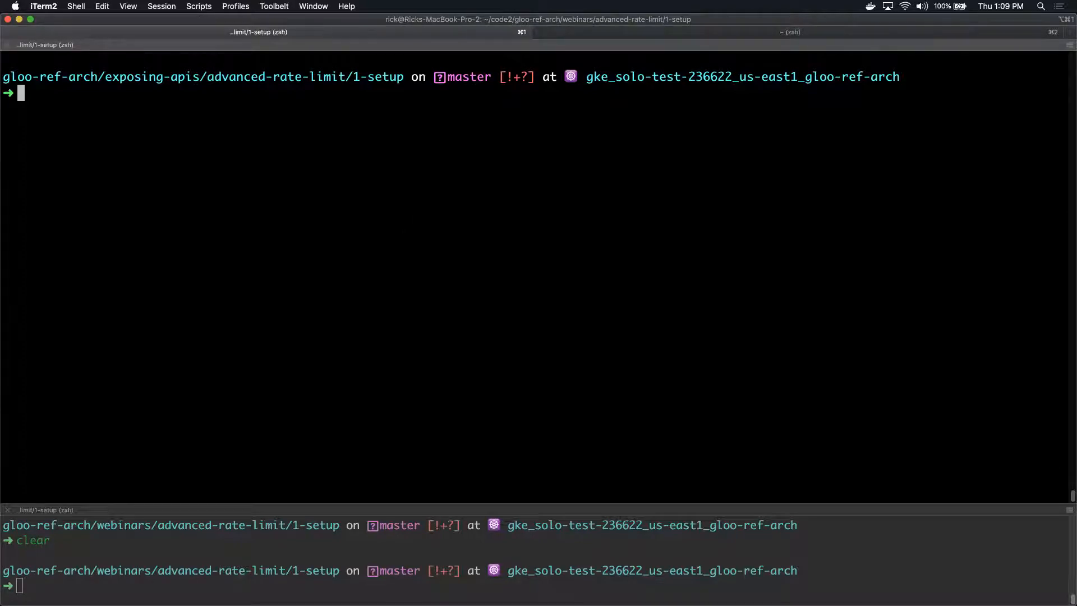
List the cluster's namespaces with 'k get ns', showing only default system namespaces.
type("k get ns")
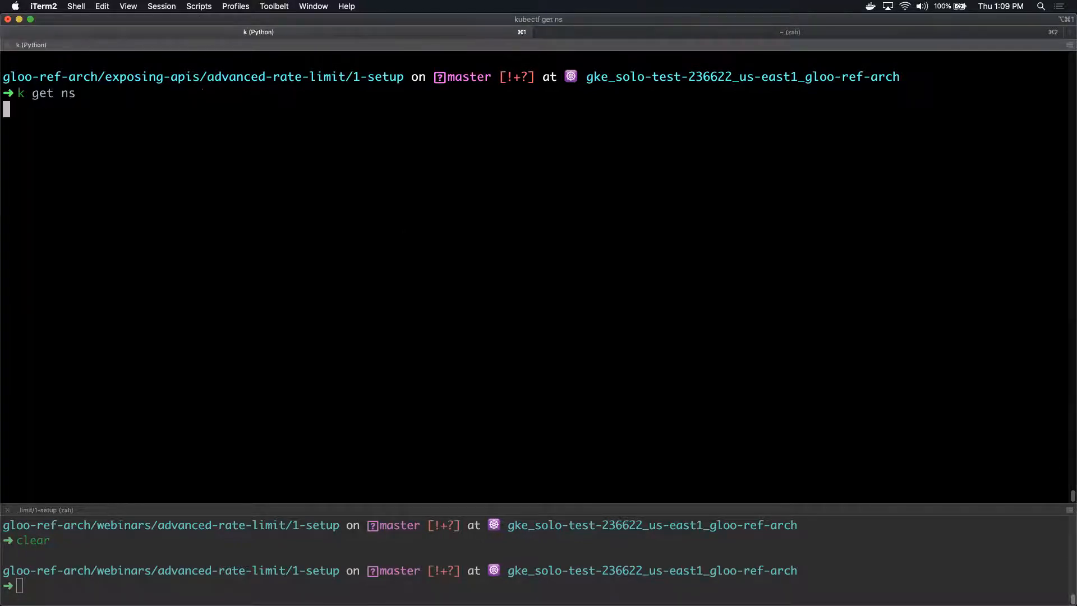
key("Return")
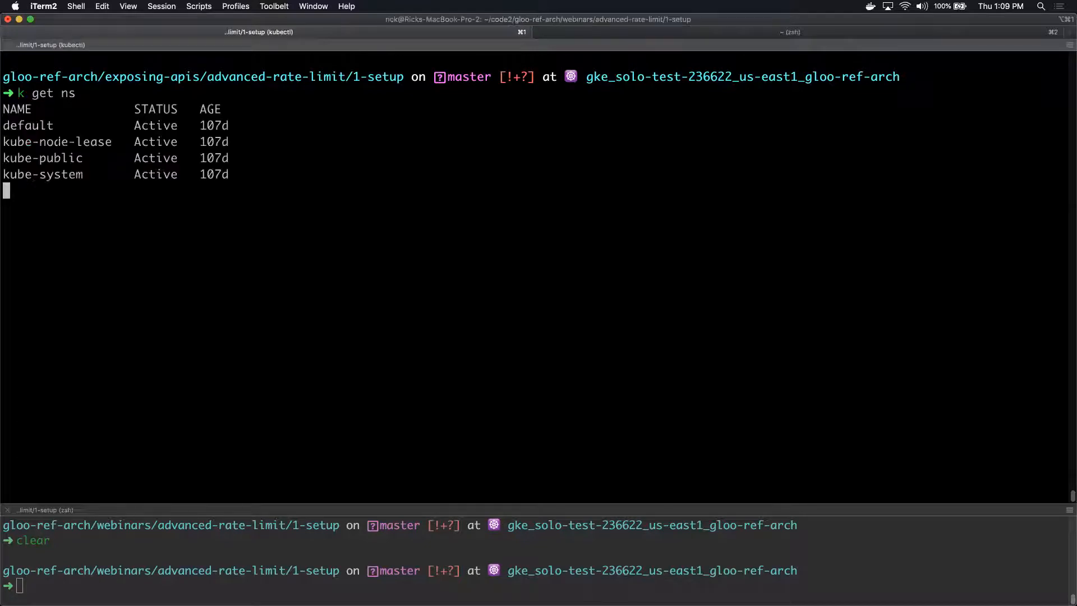
key("Return")
type("k")
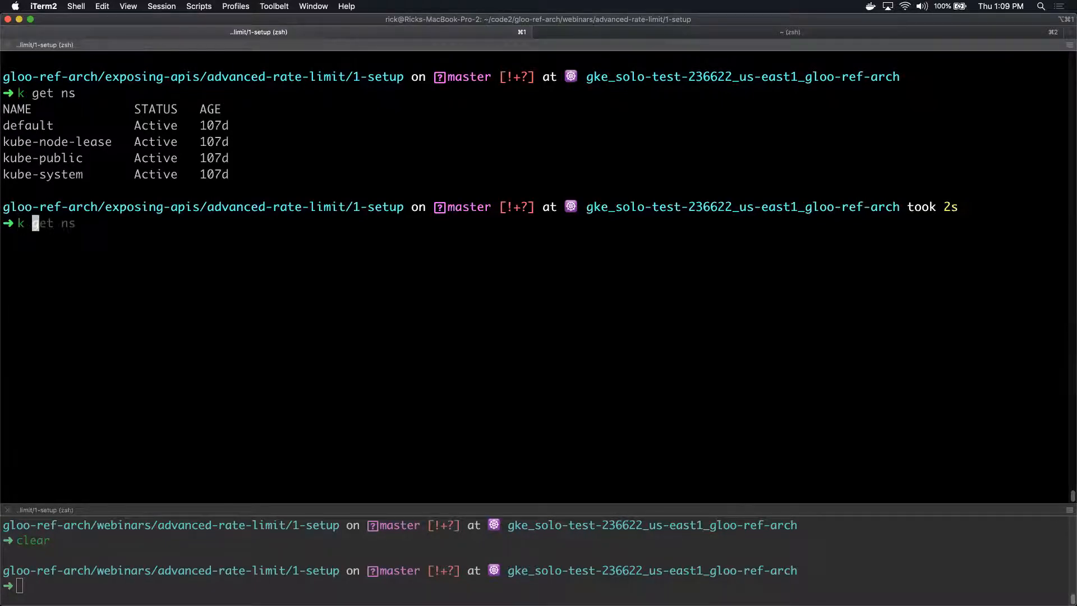
Run 'glooctl upgrade', which fails with a GitHub API rate-limit error.
key("ctrl+u")
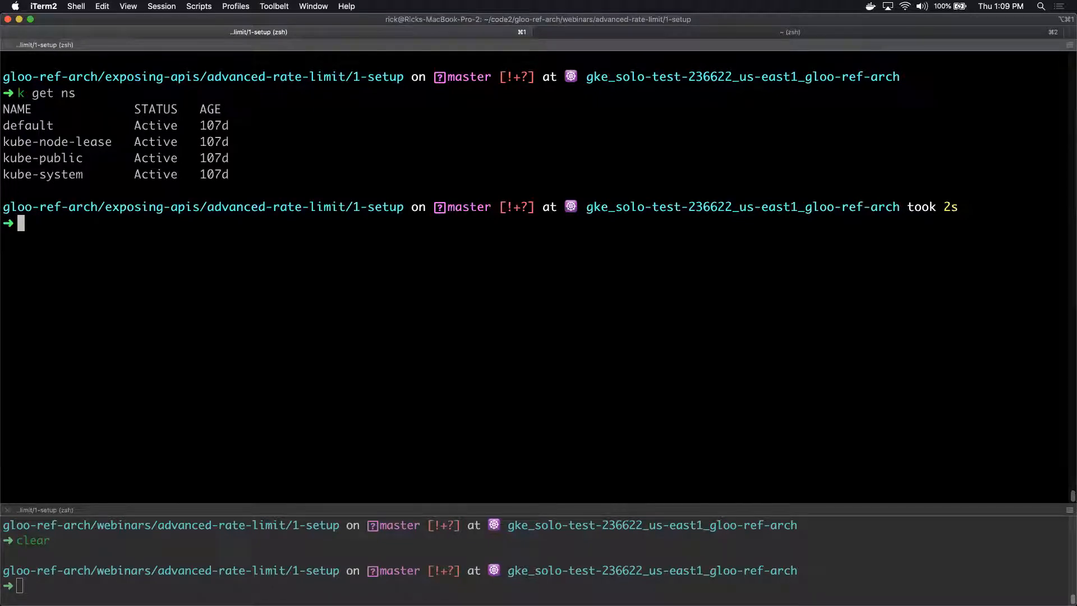
type("glooctl uninstall --all")
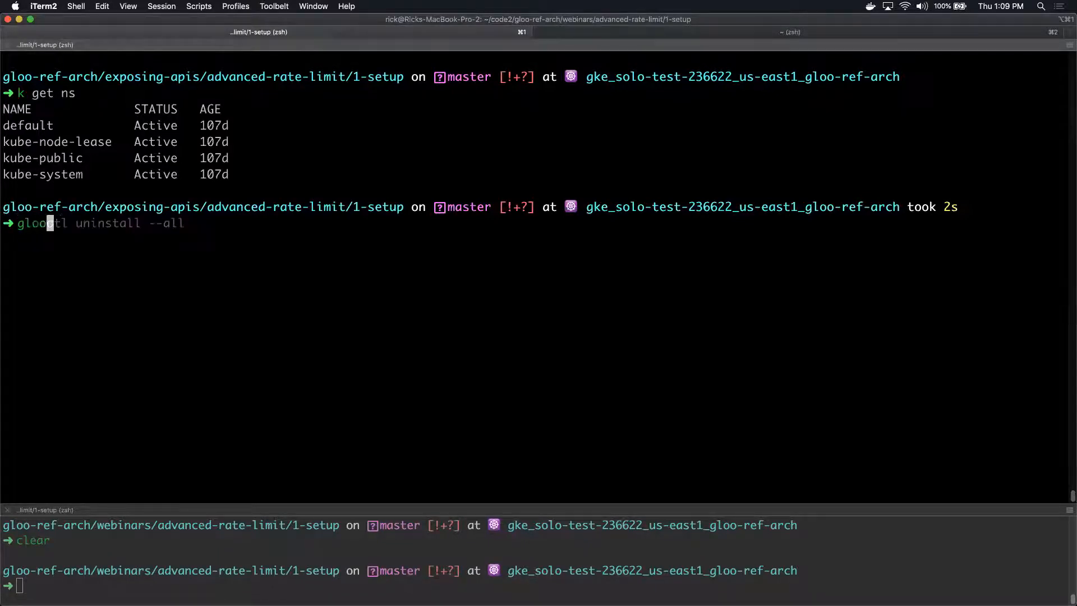
type("glooctl upgrade")
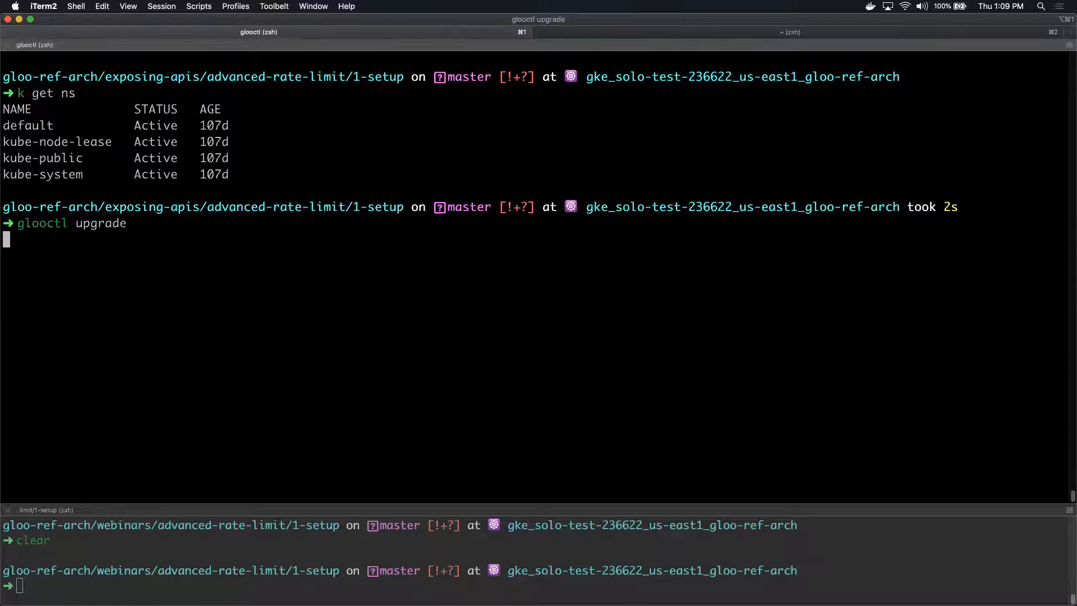
key("Return")
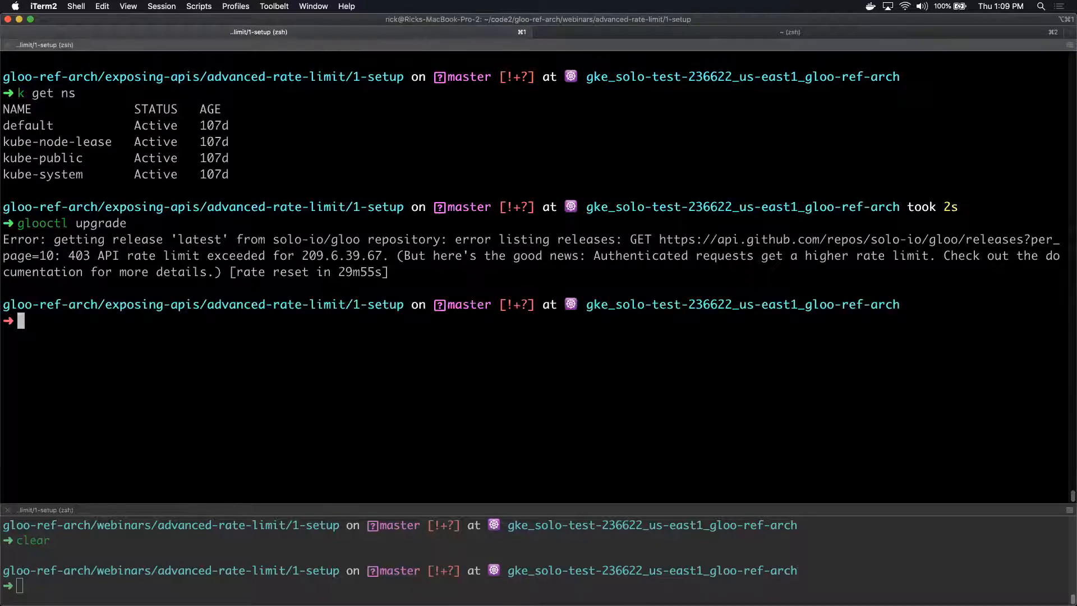
Check the Gloo client version, confirming 1.4.1 with no server running.
type("glooctl upgrade")
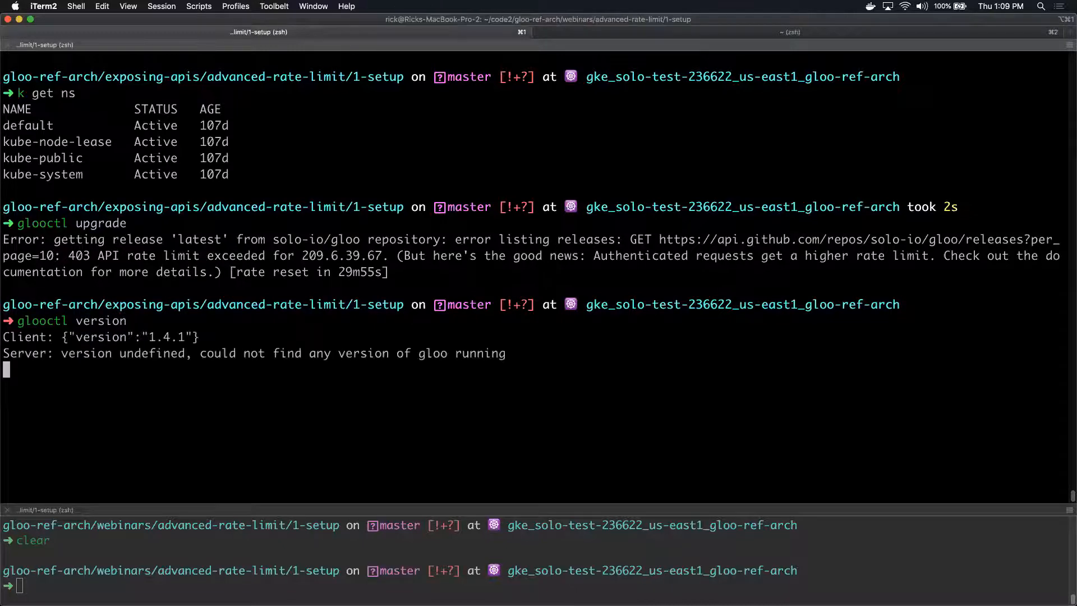
key("Return")
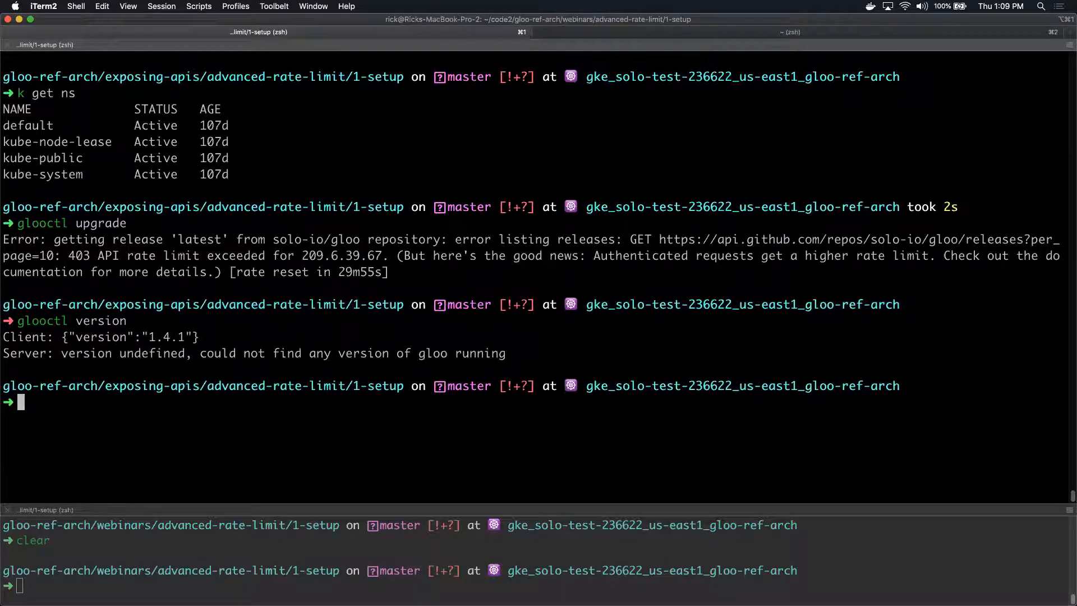
double_click(99, 222)
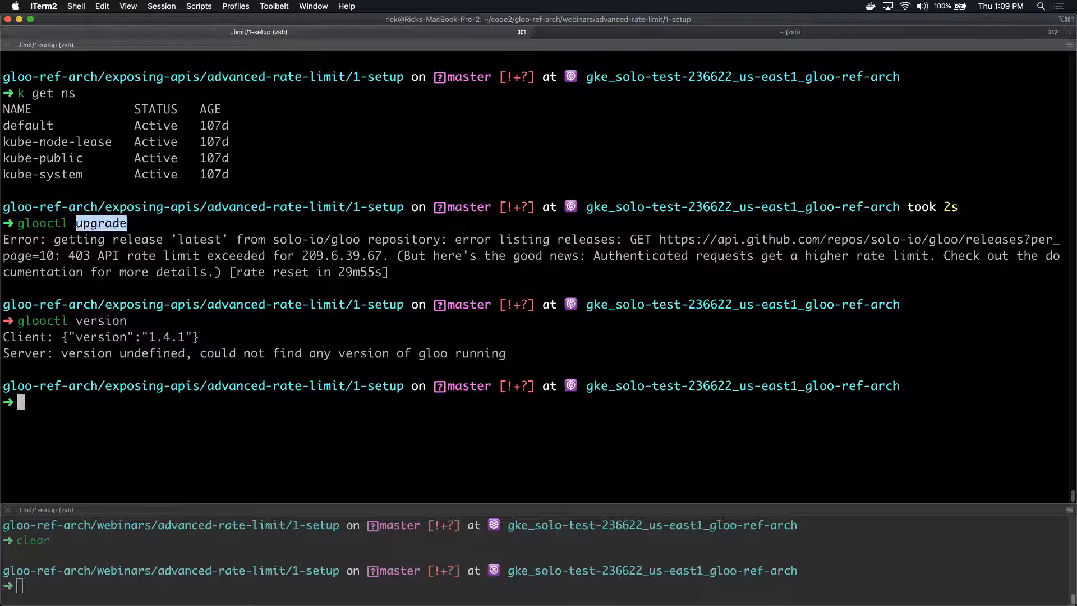
double_click(140, 255)
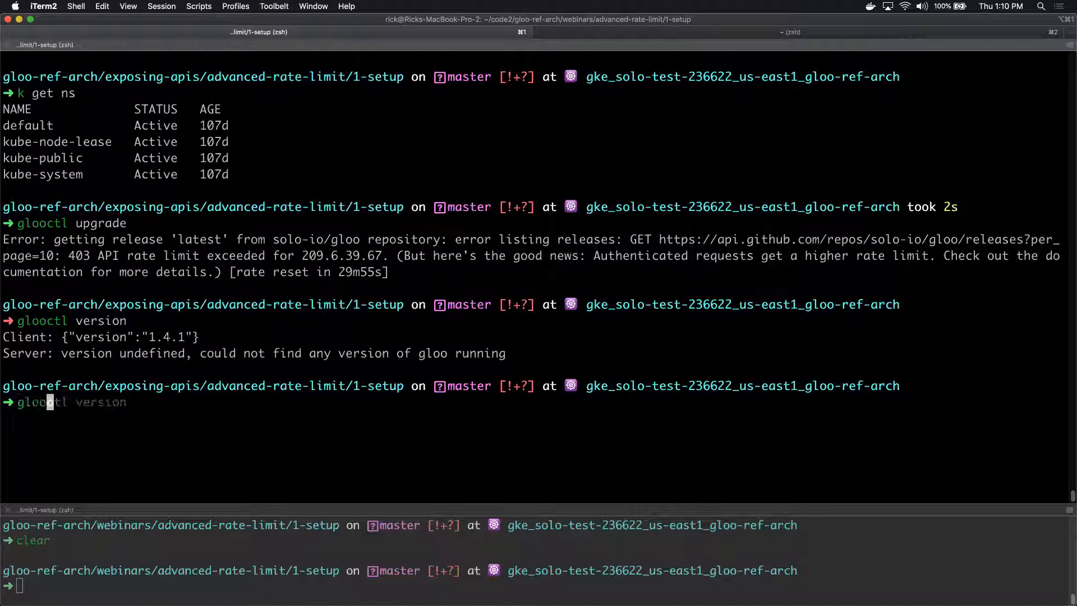
Start installing Gloo Enterprise gateway with the license key, creating gloo-system.
type("glooctl install gateway enterprise --license-key $LICENSE_KEY")
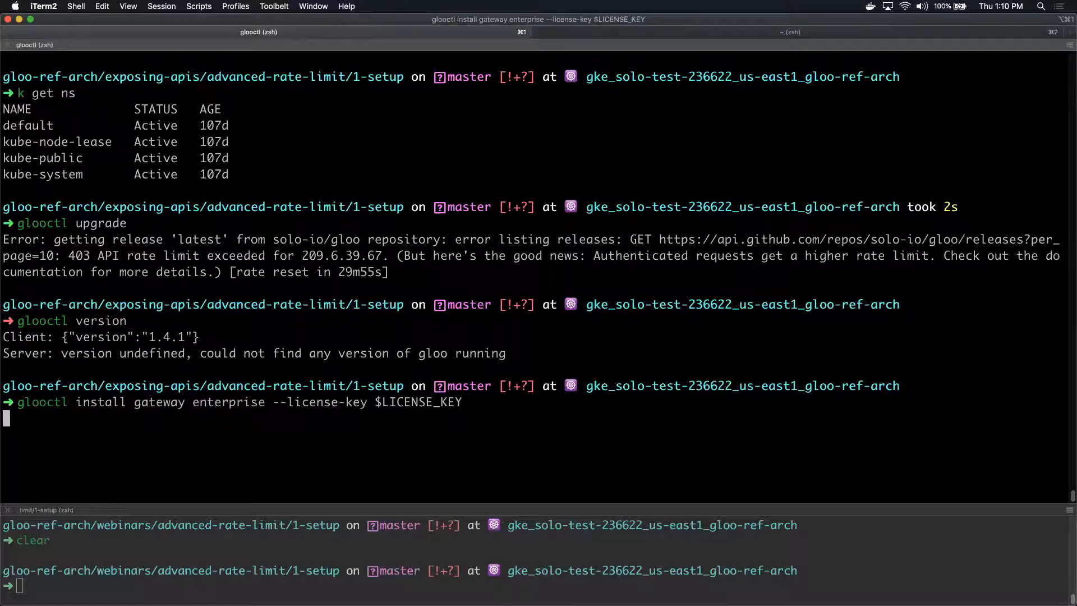
key("Return")
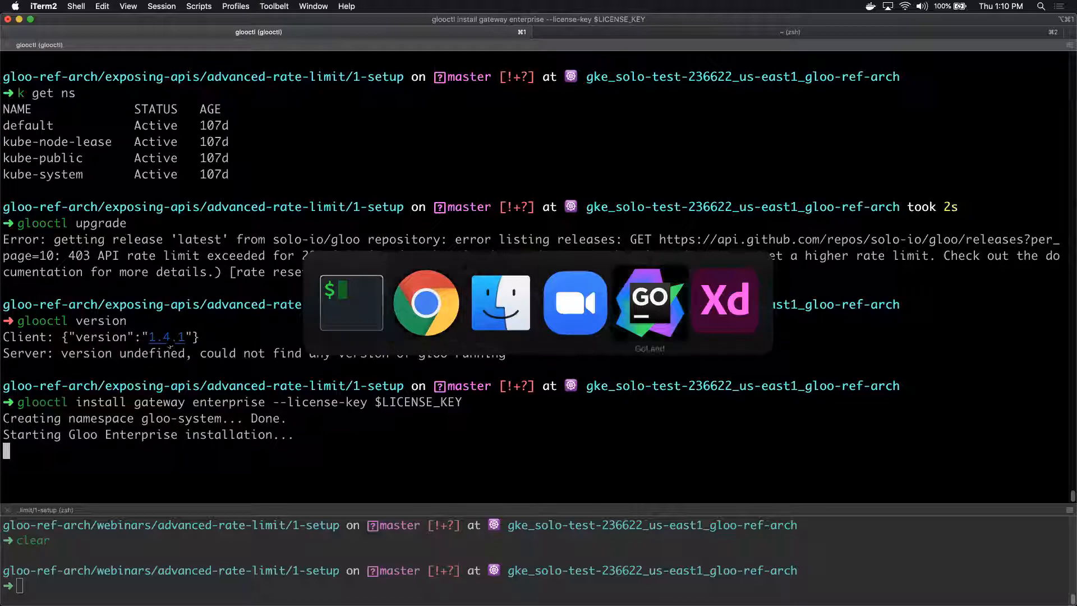
In GoLand's 1-setup folder, review spelunker.yaml and the vs.yaml VirtualService.
left_click(648, 303)
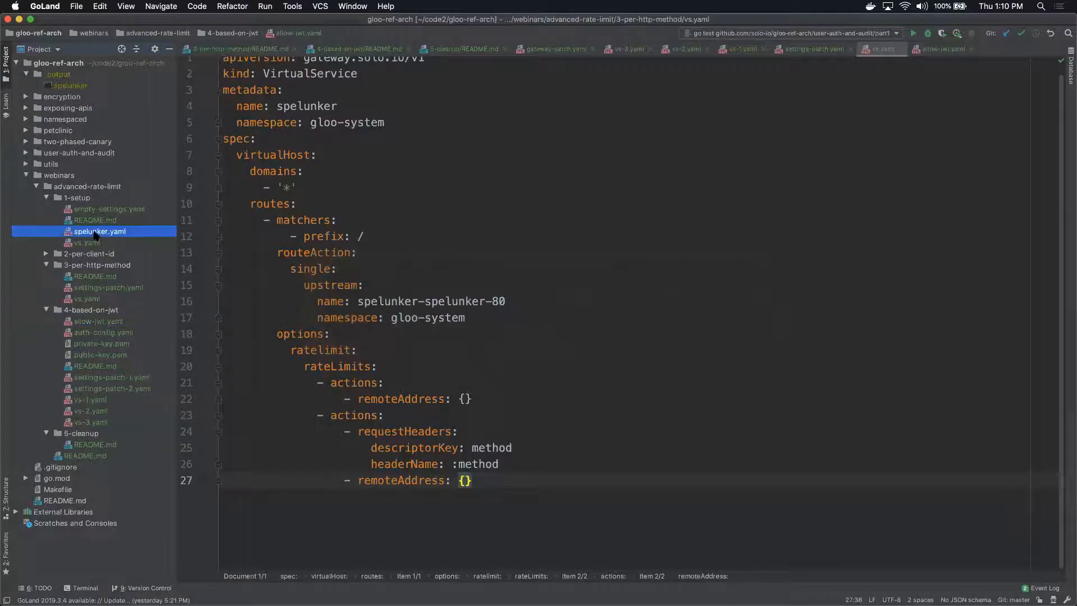
left_click(99, 231)
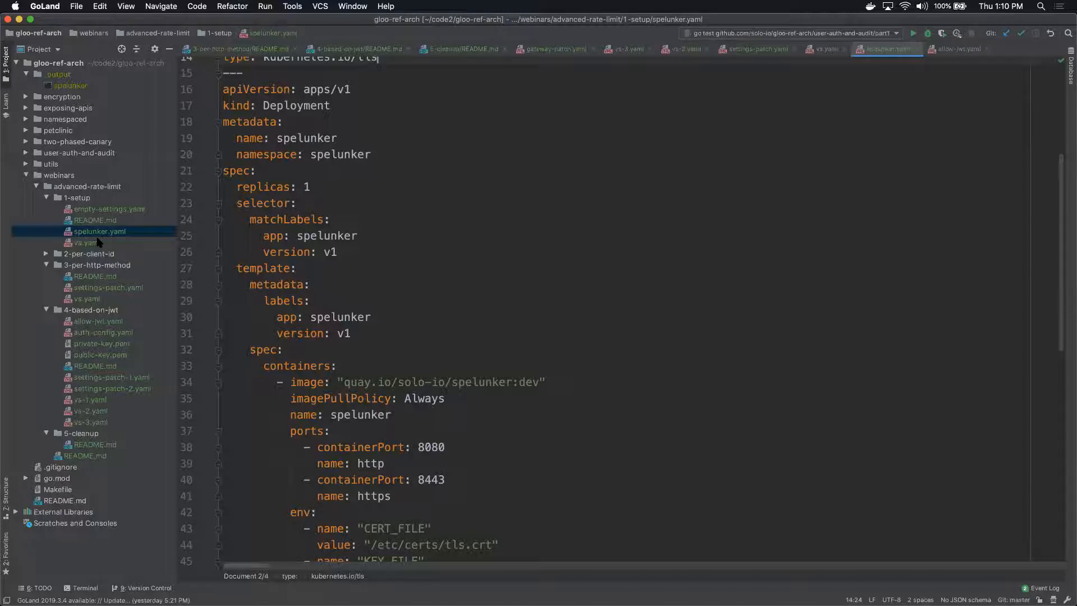
left_click(86, 242)
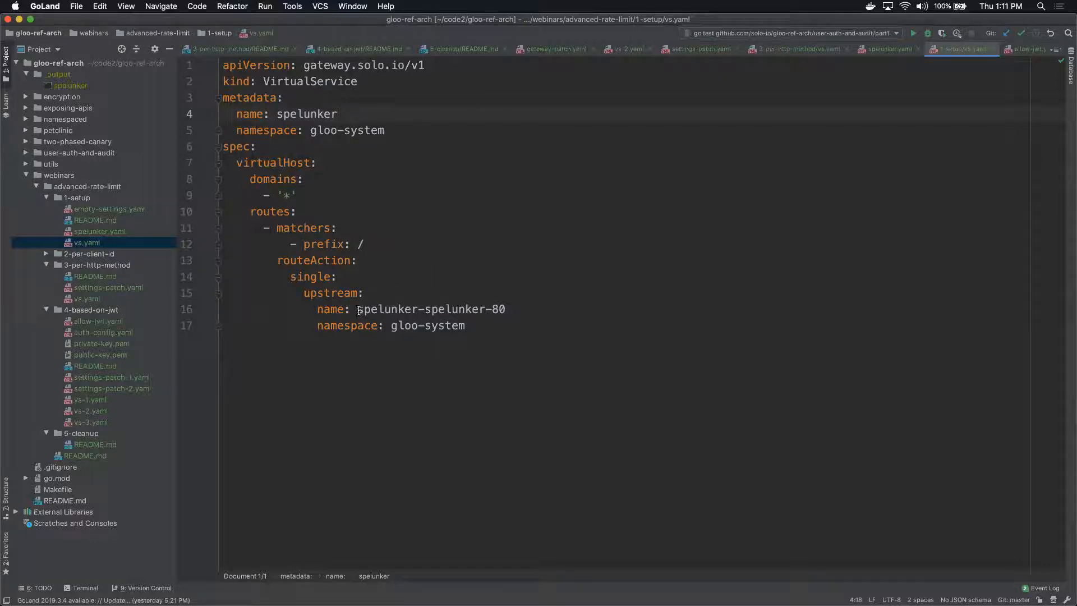
Highlight the spelunker-spelunker-80 upstream name that receives all traffic.
double_click(431, 308)
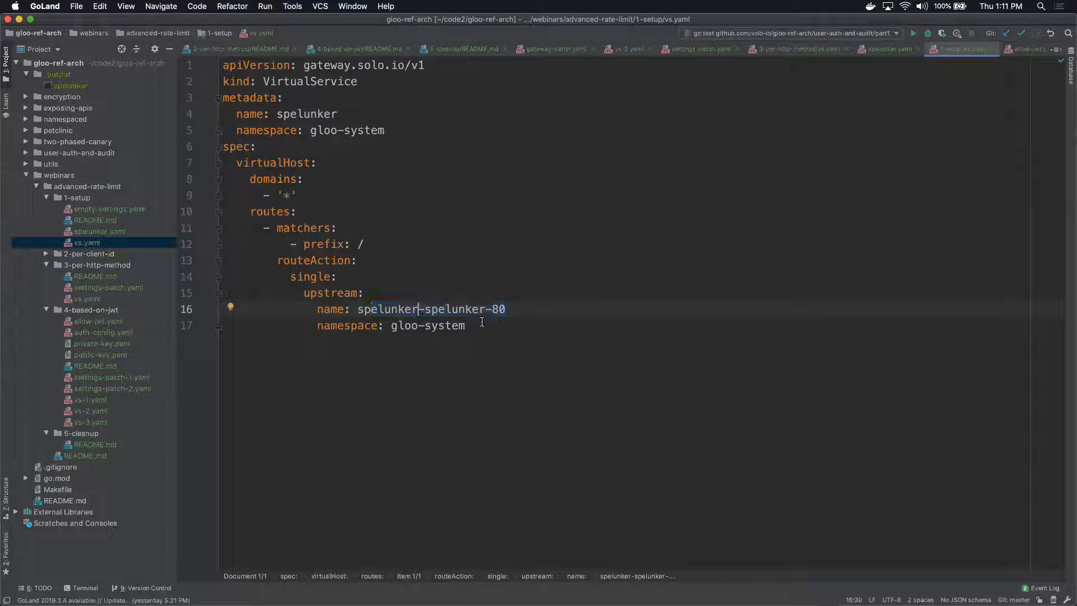
double_click(431, 308)
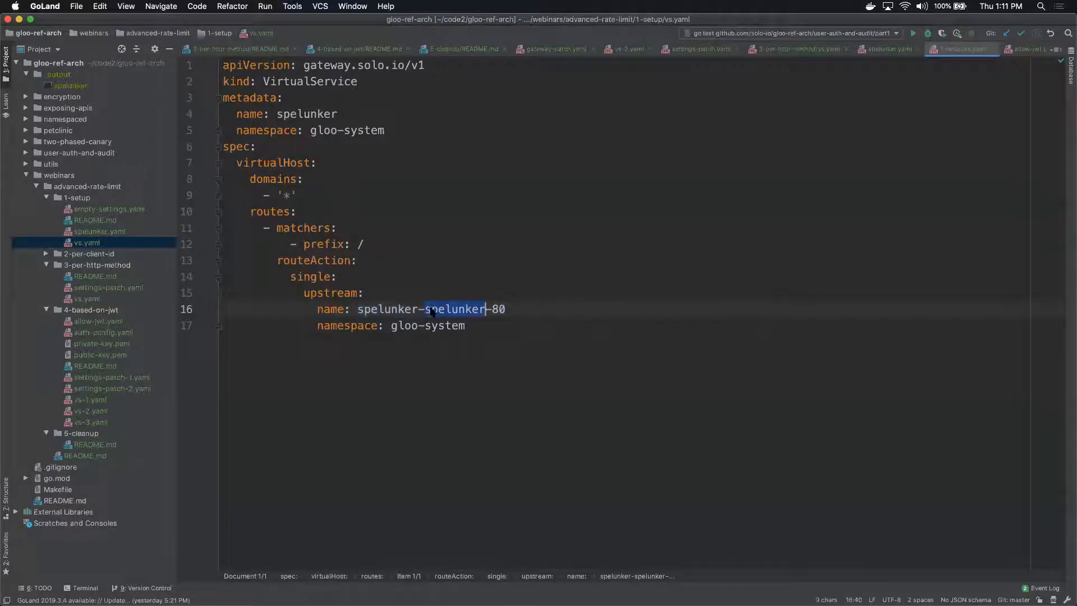
left_click(505, 309)
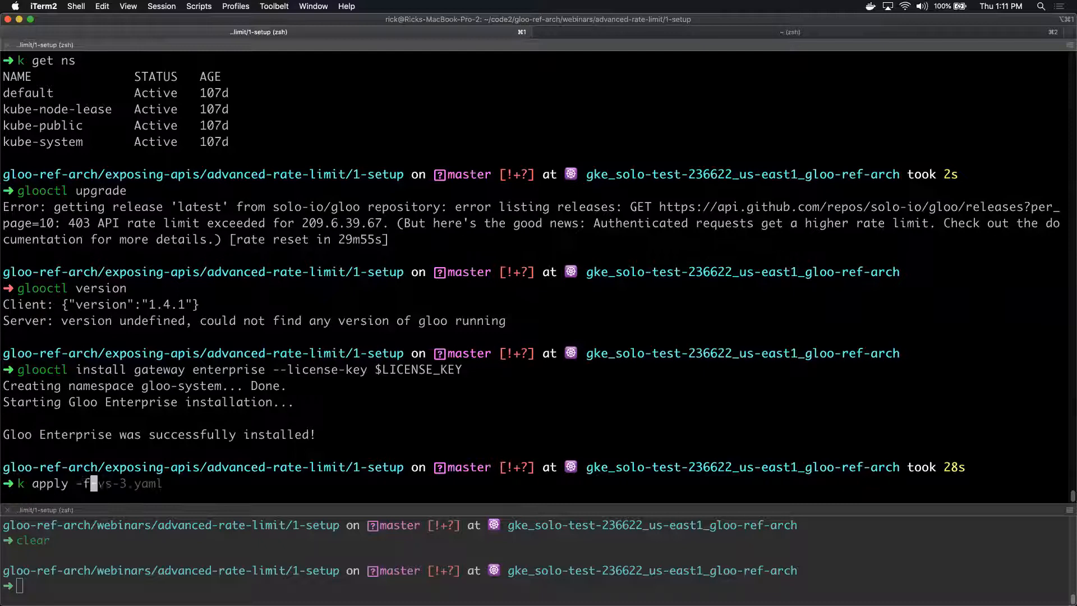
Confirm the Gloo Enterprise install succeeded and return to the setup VirtualService in GoLand.
key("Return")
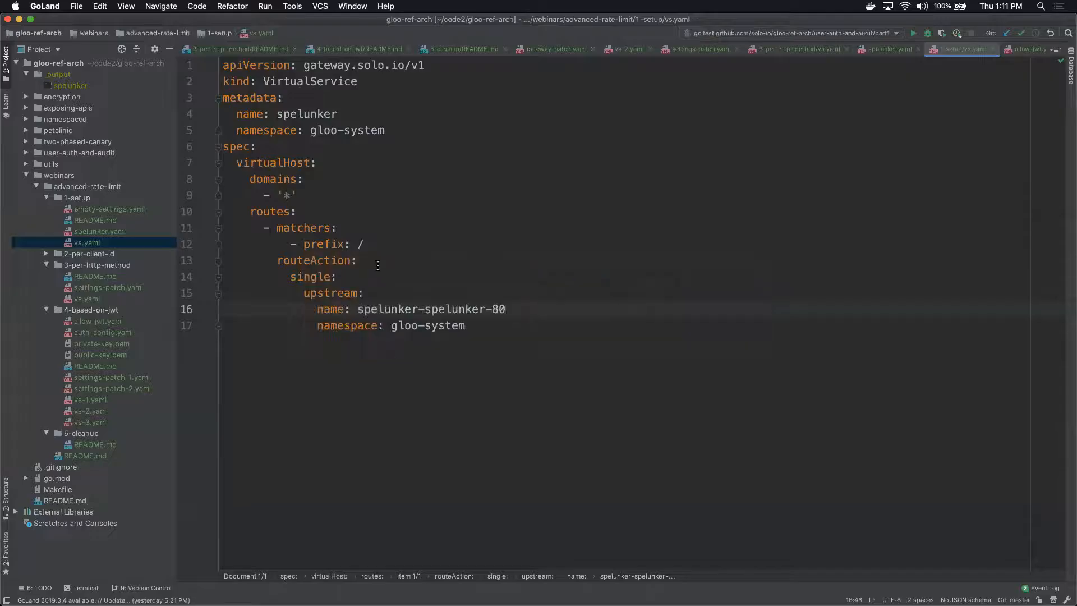
Go over the VirtualService's wildcard domain, root '/' prefix match and upstream.
left_click(362, 244)
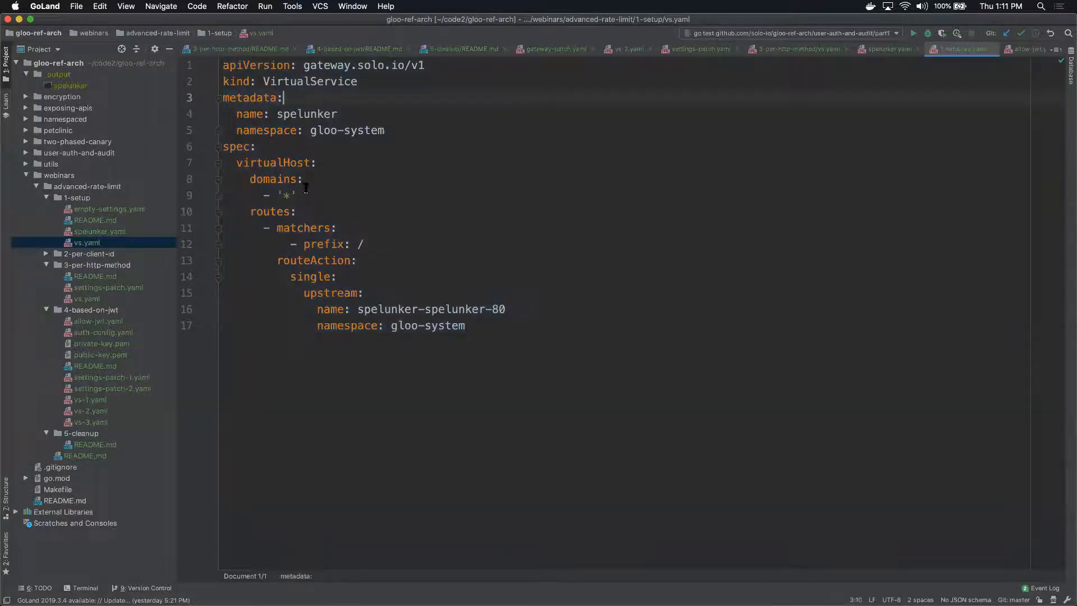
left_click(295, 195)
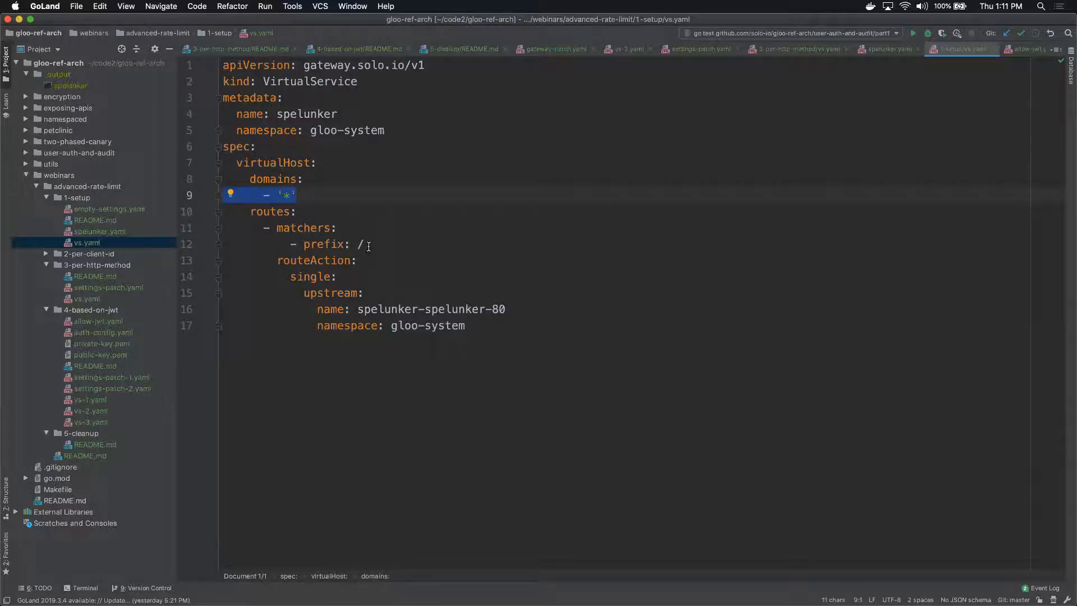
double_click(323, 244)
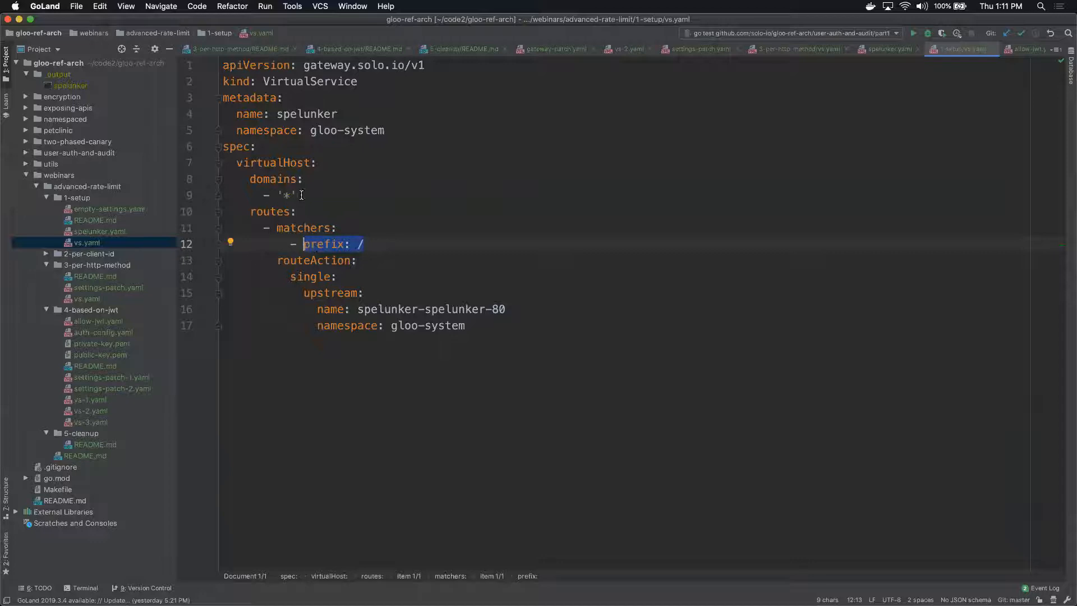
left_click(296, 195)
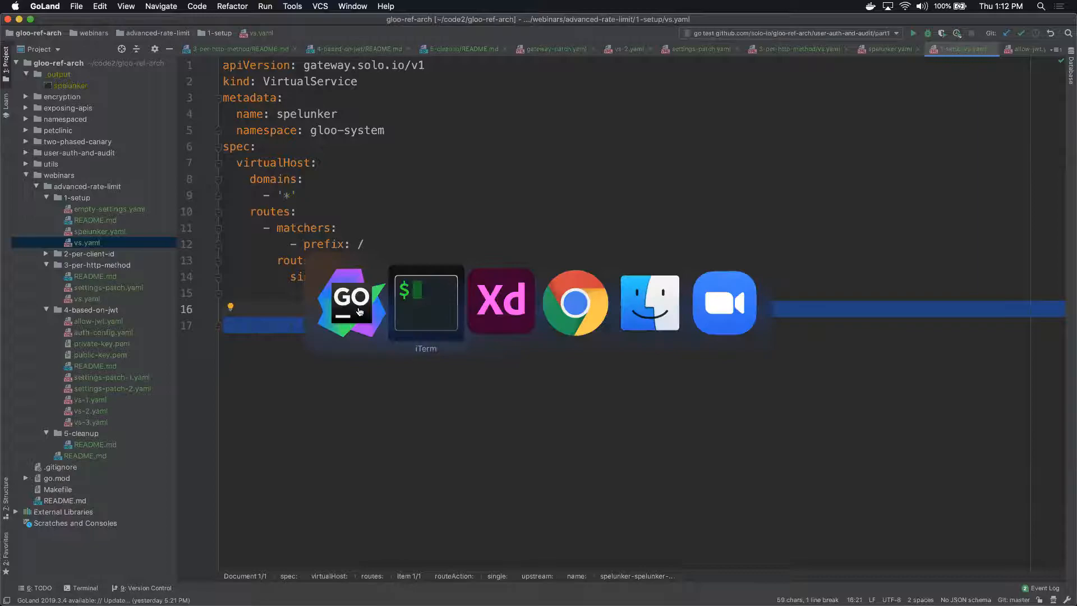
Apply vs.yaml, curl the gateway proxy for the example server's reply, and get the proxy URL.
left_click(425, 302)
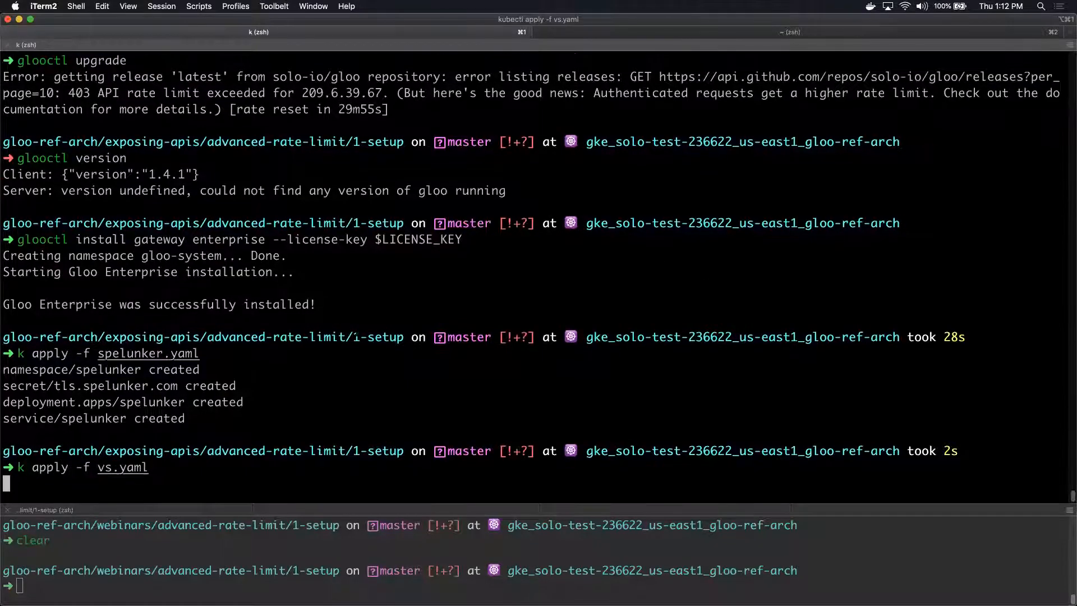
key("Return")
type("curl $(glooctl proxy url)/")
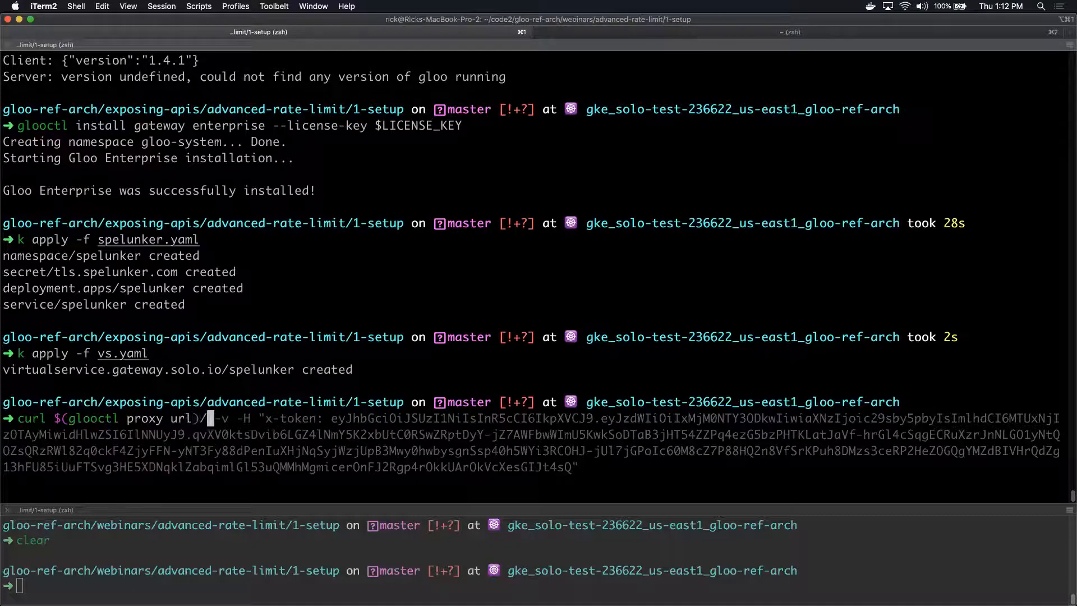
key("Return")
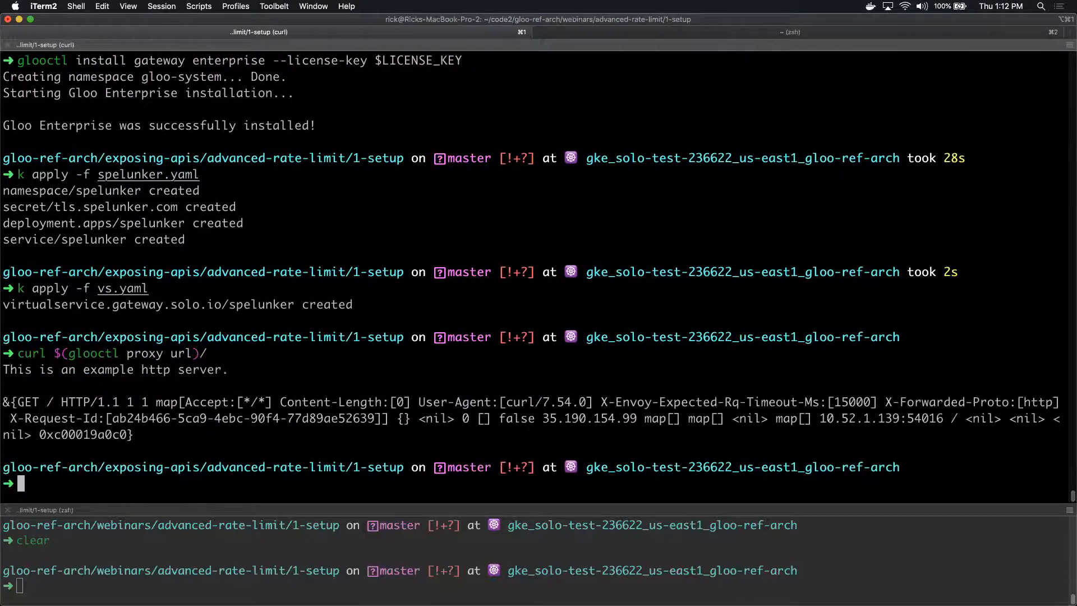
double_click(129, 353)
type("curl http://35.190.154.99:80/")
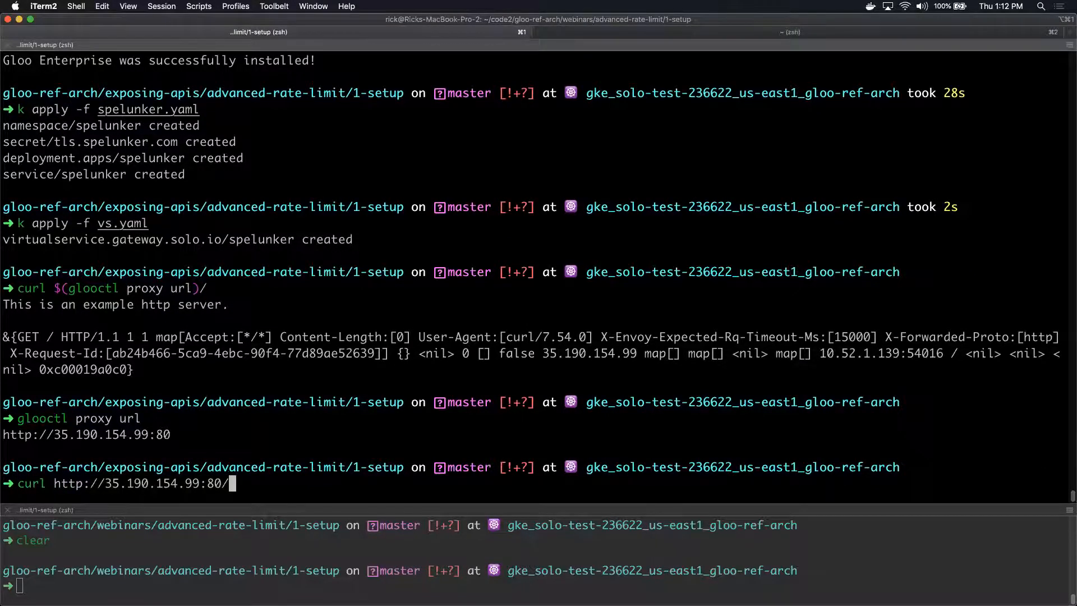
key("Return")
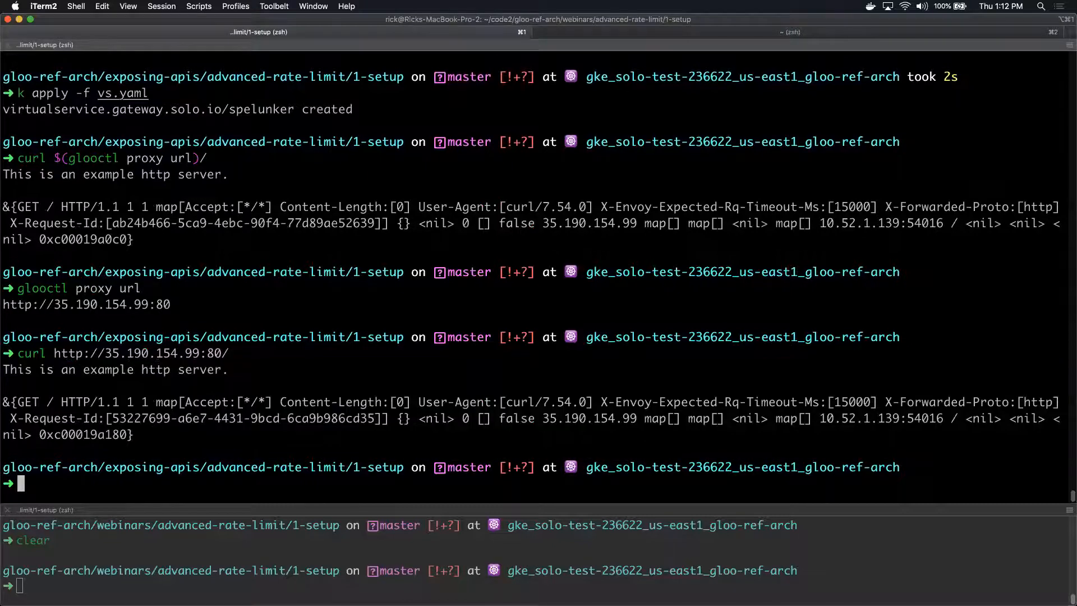
type("k get ns")
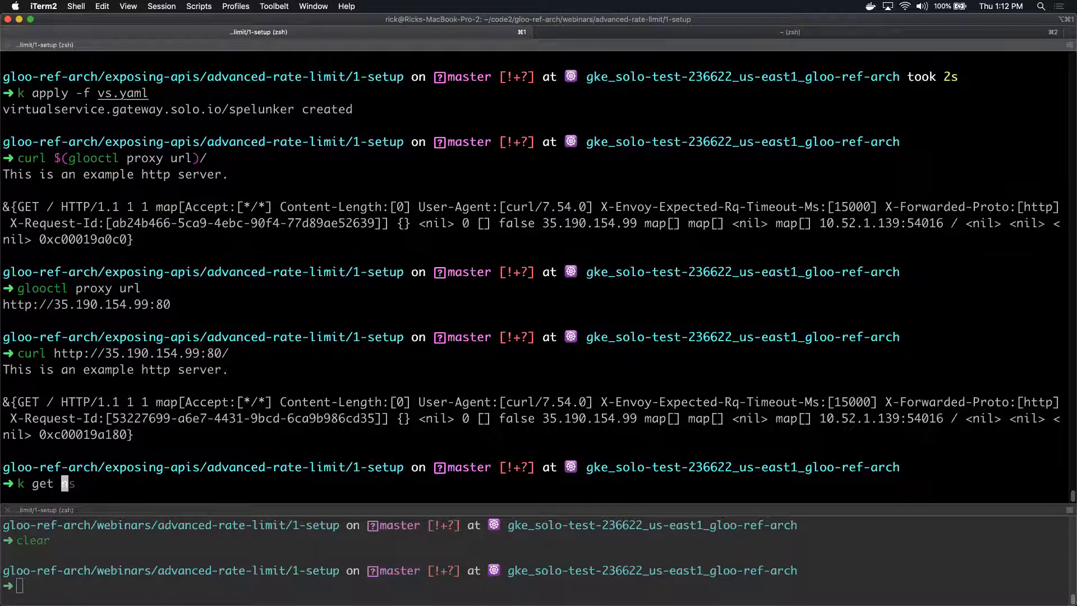
key("Return")
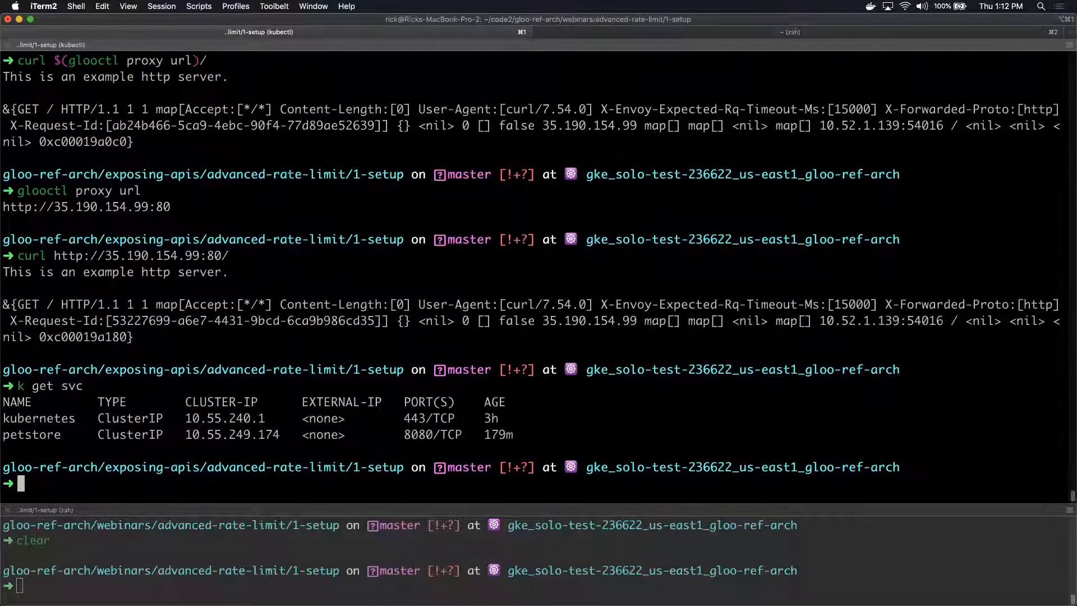
List gloo-system services, noting the LoadBalancer gateway-proxy at 35.190.154.99.
type("k get svc -n gloo-system")
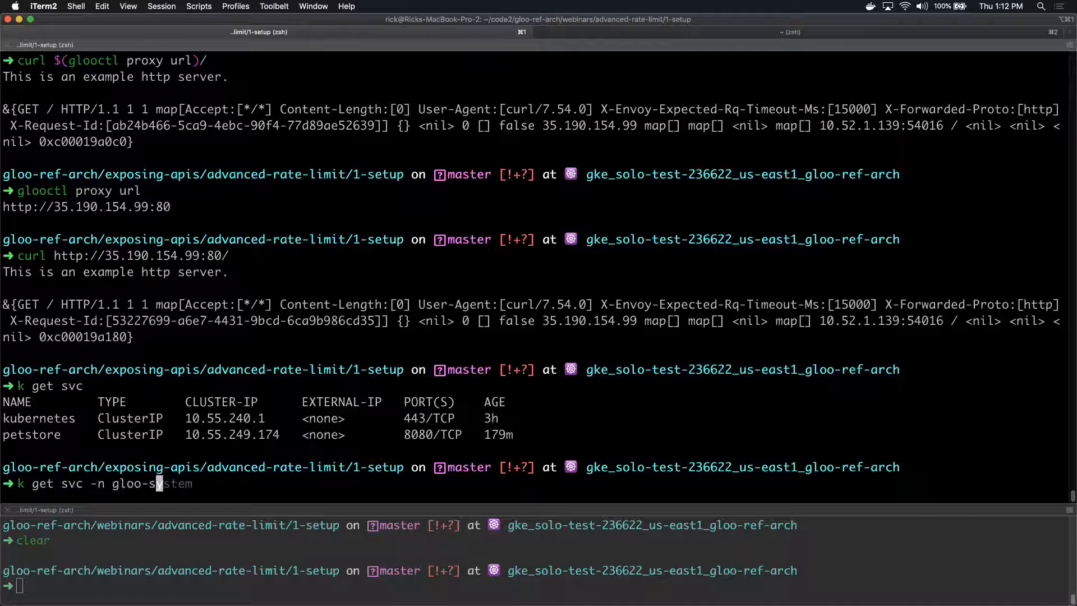
key("Return")
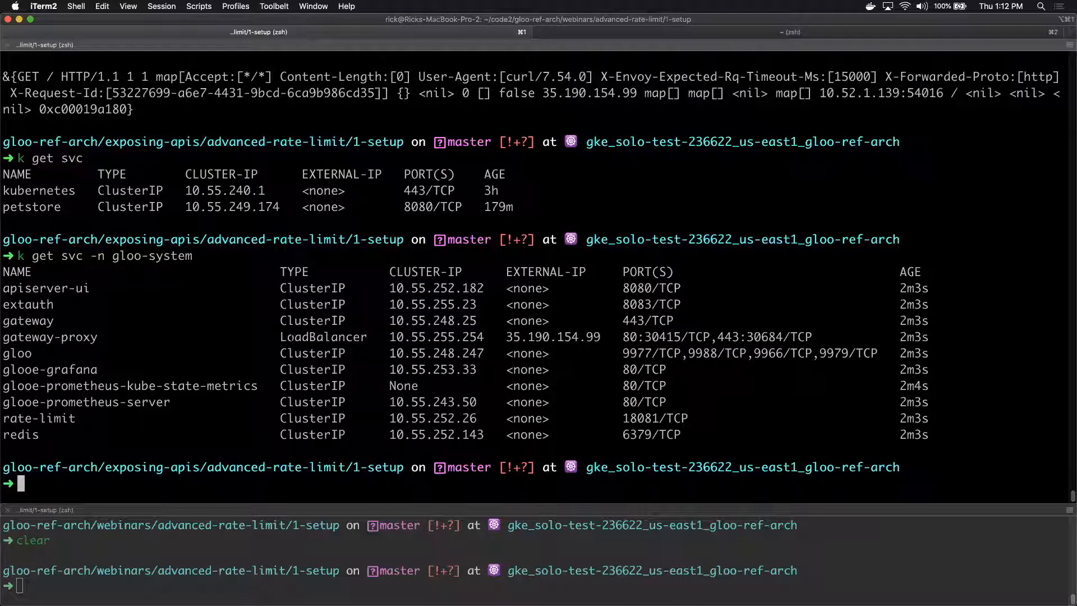
double_click(323, 336)
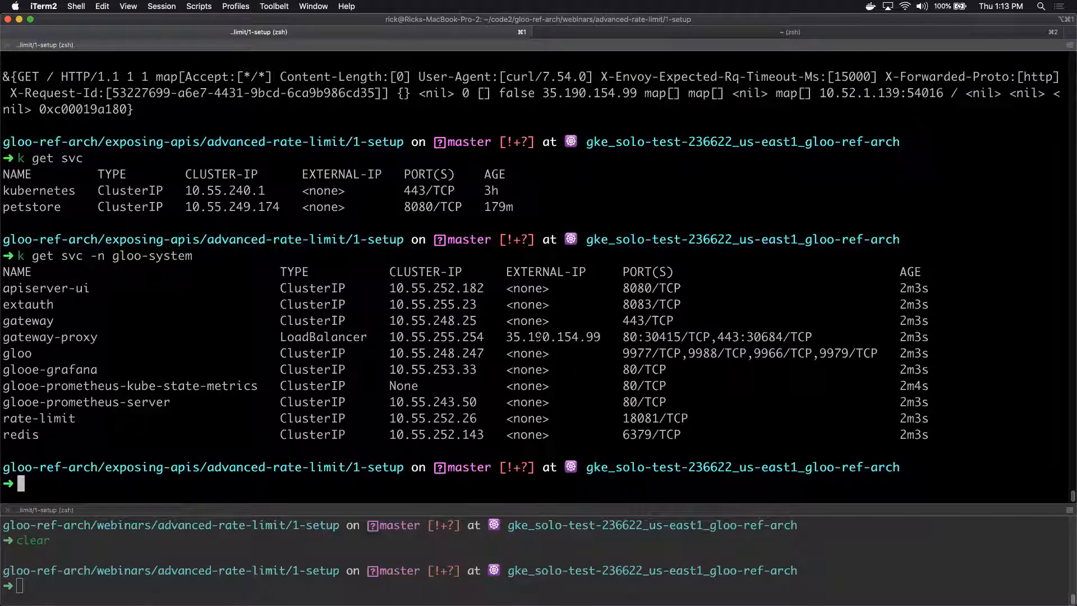
double_click(551, 336)
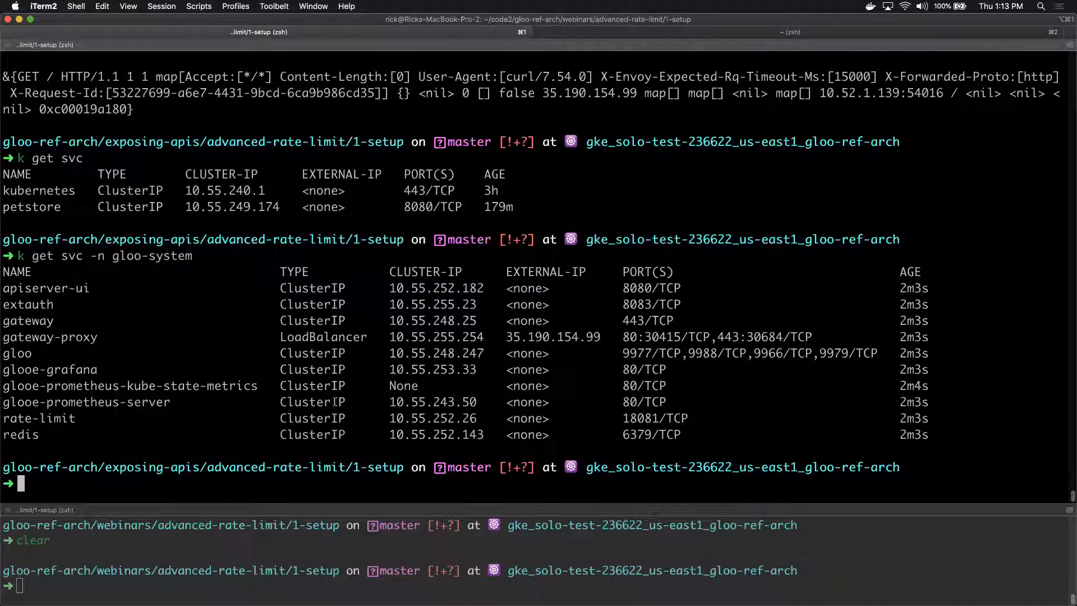
type("cd ../1-setup")
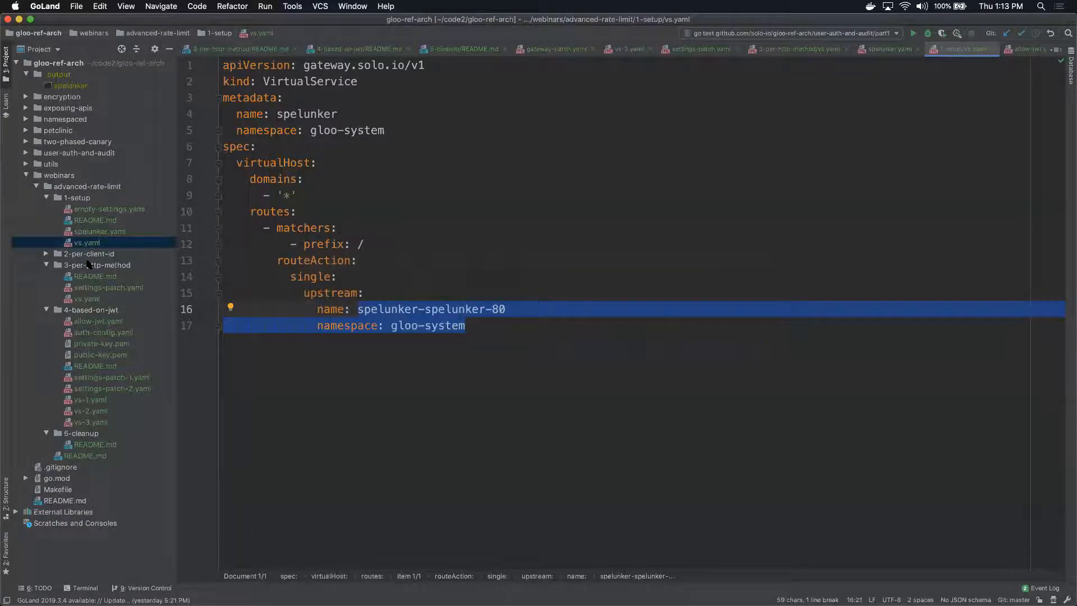
Review the spelunker vs.yaml in GoLand before moving the shell to 2-per-client-id.
left_click(90, 253)
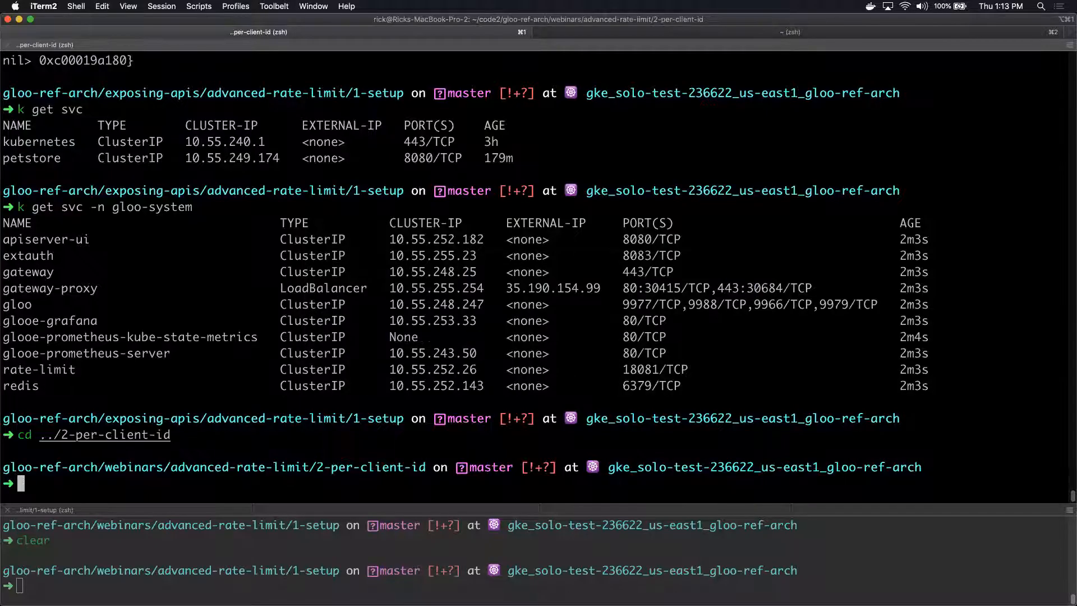
type("curl http://35.190.154.99:80/")
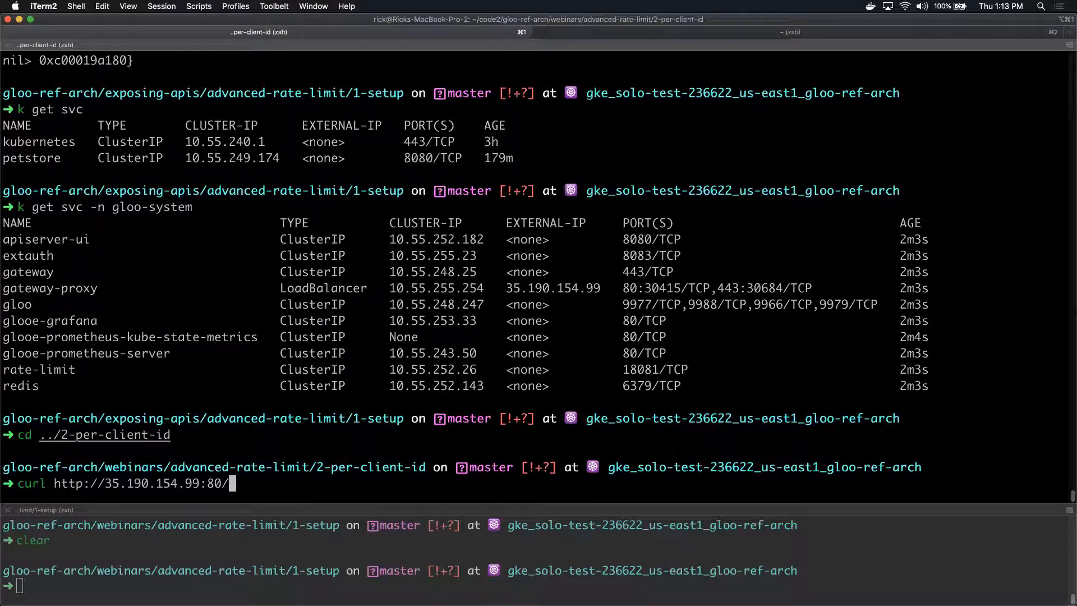
key("Return")
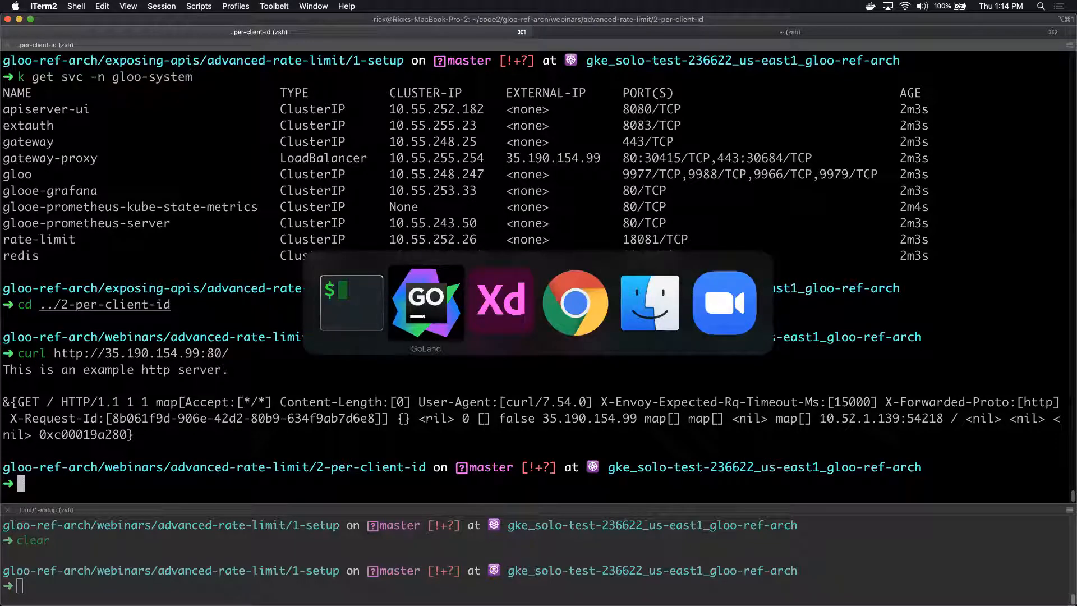
Review gateway-patch.yaml setting useRemoteAddress true for the HTTP gateway, then return to iTerm2.
left_click(425, 302)
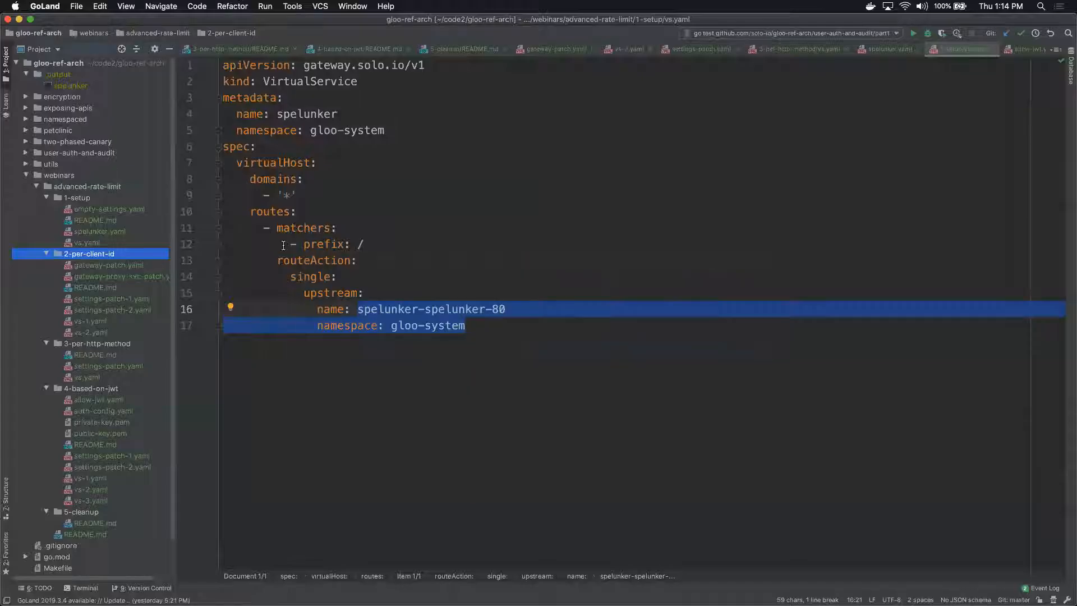
left_click(107, 265)
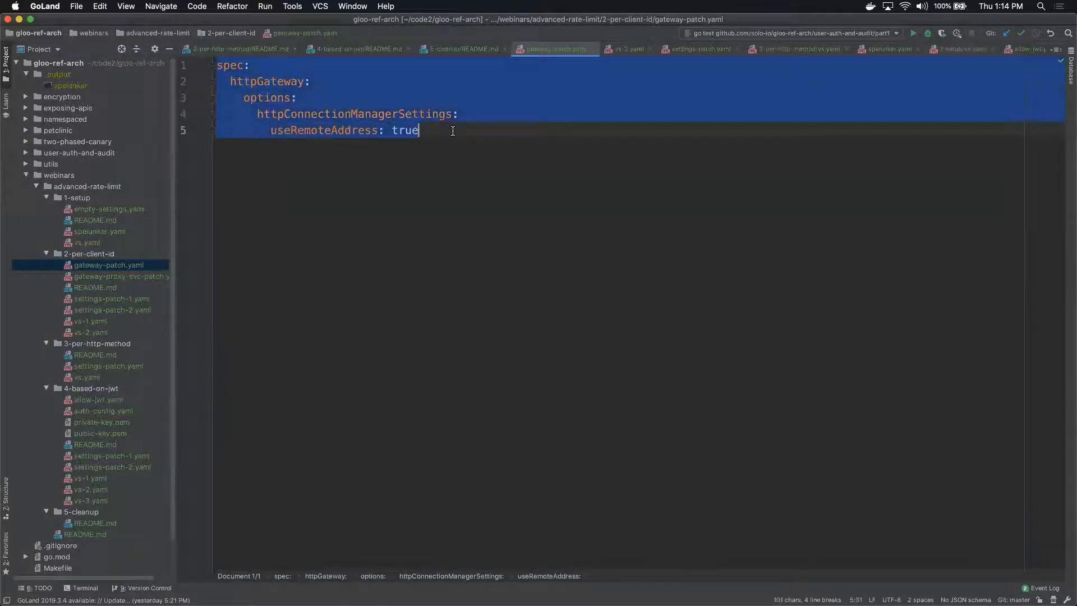
left_click(465, 130)
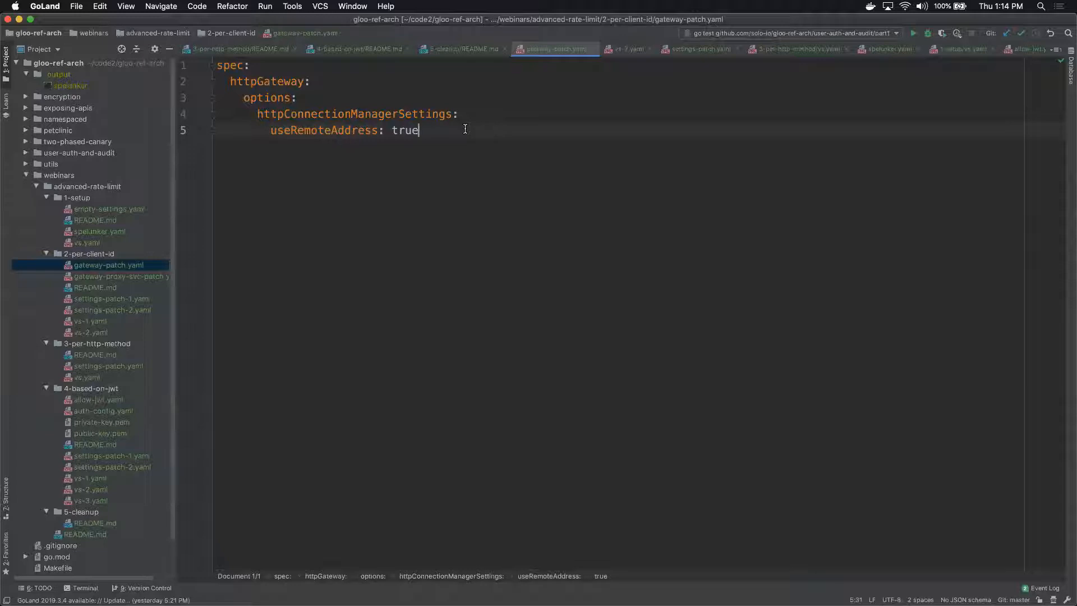
mouse_move(318, 139)
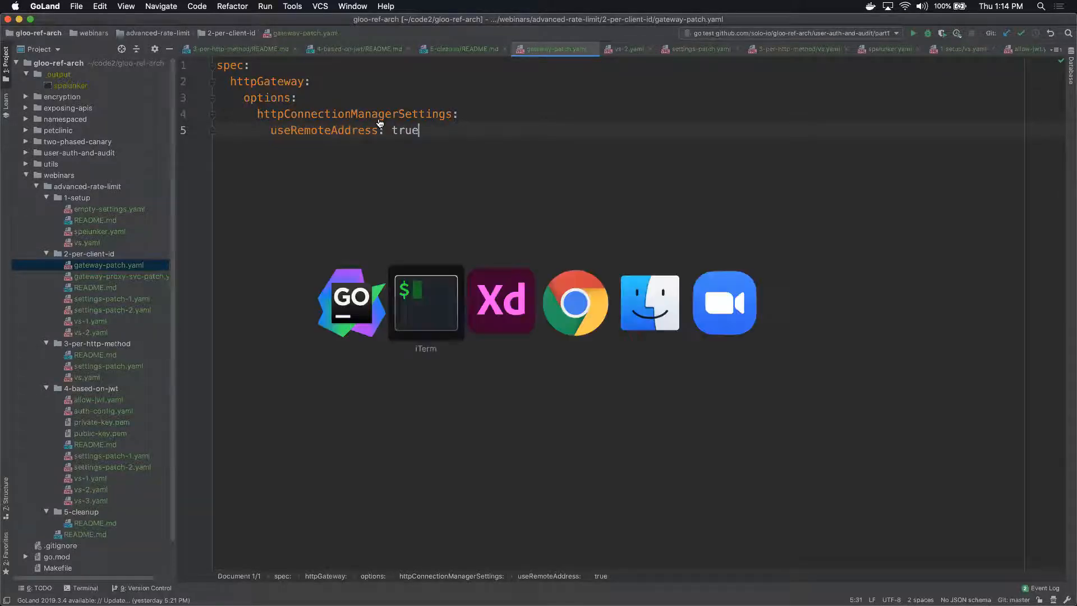
left_click(425, 301)
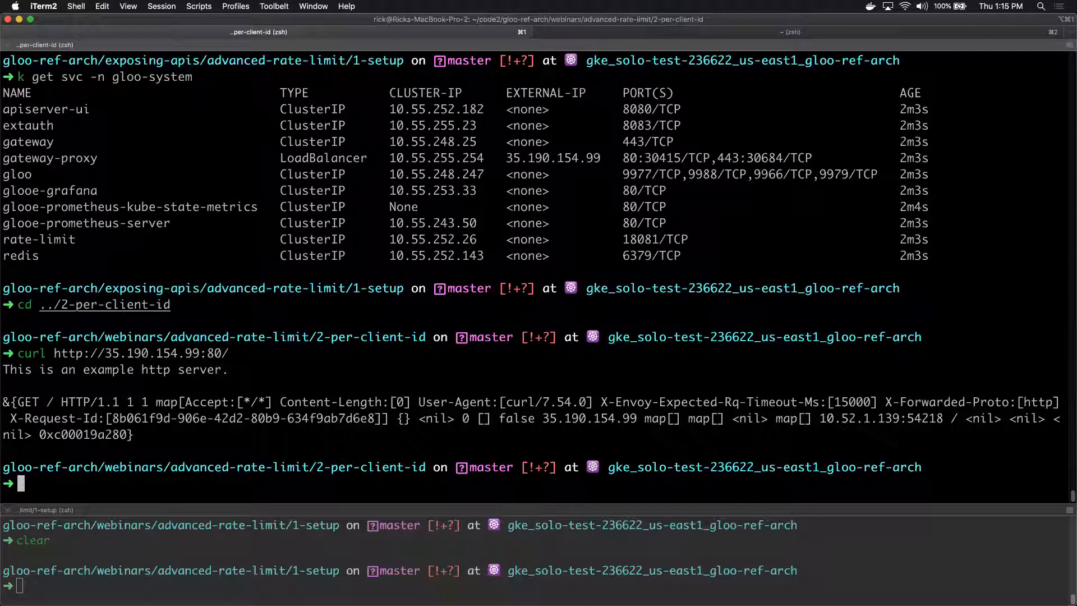
Run the kubectl patch for gloo-system settings so gateway-proxy reports patched, then return to GoLand.
type("k patch -n gloo-system settings default --type merge --patch \"$(cat settings-patch-2.yaml)\"")
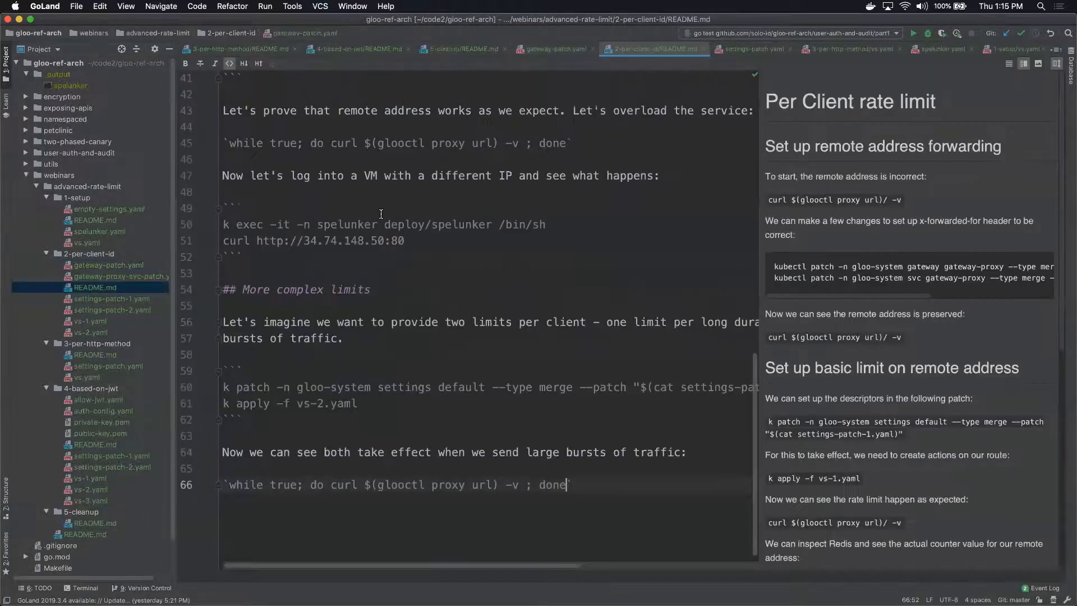
scroll("up", 3)
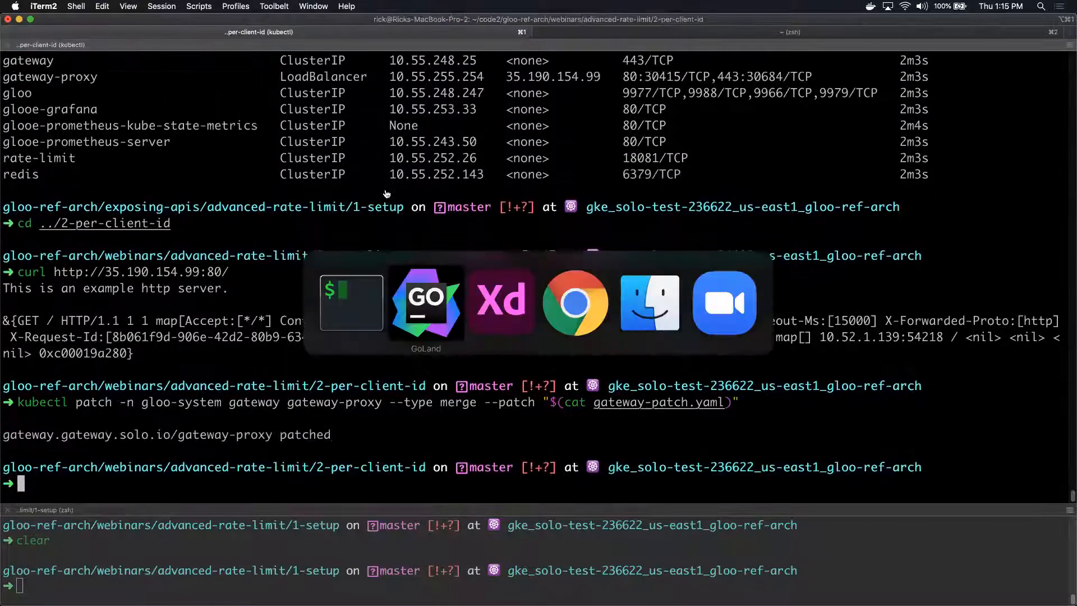
left_click(426, 301)
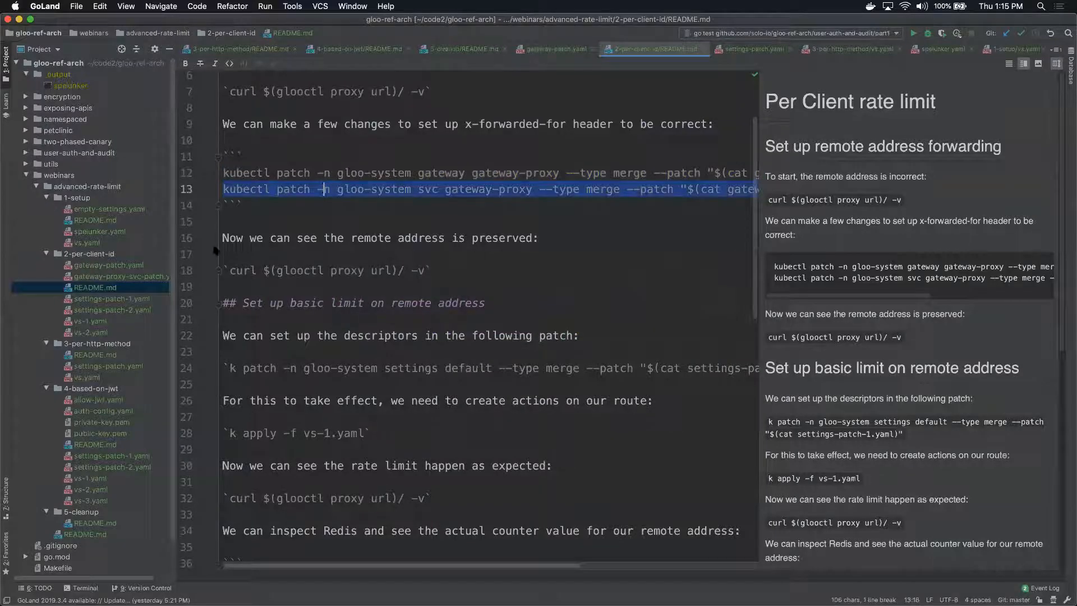
Review gateway-proxy-svc-patch.yaml setting externalTrafficPolicy Local and run its kubectl patch in iTerm2.
left_click(120, 276)
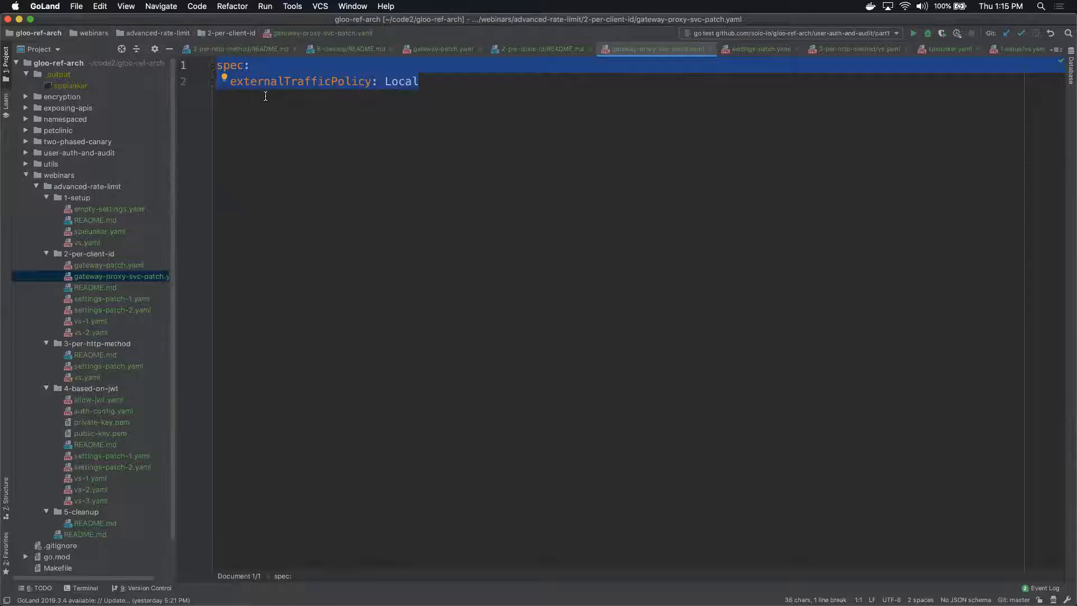
mouse_move(309, 97)
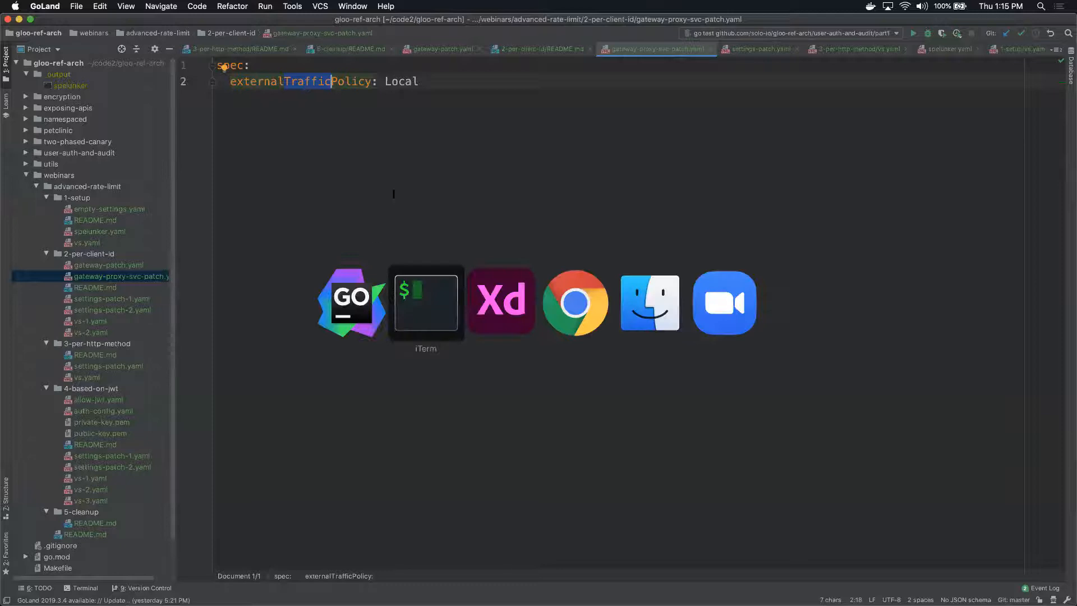
left_click(426, 302)
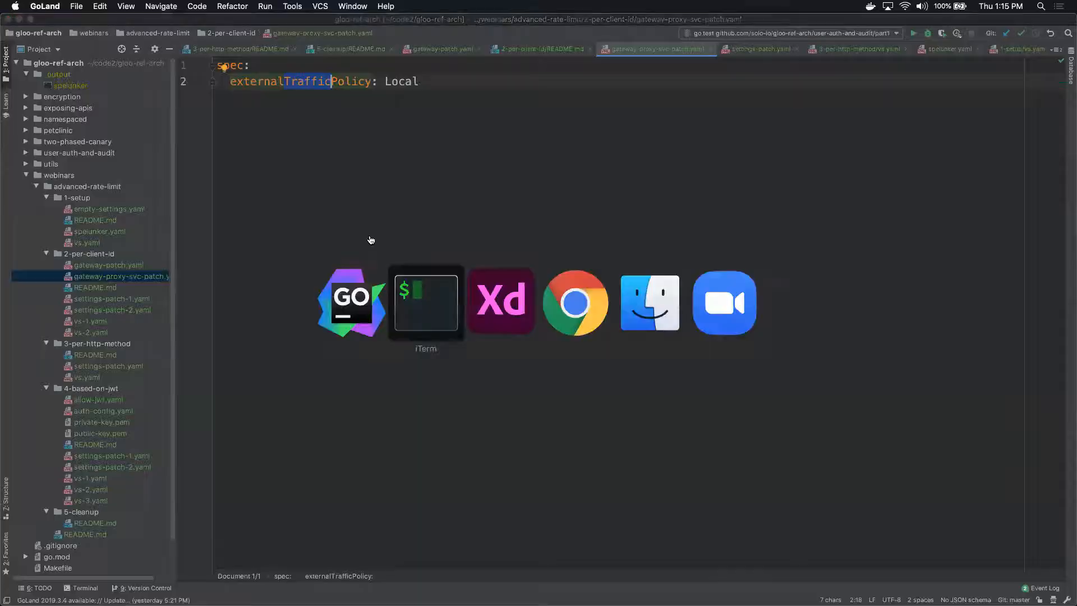
left_click(425, 301)
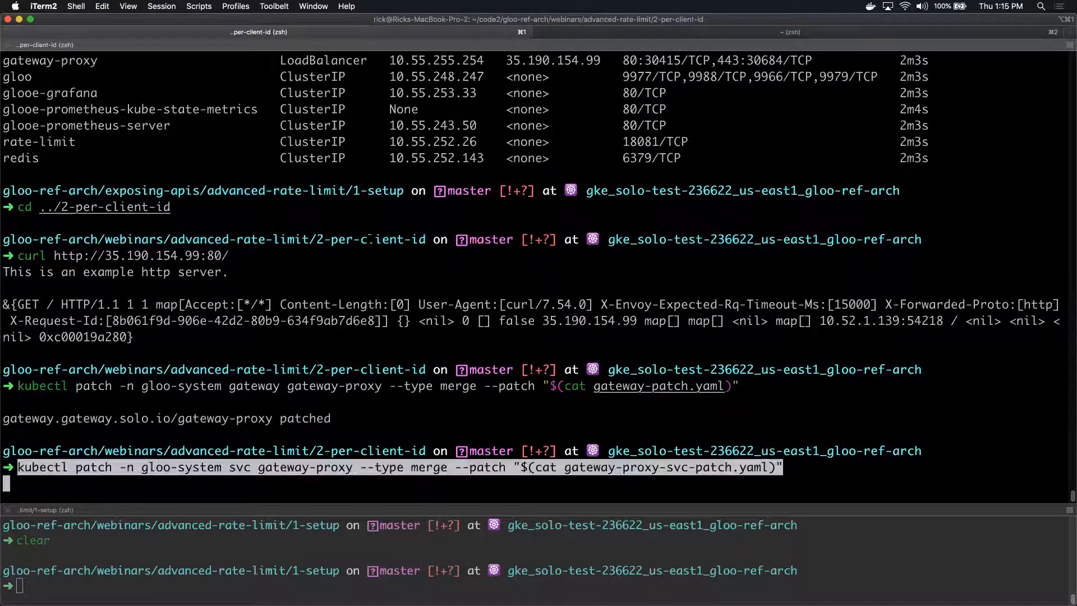
key("Return")
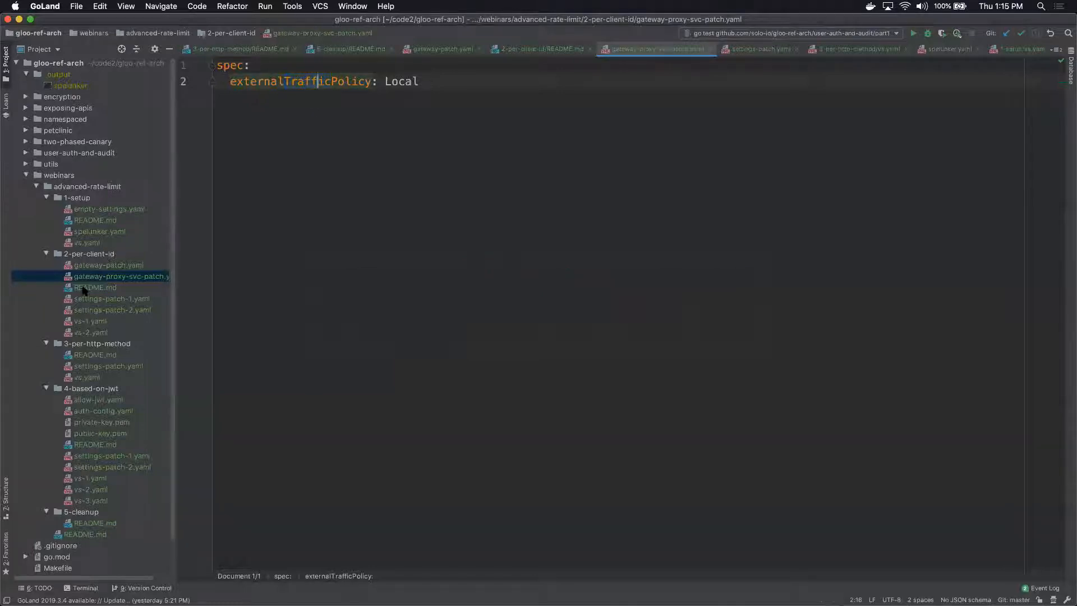
Copy curl $(glooctl proxy url)/ -v from README.md, run it in iTerm2, then return to GoLand.
left_click(94, 287)
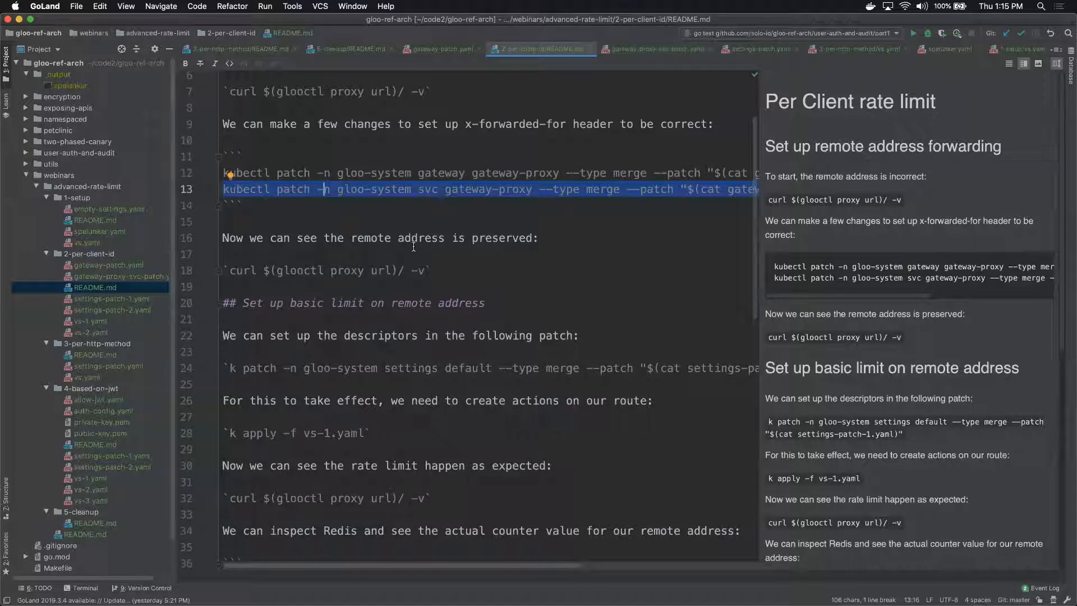
left_click(326, 270)
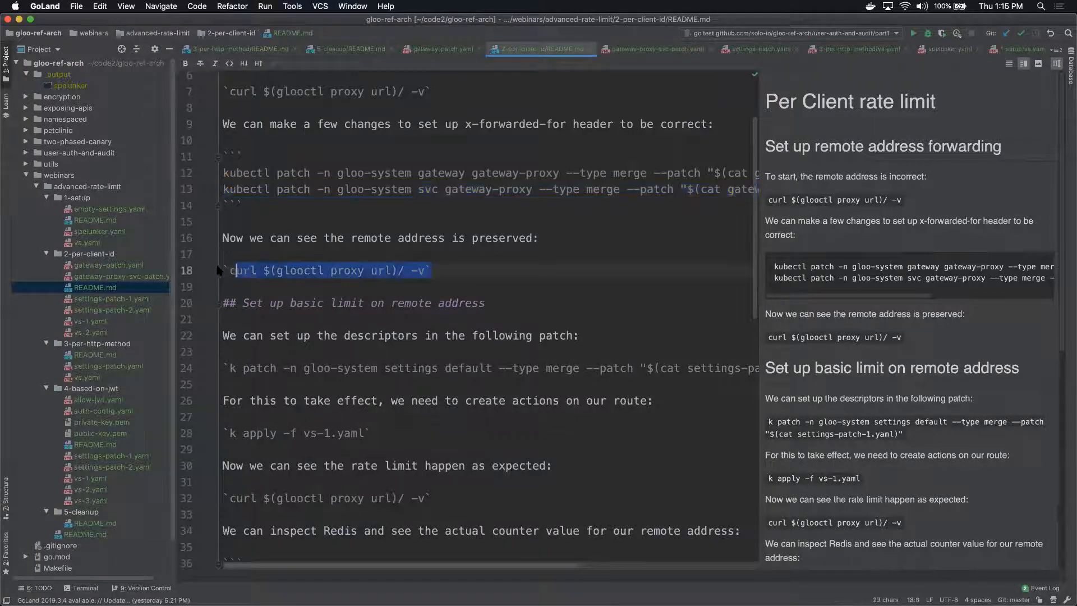
left_click(355, 270)
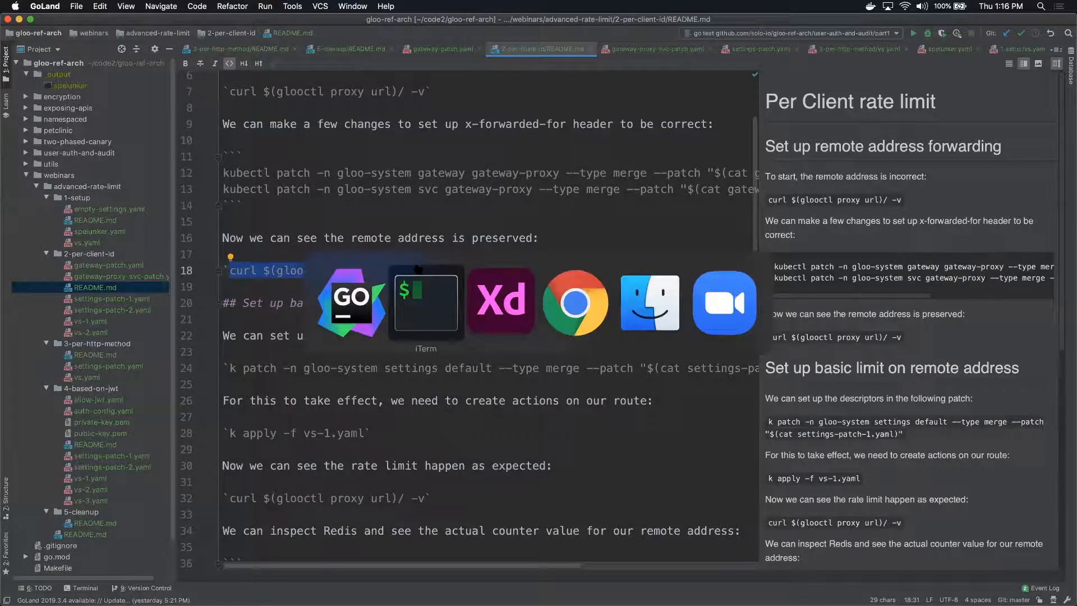
left_click(426, 301)
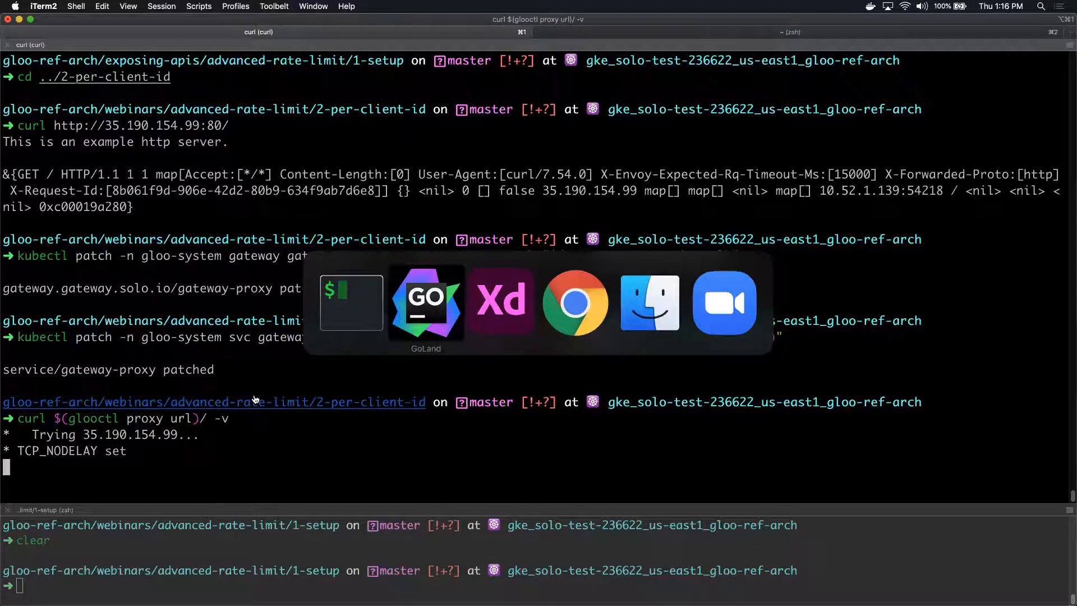
left_click(426, 302)
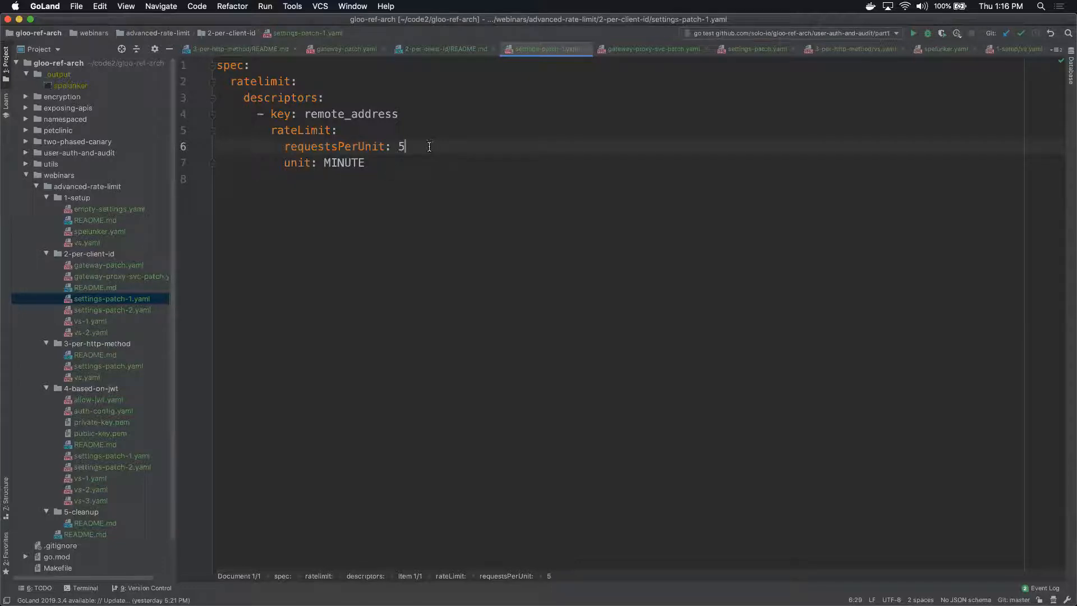
Highlight the descriptors block limiting remote_address to 5 requests per minute, then return to iTerm2.
left_click(364, 163)
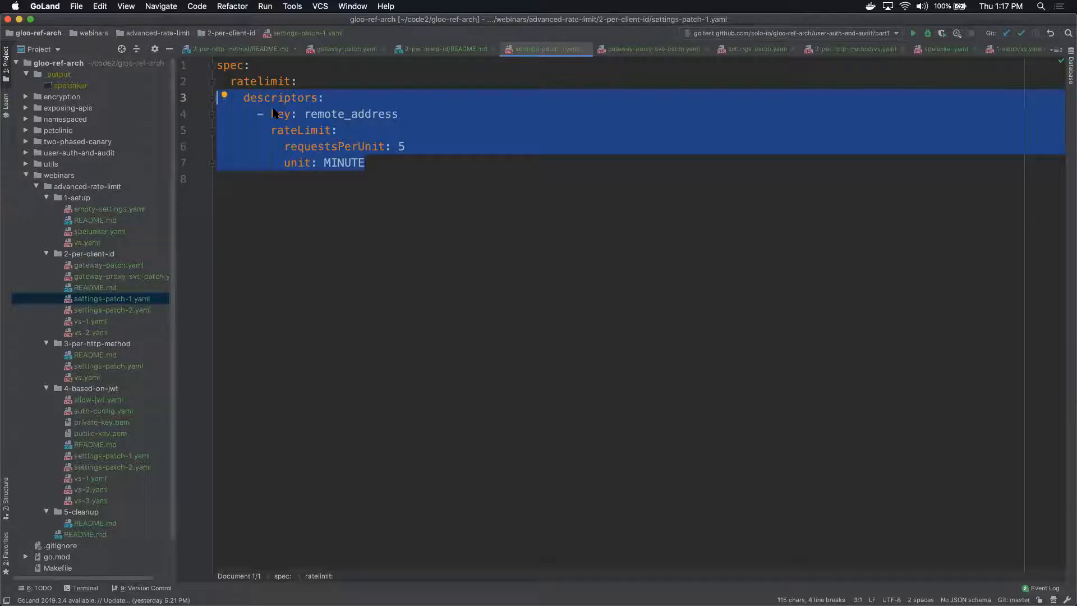
left_click(412, 146)
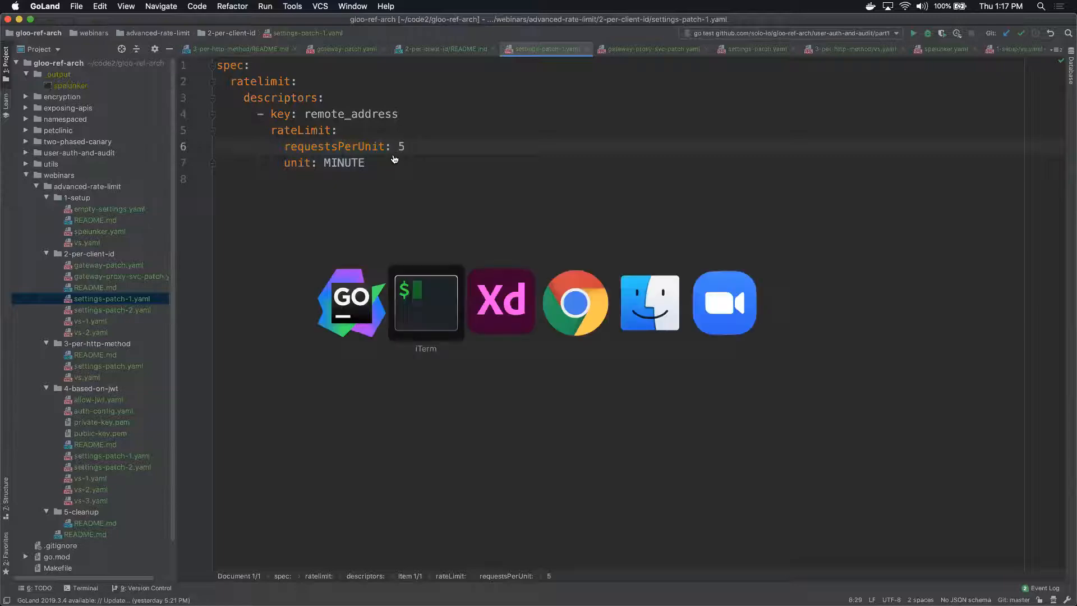
left_click(425, 302)
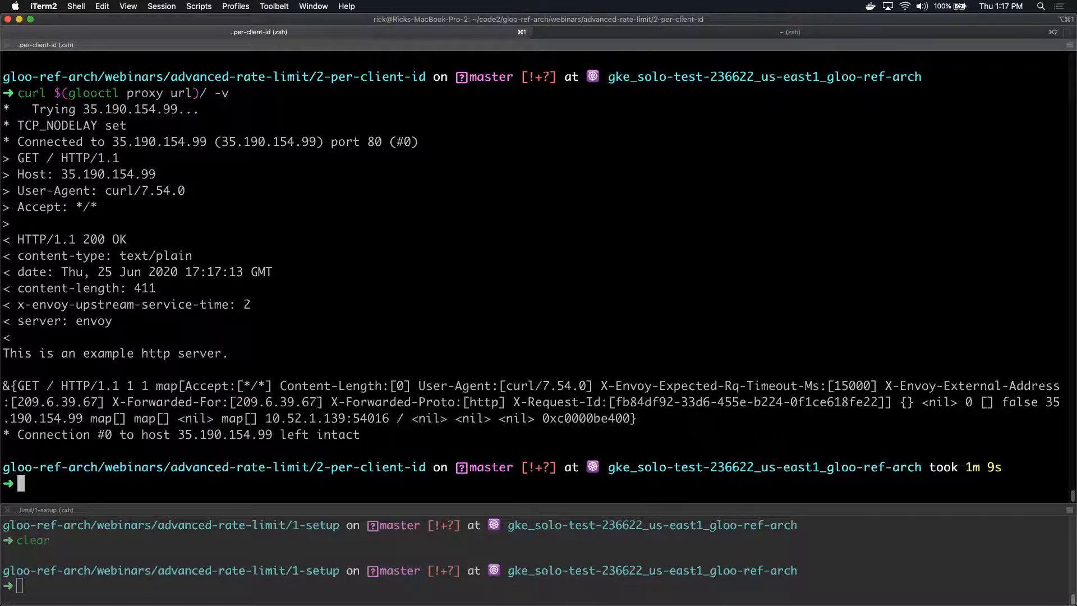
Prepare the kubectl patch merging settings-patch-1.yaml into default Gloo settings, then return to GoLand.
double_click(261, 401)
type("k patch -n gloo-system settings default --type merge --patch \"$(cat settings-patch-2.yaml)\"")
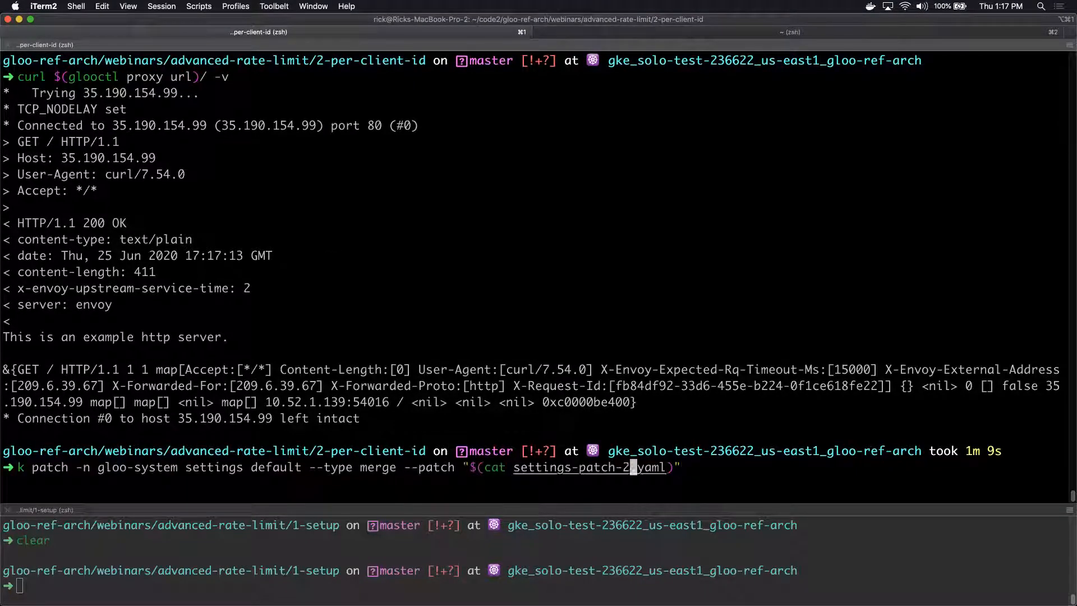
key("Return")
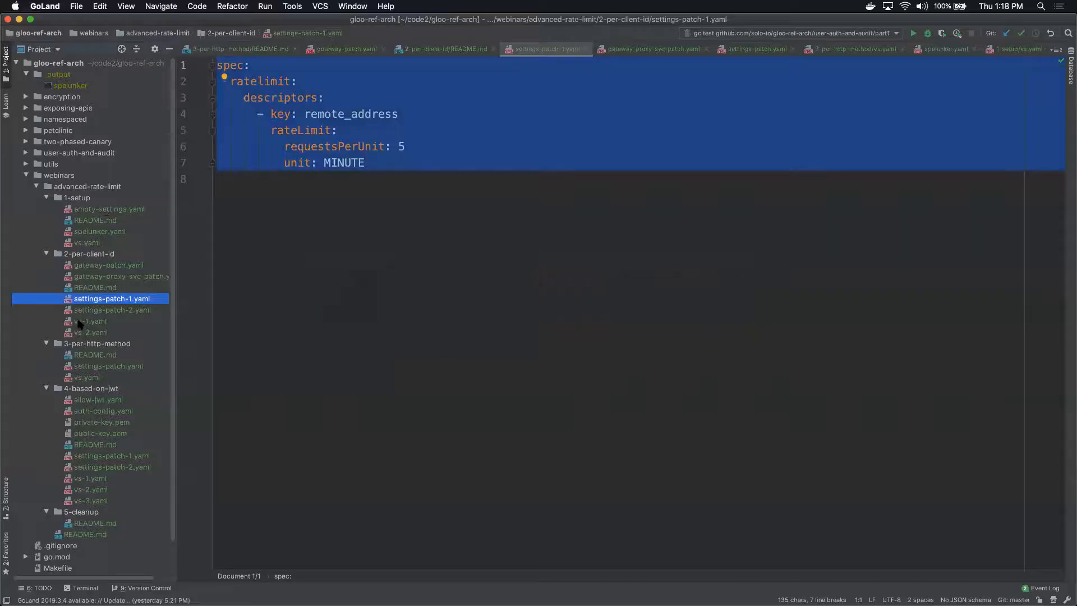
With vs-1.yaml open, apply the settings patch and confirm curl through the proxy still returns 200 OK.
left_click(90, 321)
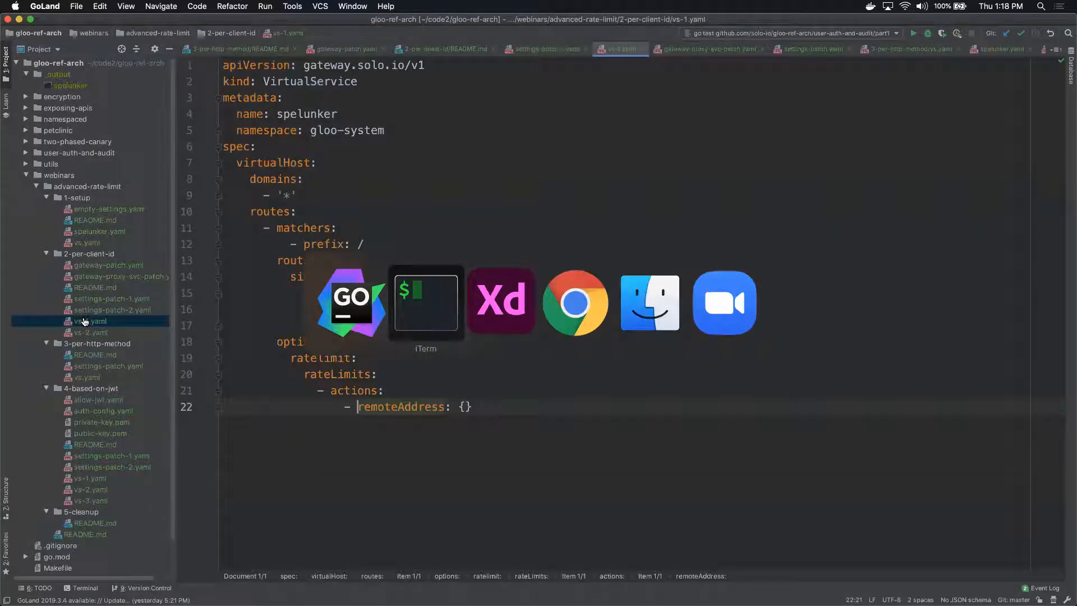
left_click(425, 301)
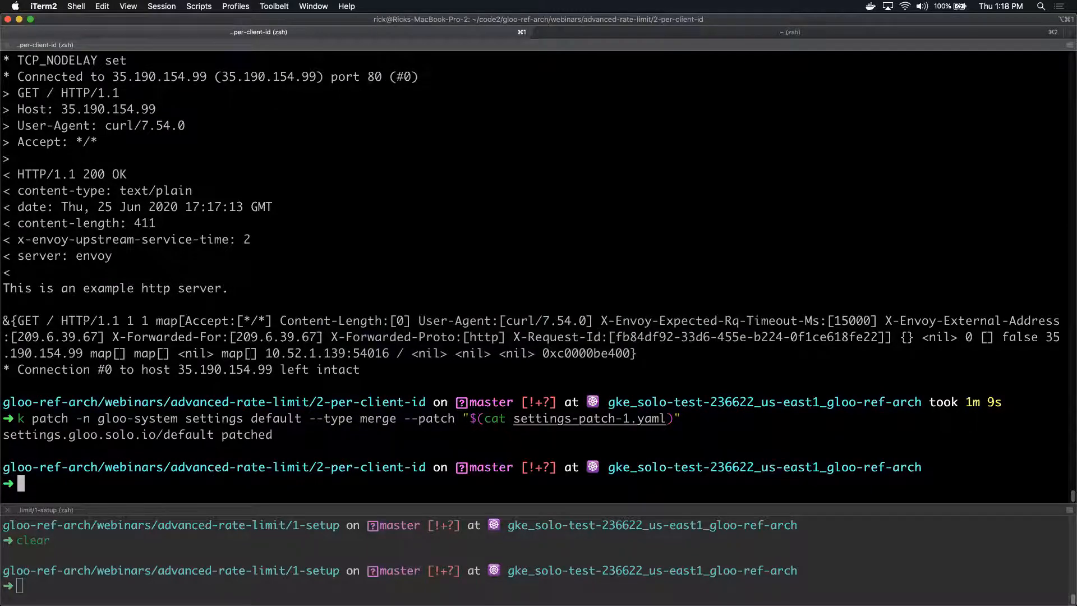
type("curl $(glooctl proxy url)/ -v")
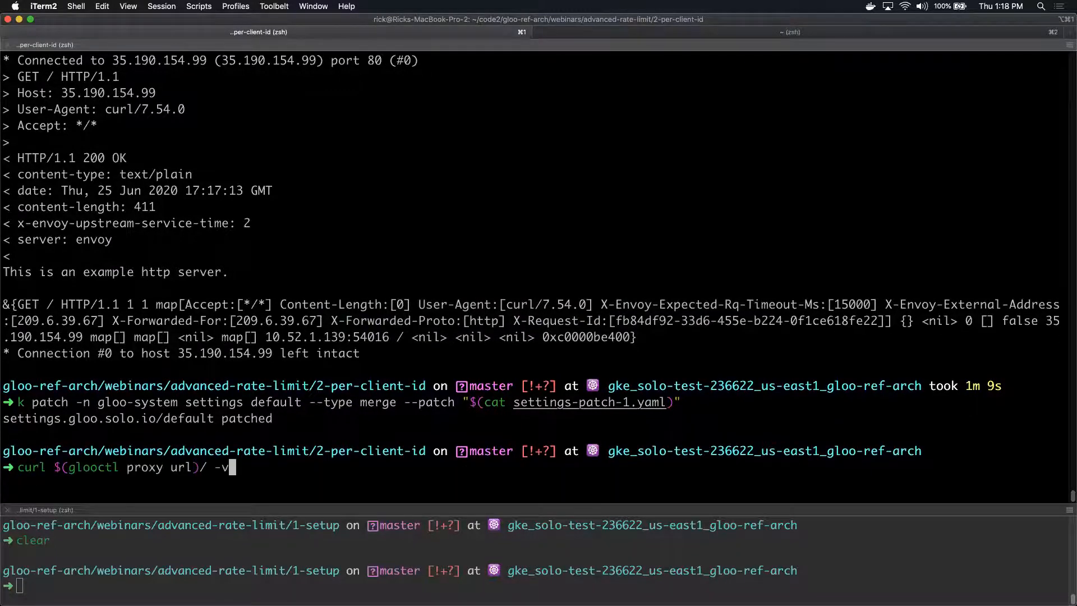
key("Return")
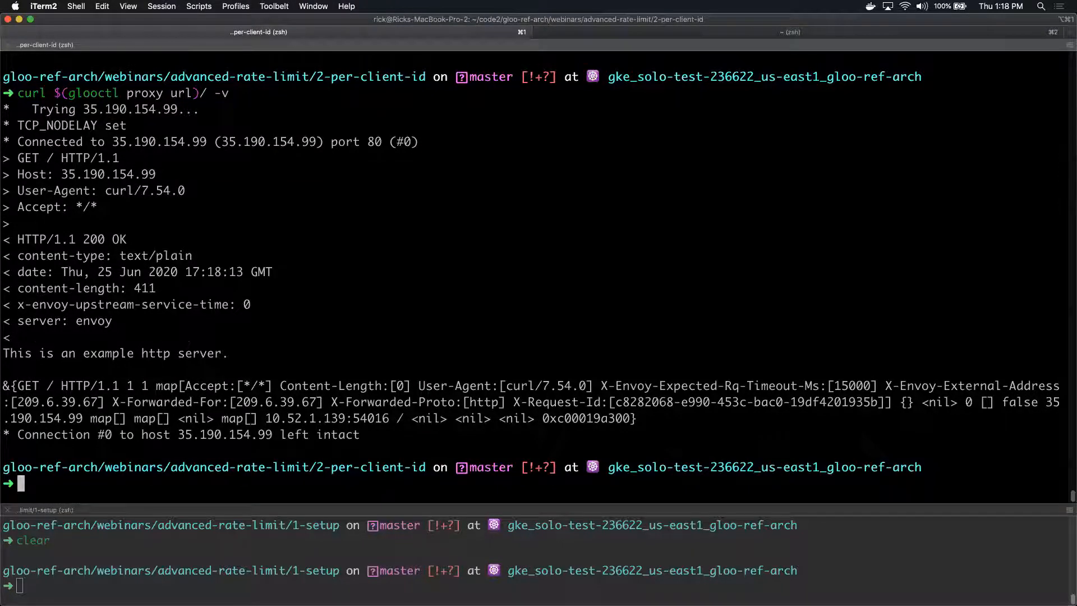
key("Return")
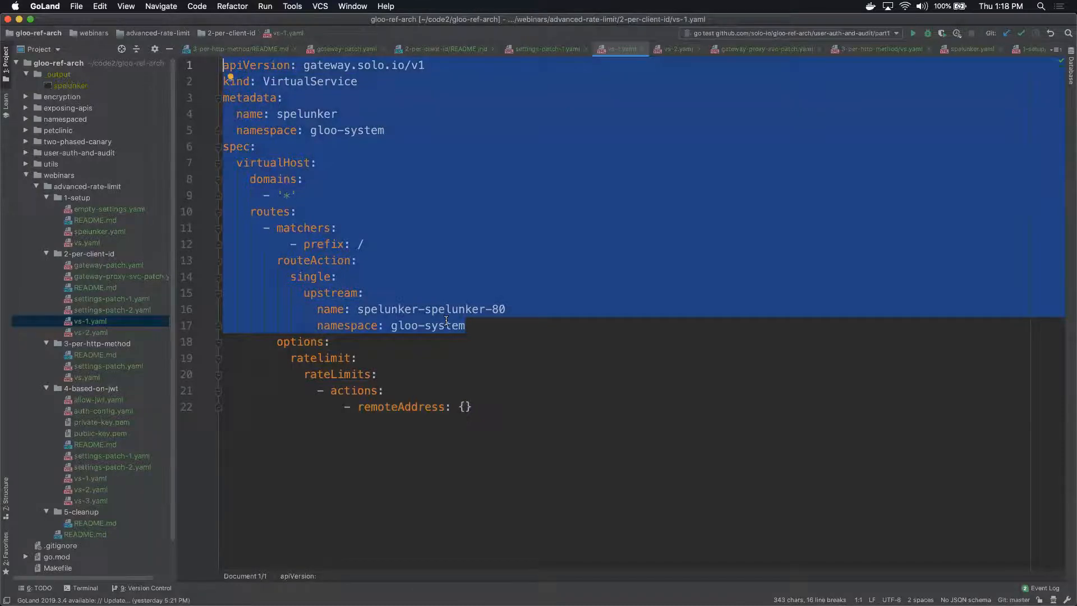
Highlight the remoteAddress rate-limit action block on the vs-1.yaml route, then deselect it.
left_click(445, 310)
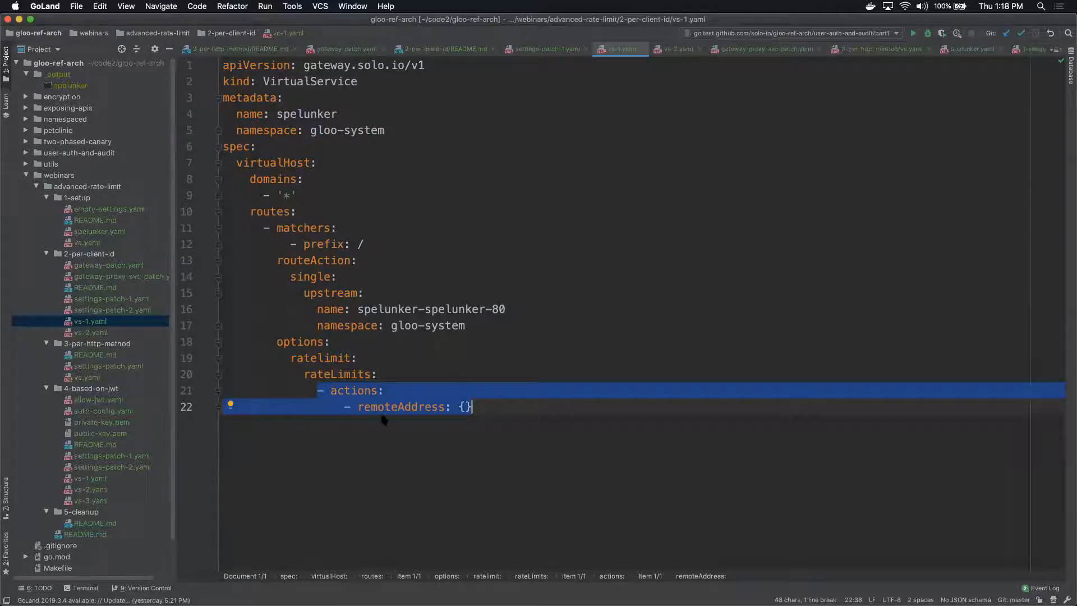
left_click(342, 390)
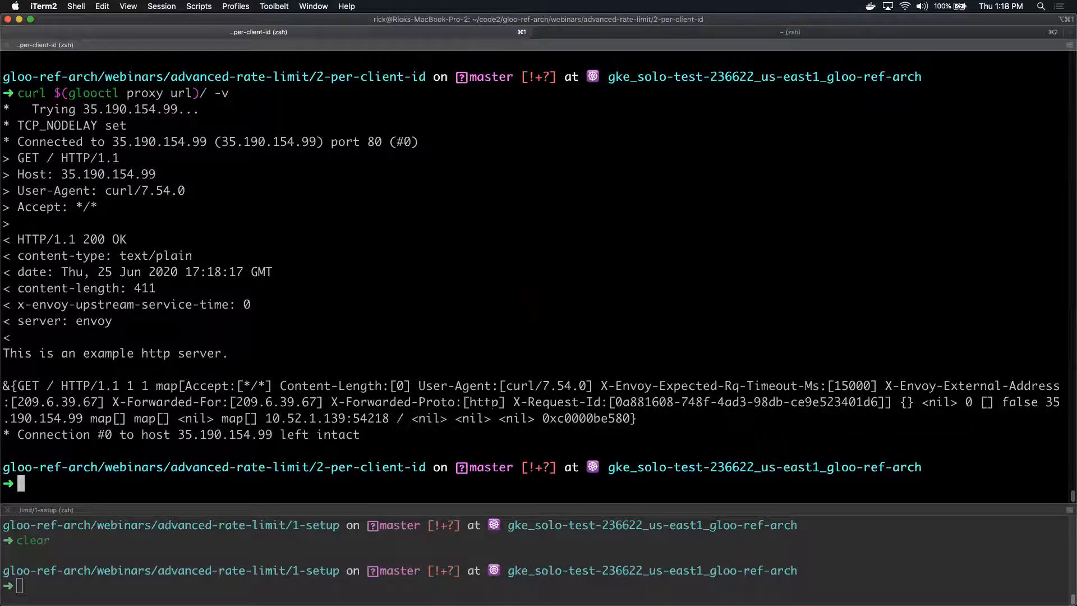
Apply vs-1.yaml and repeat proxy curl requests until one returns 429 Too Many Requests.
type("k apply -f vs.yaml")
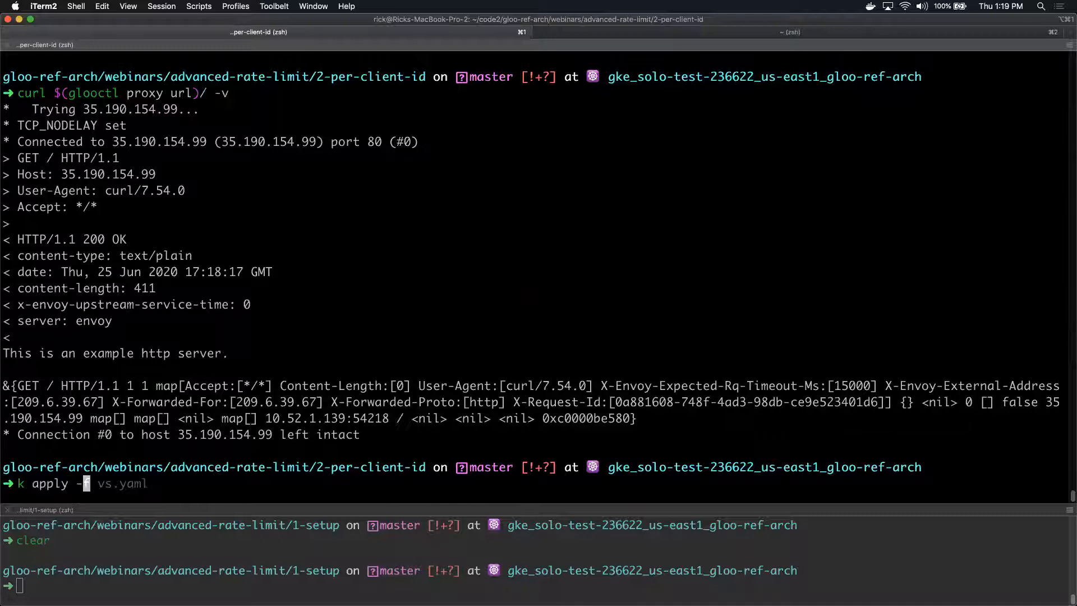
type("f vs-")
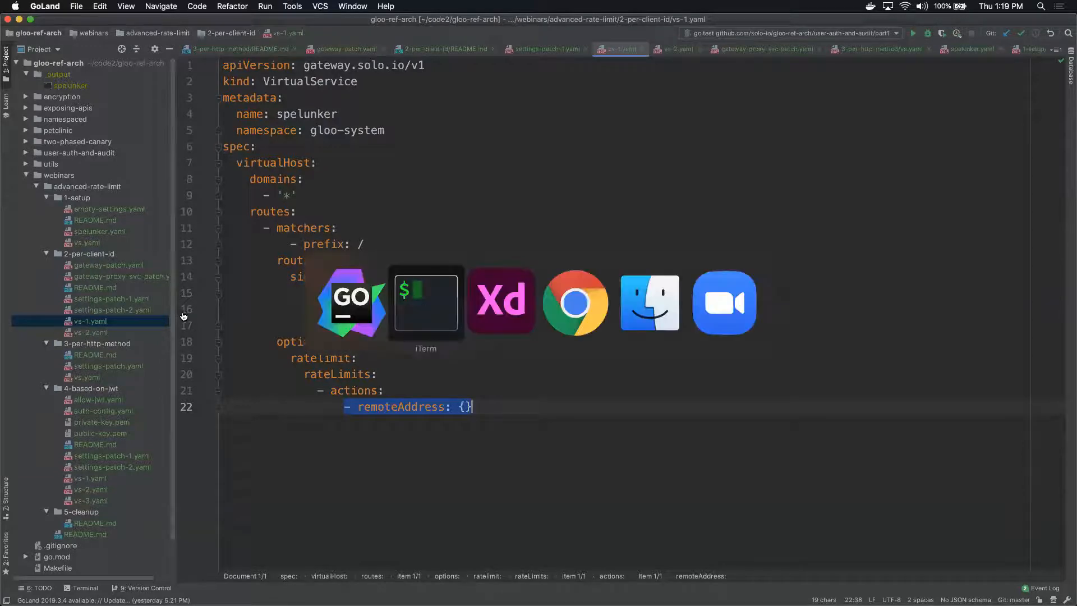
left_click(425, 302)
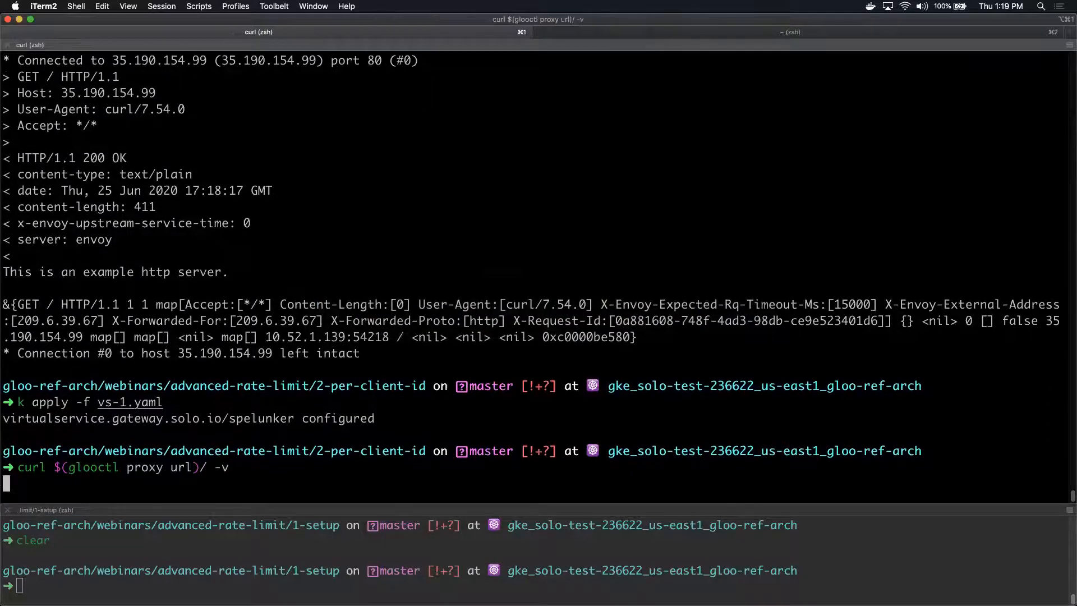
key("Return")
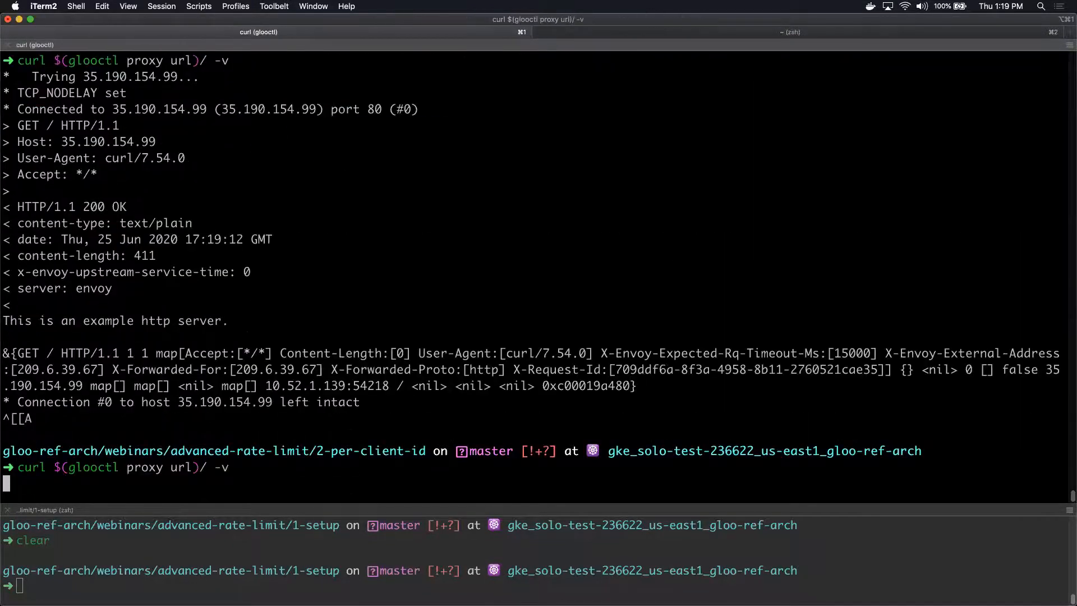
key("Return")
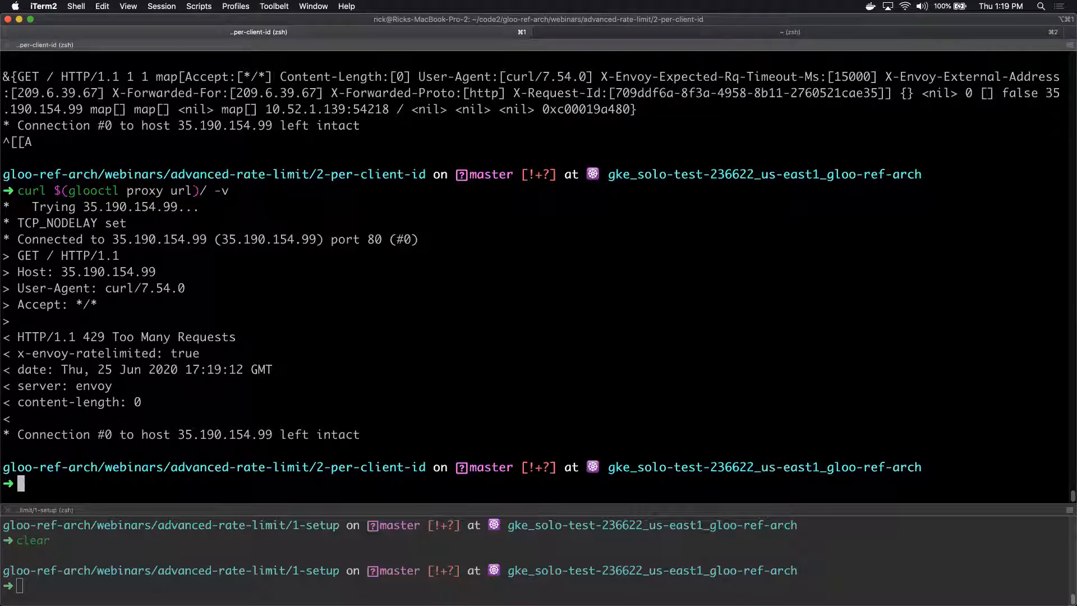
mouse_move(259, 509)
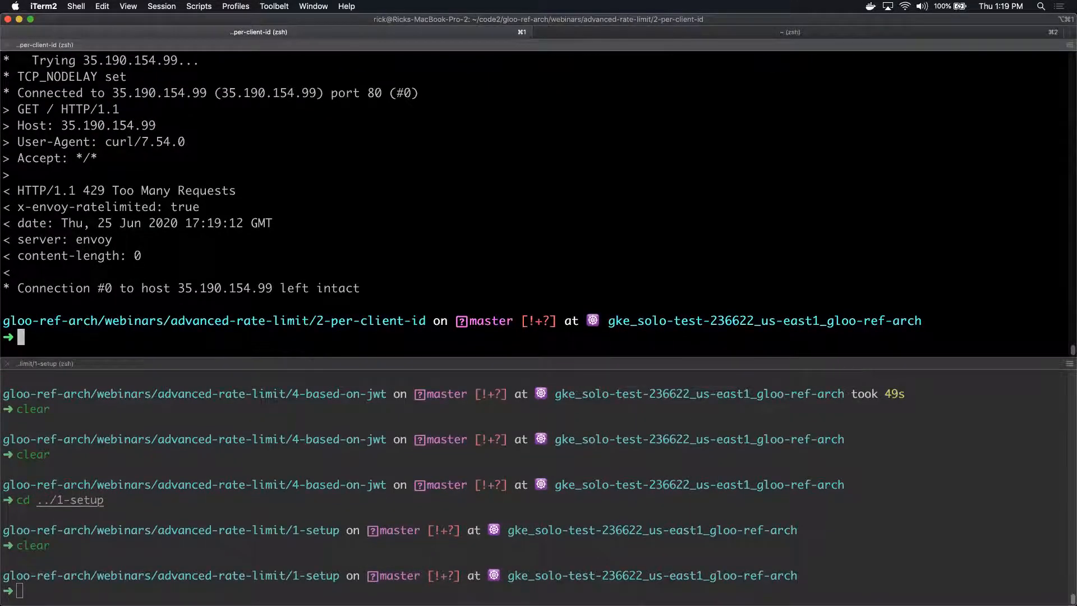
mouse_move(252, 550)
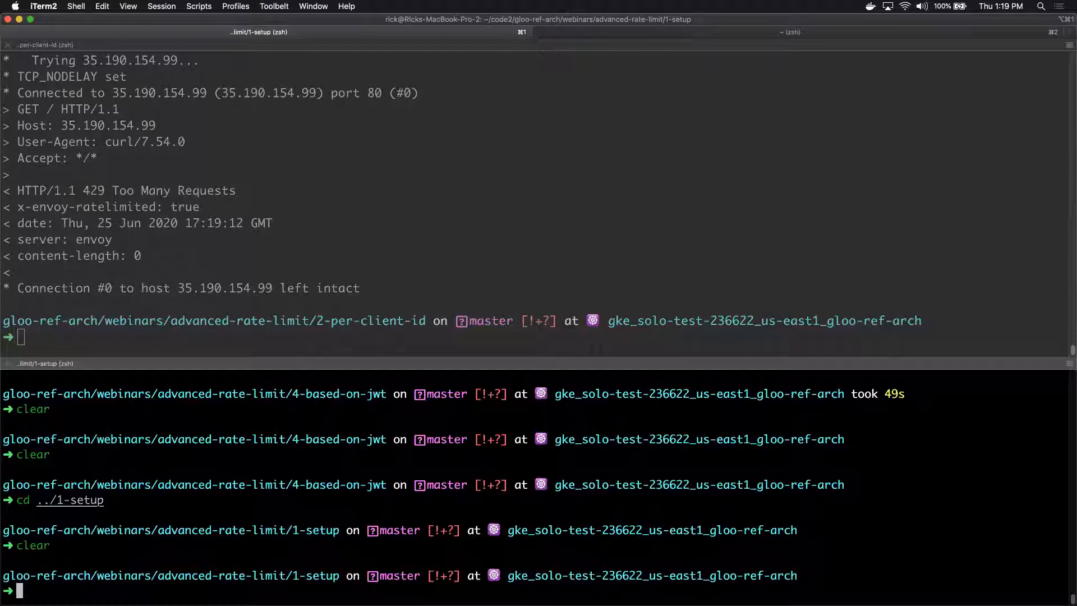
In the lower pane, run kubectl exec -it -n spelunker deploy/spelunker /bin/sh to open a shell.
type("kubectl patch -n gloo-system svc gateway-proxy --type merge --patch \"$(cat gateway-proxy-svc-patch.yaml)\"")
type("k exec -it -n spelunker deploy/spelunker /bin/sh")
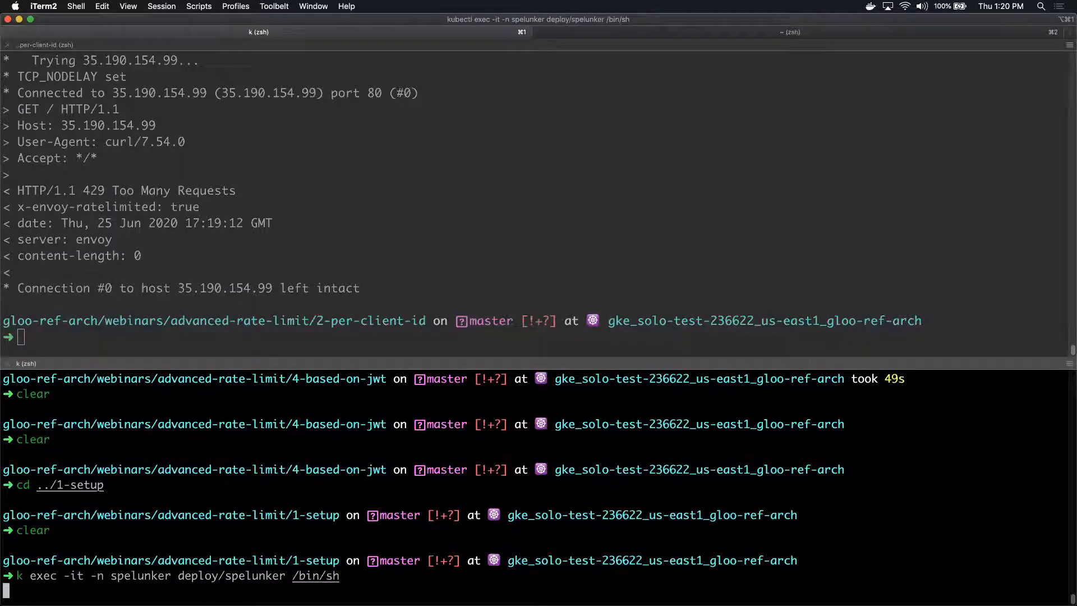
key("Return")
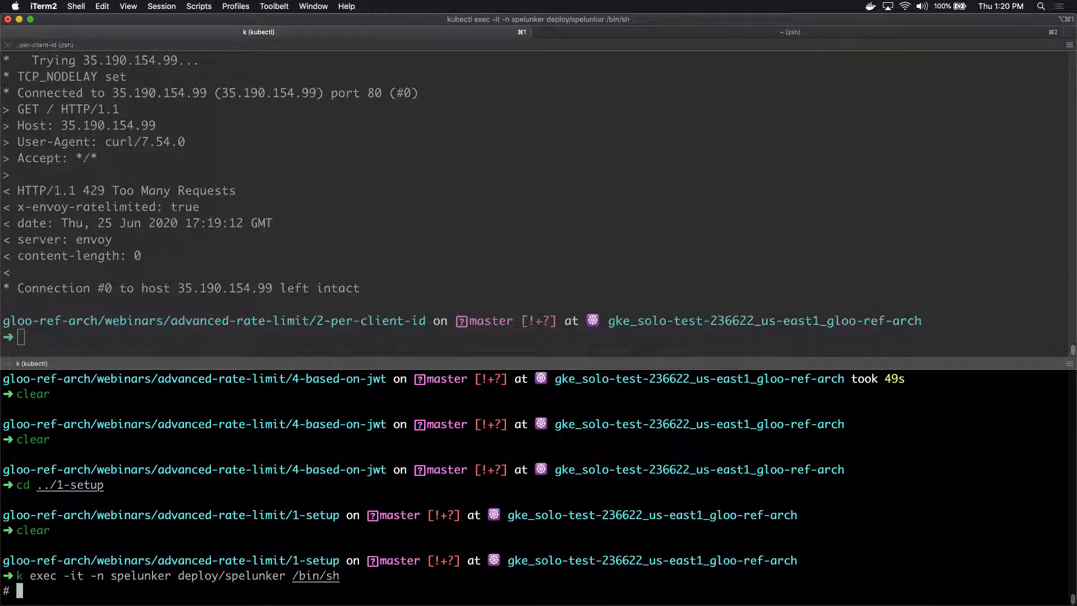
mouse_move(177, 302)
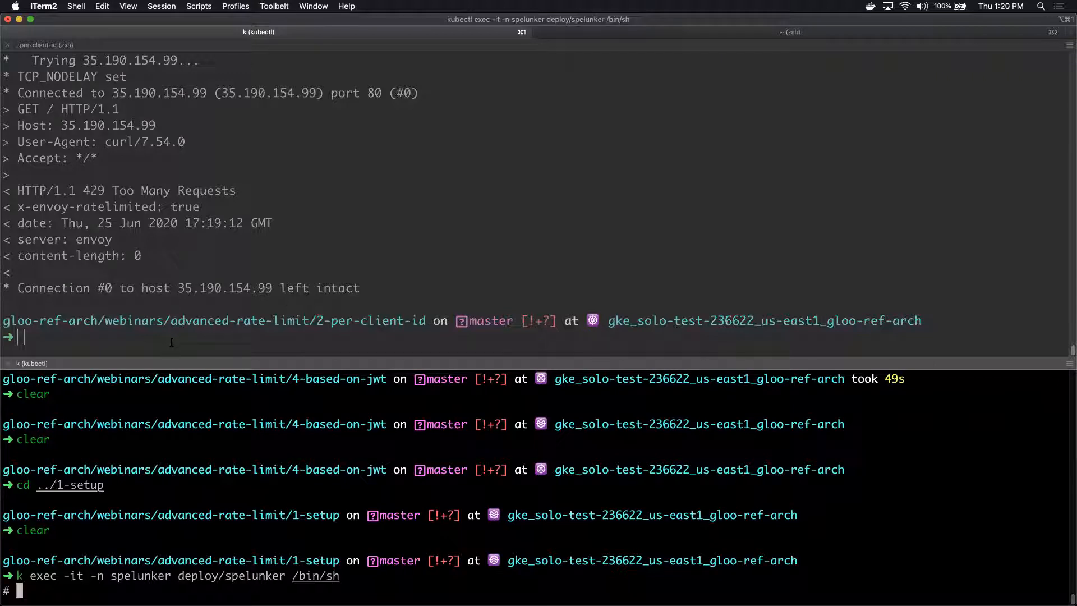
Send a verbose curl to the glooctl proxy URL, then loop requests until they return 429.
type("curl $(glooctl proxy url)/ -v")
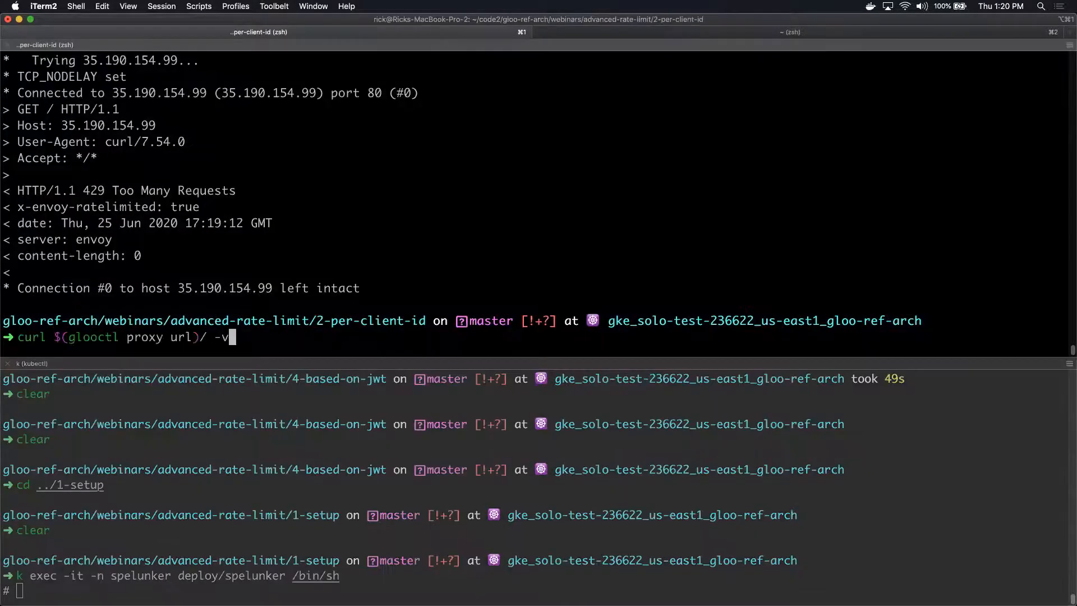
key("Return")
type("whil")
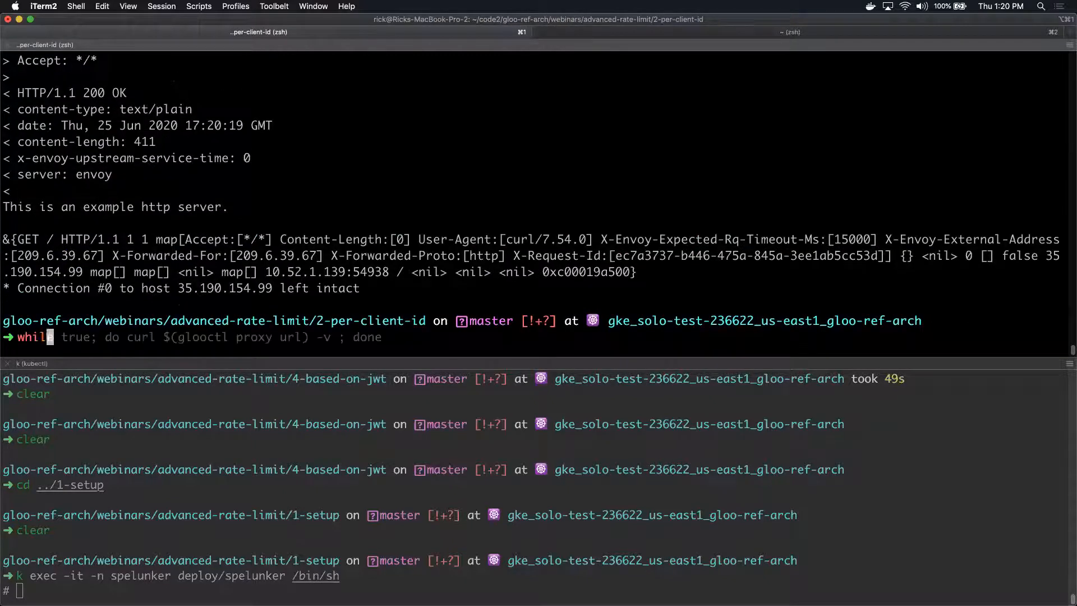
key("Return")
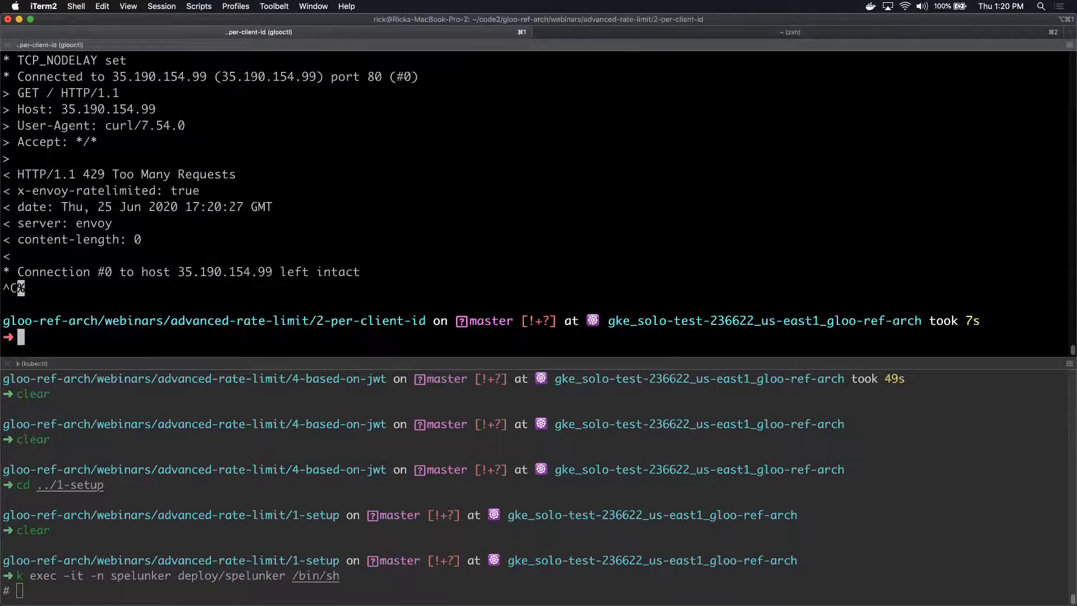
type("glooctl proxy url")
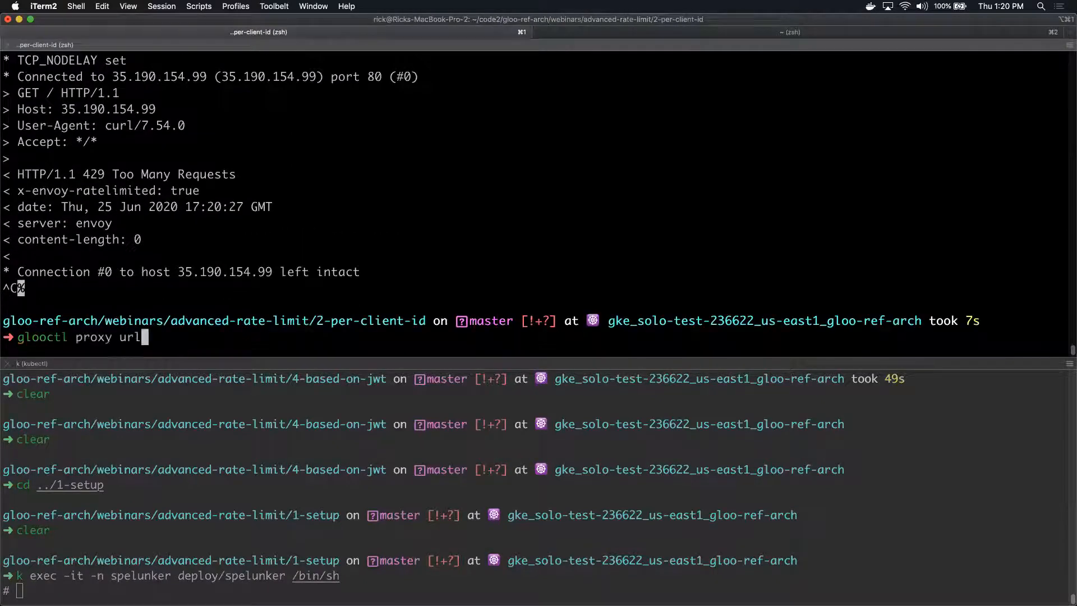
key("Return")
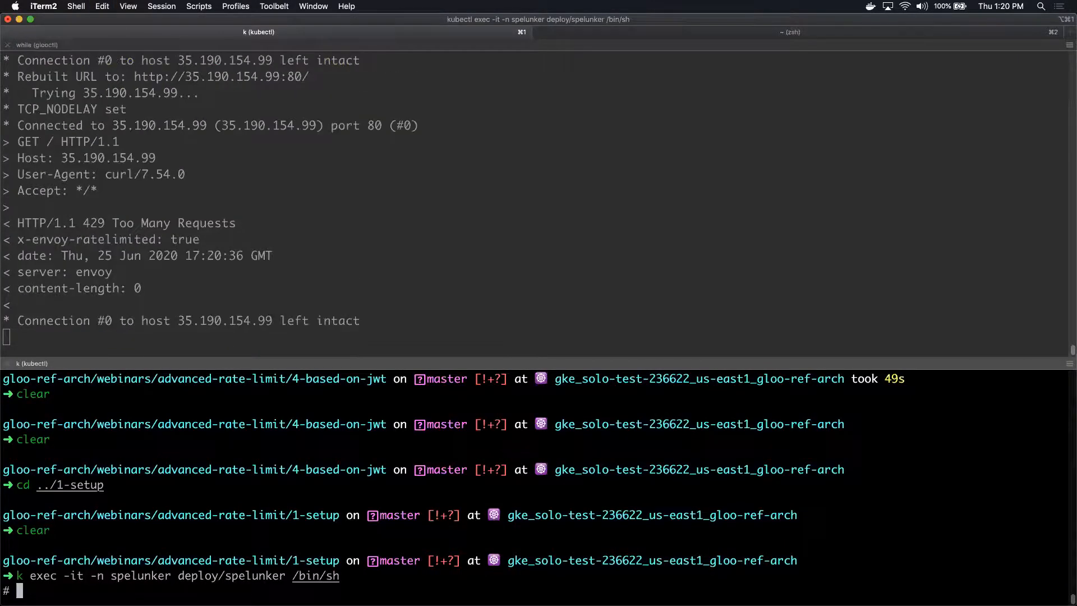
type("curl http://35.190.154.99:80")
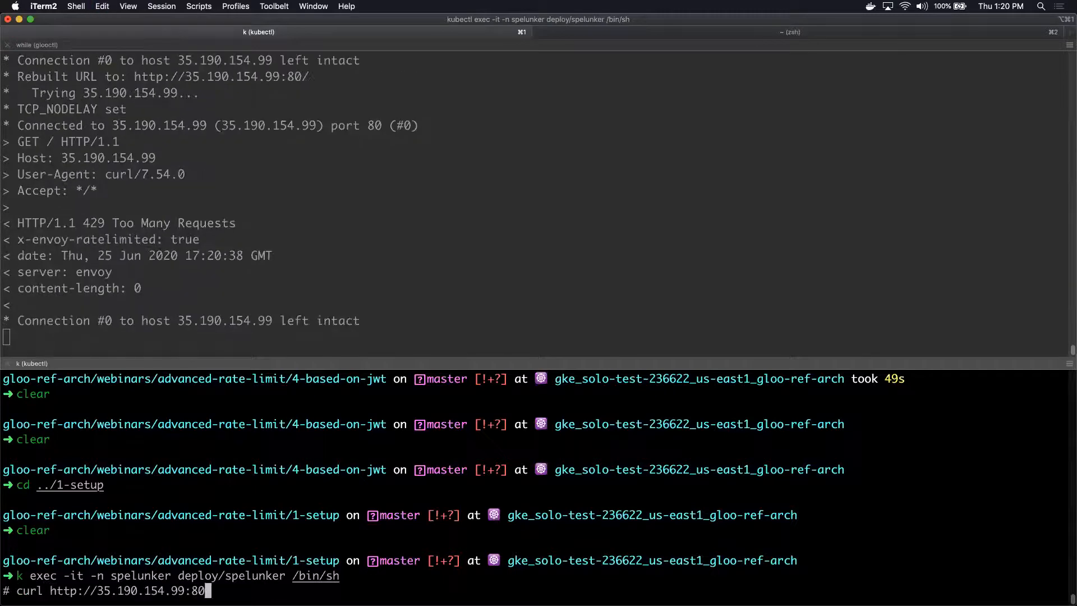
key("Return")
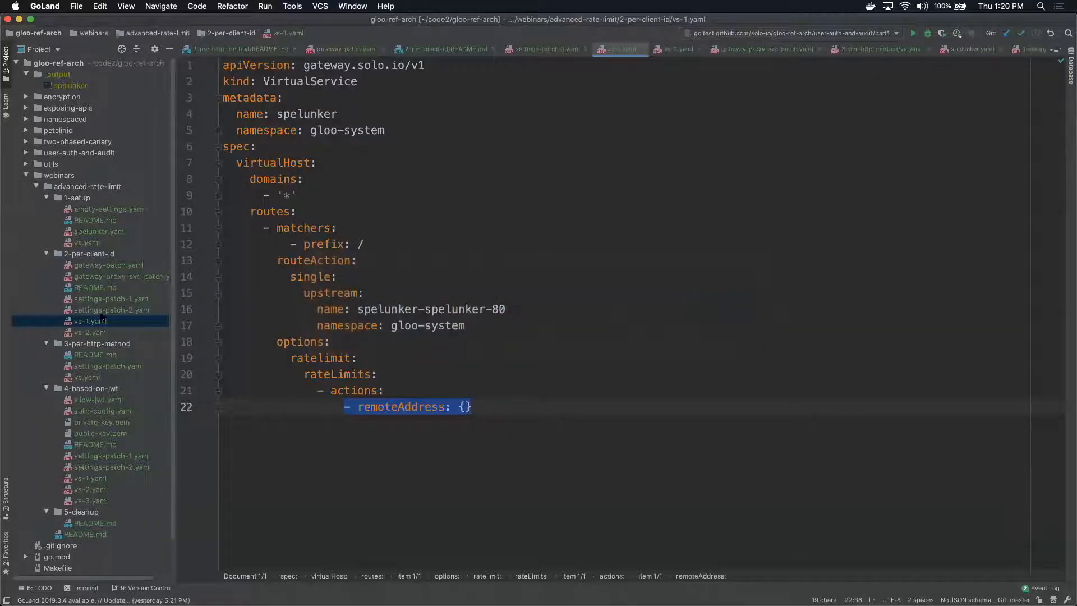
mouse_move(90, 325)
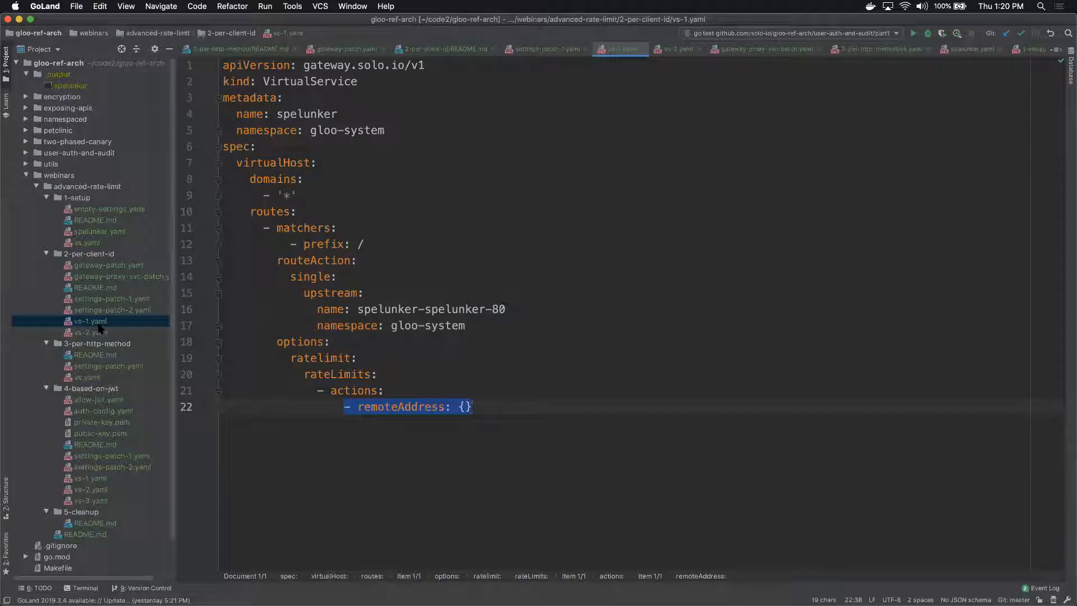
Show settings-patch-2.yaml and highlight its 10-per-minute value and the SECOND unit.
left_click(111, 310)
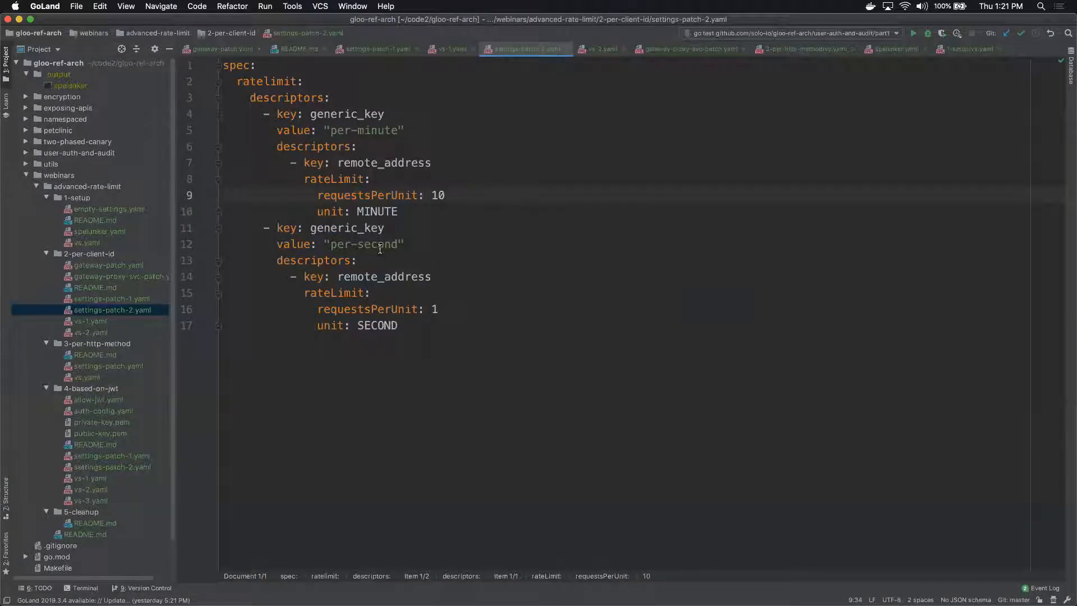
mouse_move(376, 243)
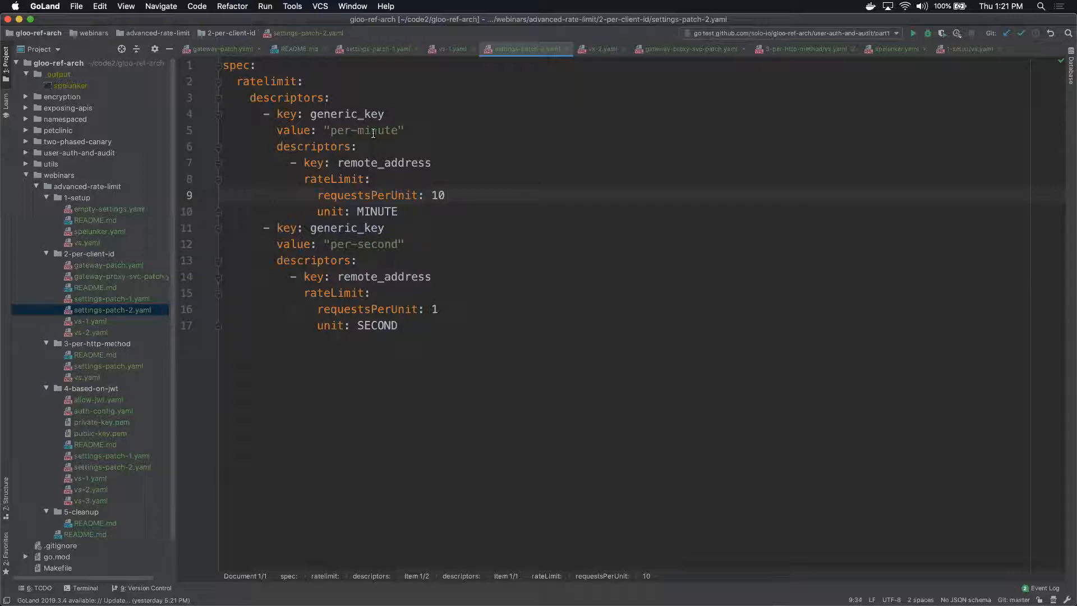
double_click(407, 163)
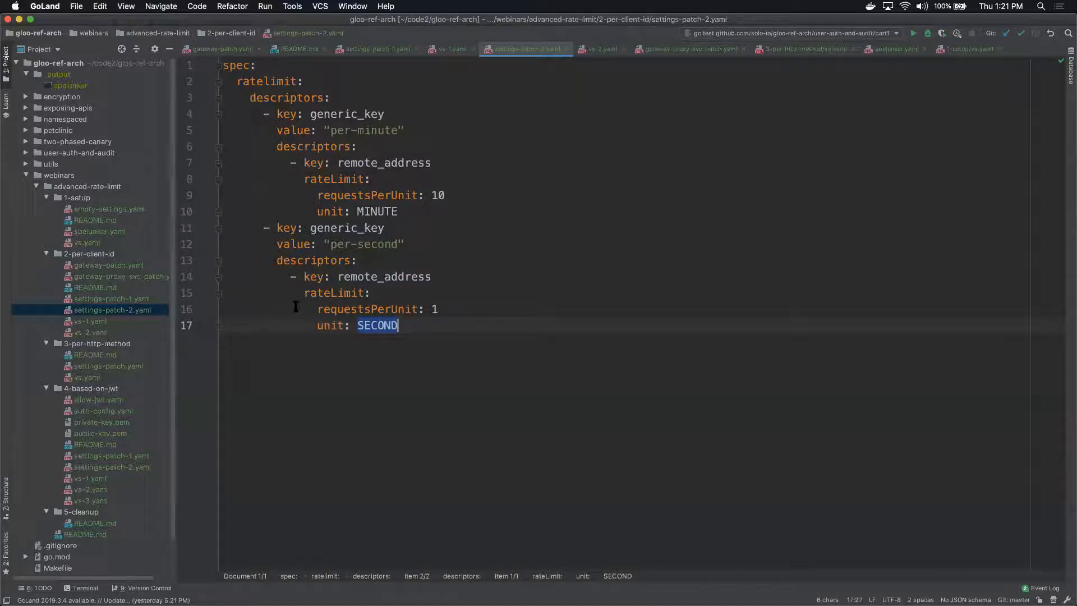
mouse_move(426, 322)
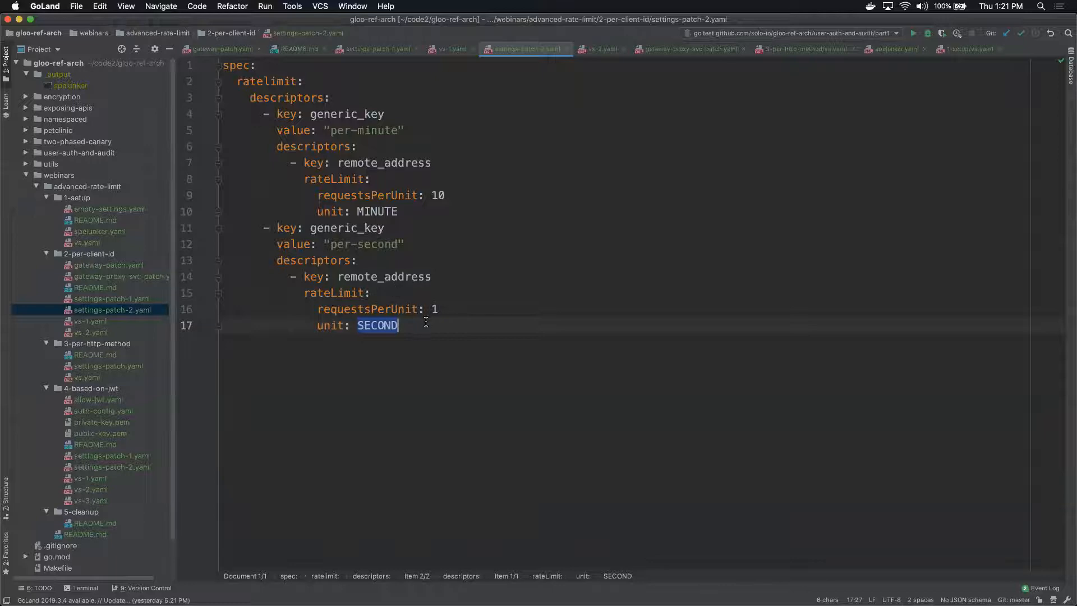
double_click(383, 275)
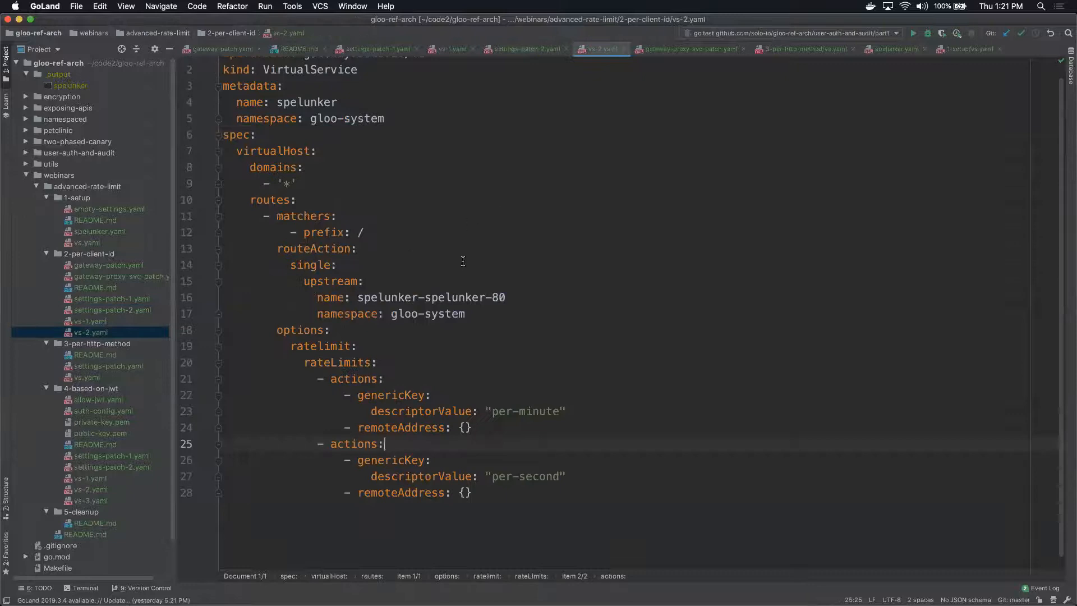
mouse_move(481, 418)
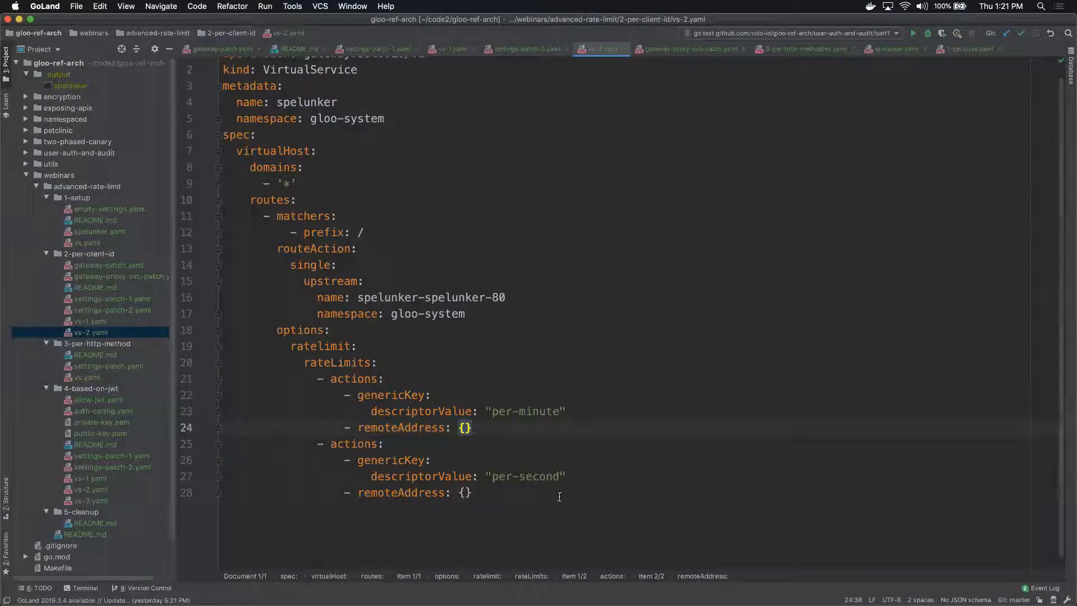
mouse_move(506, 458)
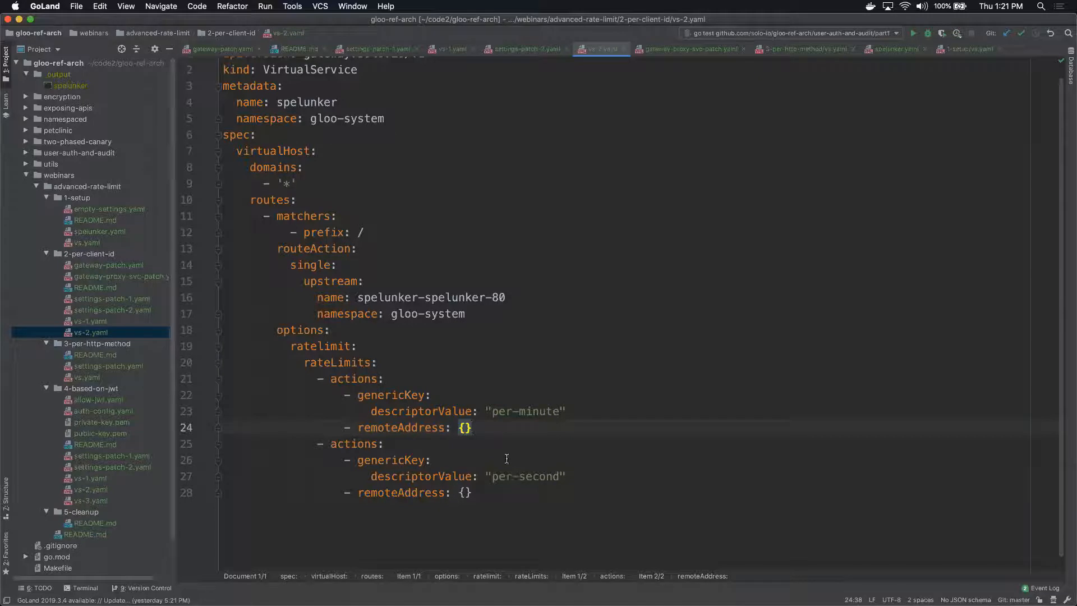
mouse_move(502, 452)
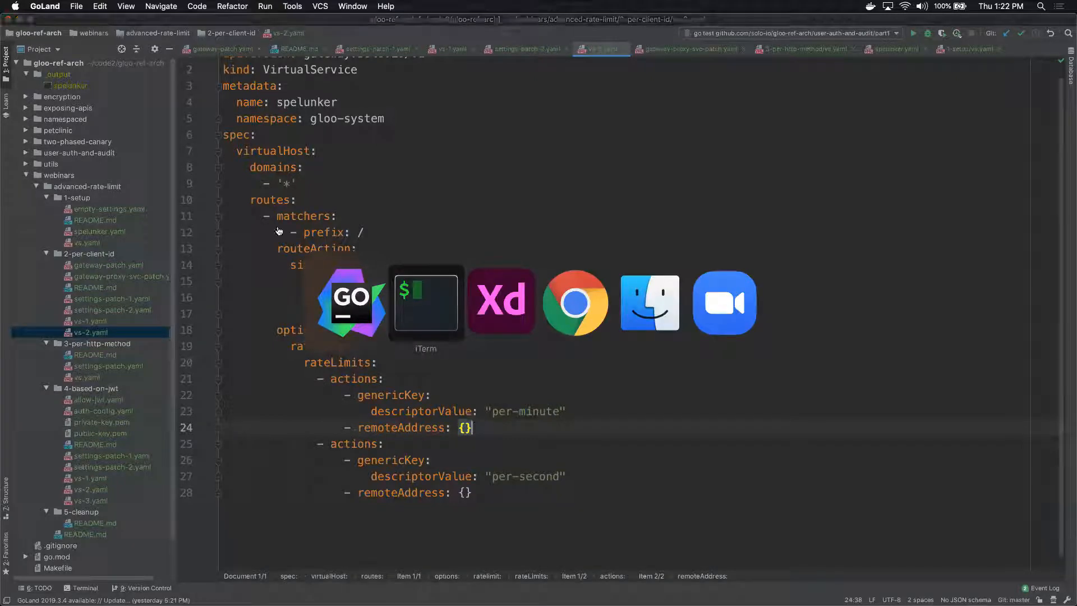
Patch Gloo settings with settings-patch-2.yaml and apply the vs-2 VirtualService.
left_click(425, 302)
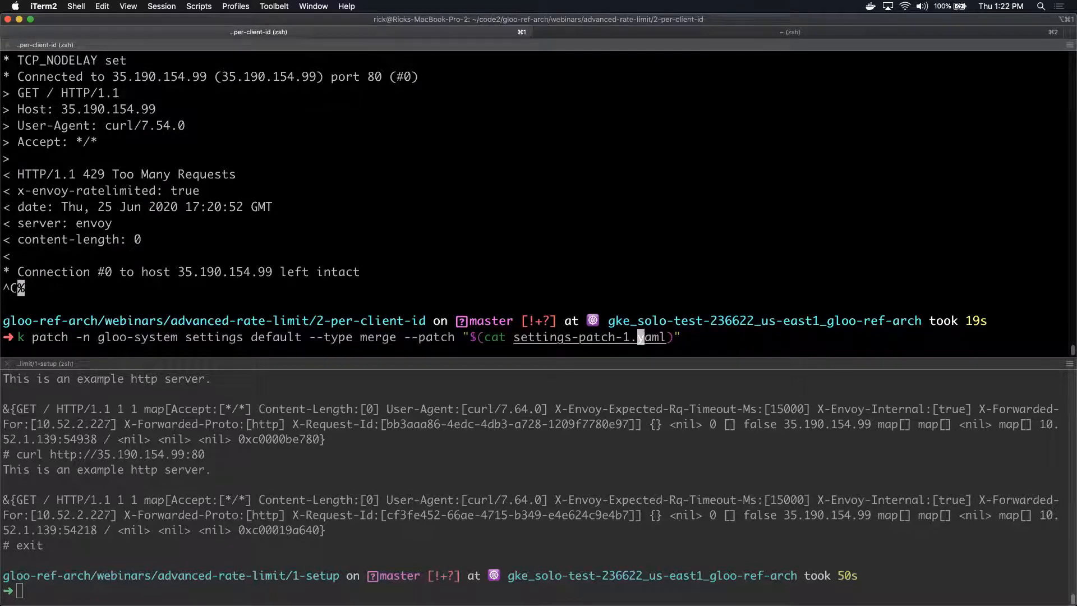
type("2")
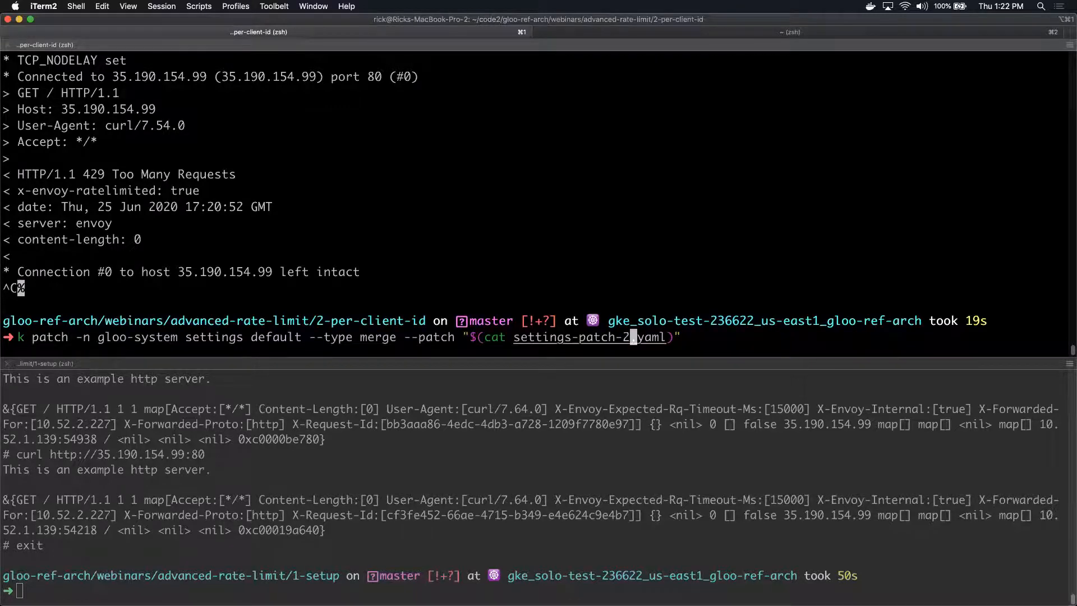
key("Return")
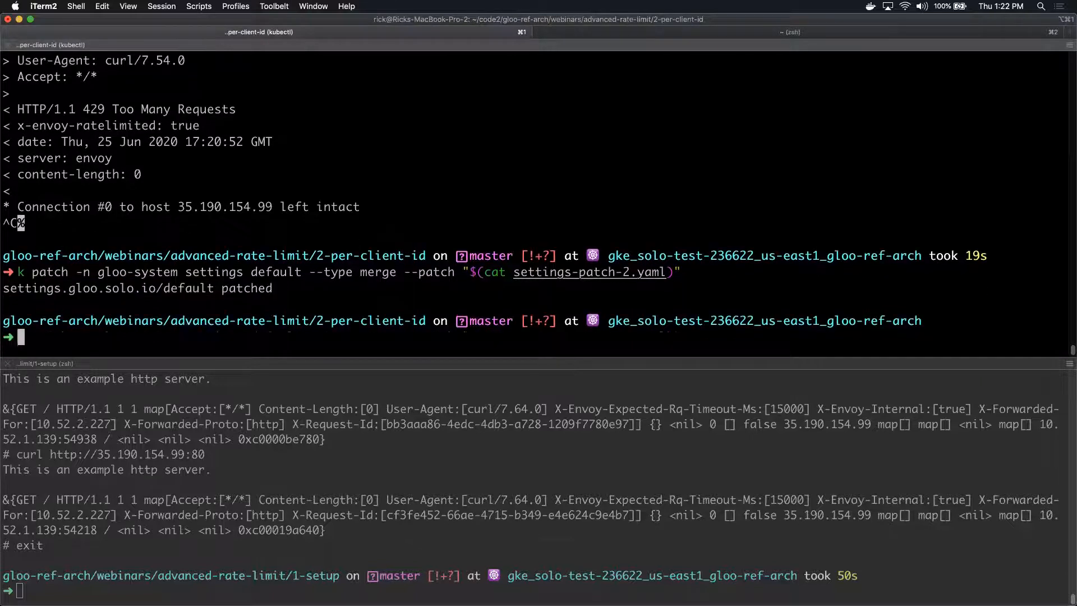
type("k apply -f vs-1.yaml")
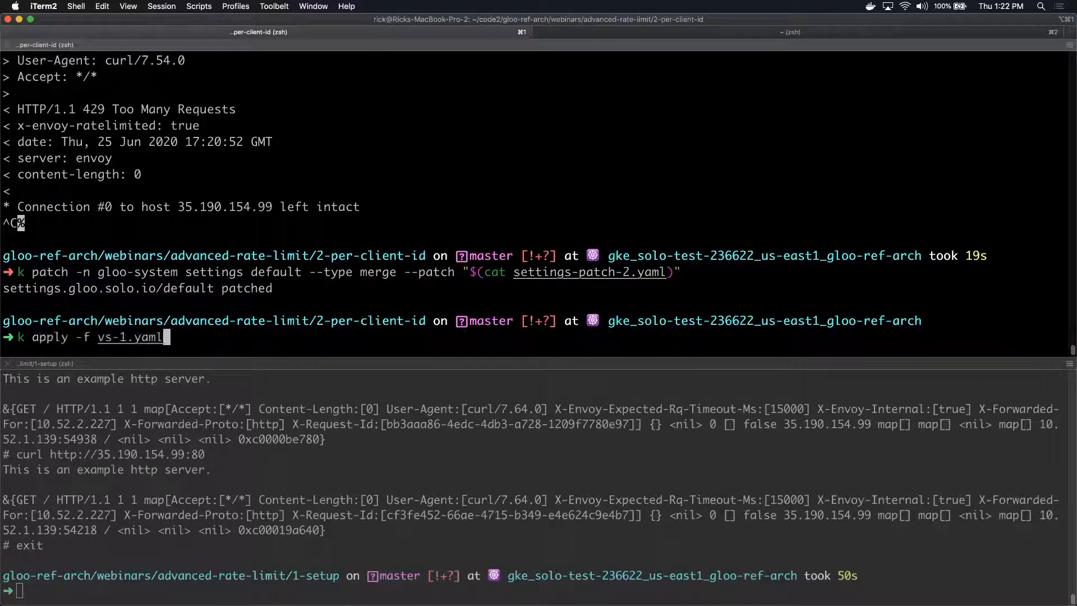
key("Return")
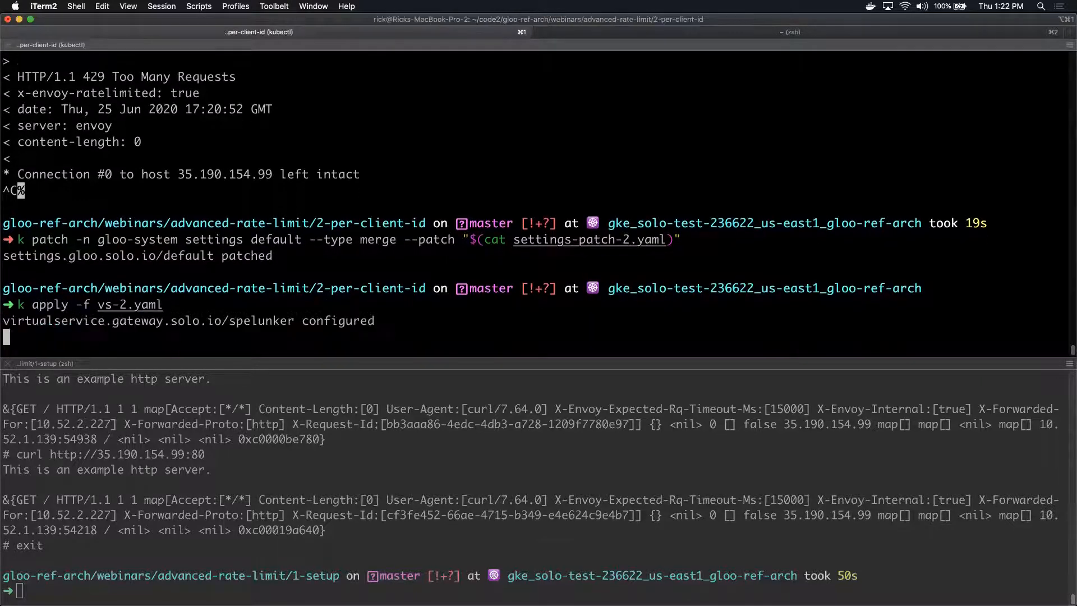
Run a while-true verbose curl loop against the proxy URL, getting 429 Too Many Requests.
type("curl $(glooctl proxy url)/ -v")
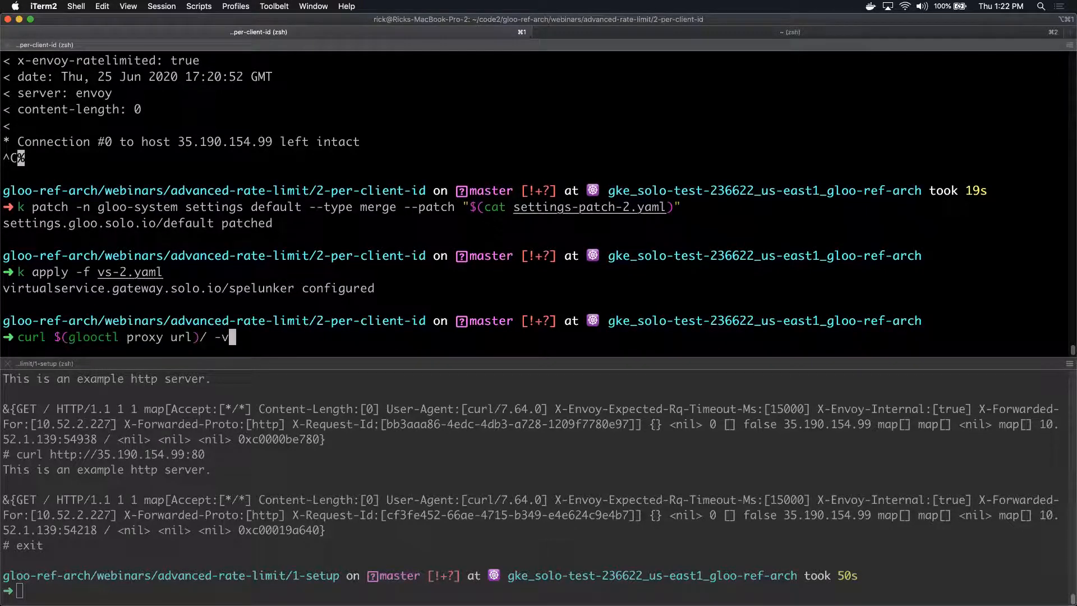
type("while true; do curl $(glooctl proxy url) -v ; done")
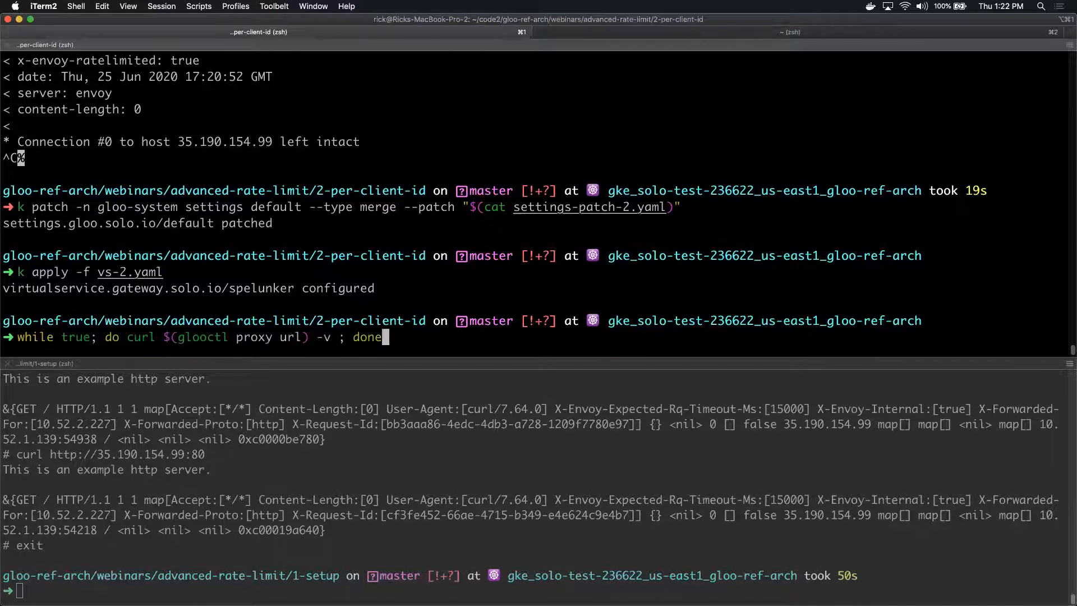
key("Return")
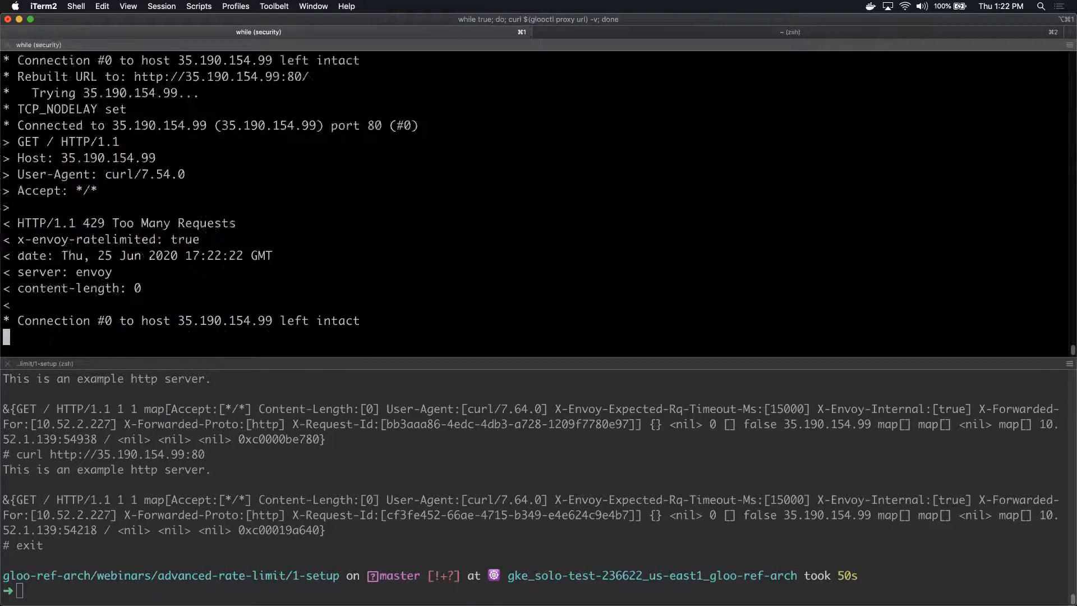